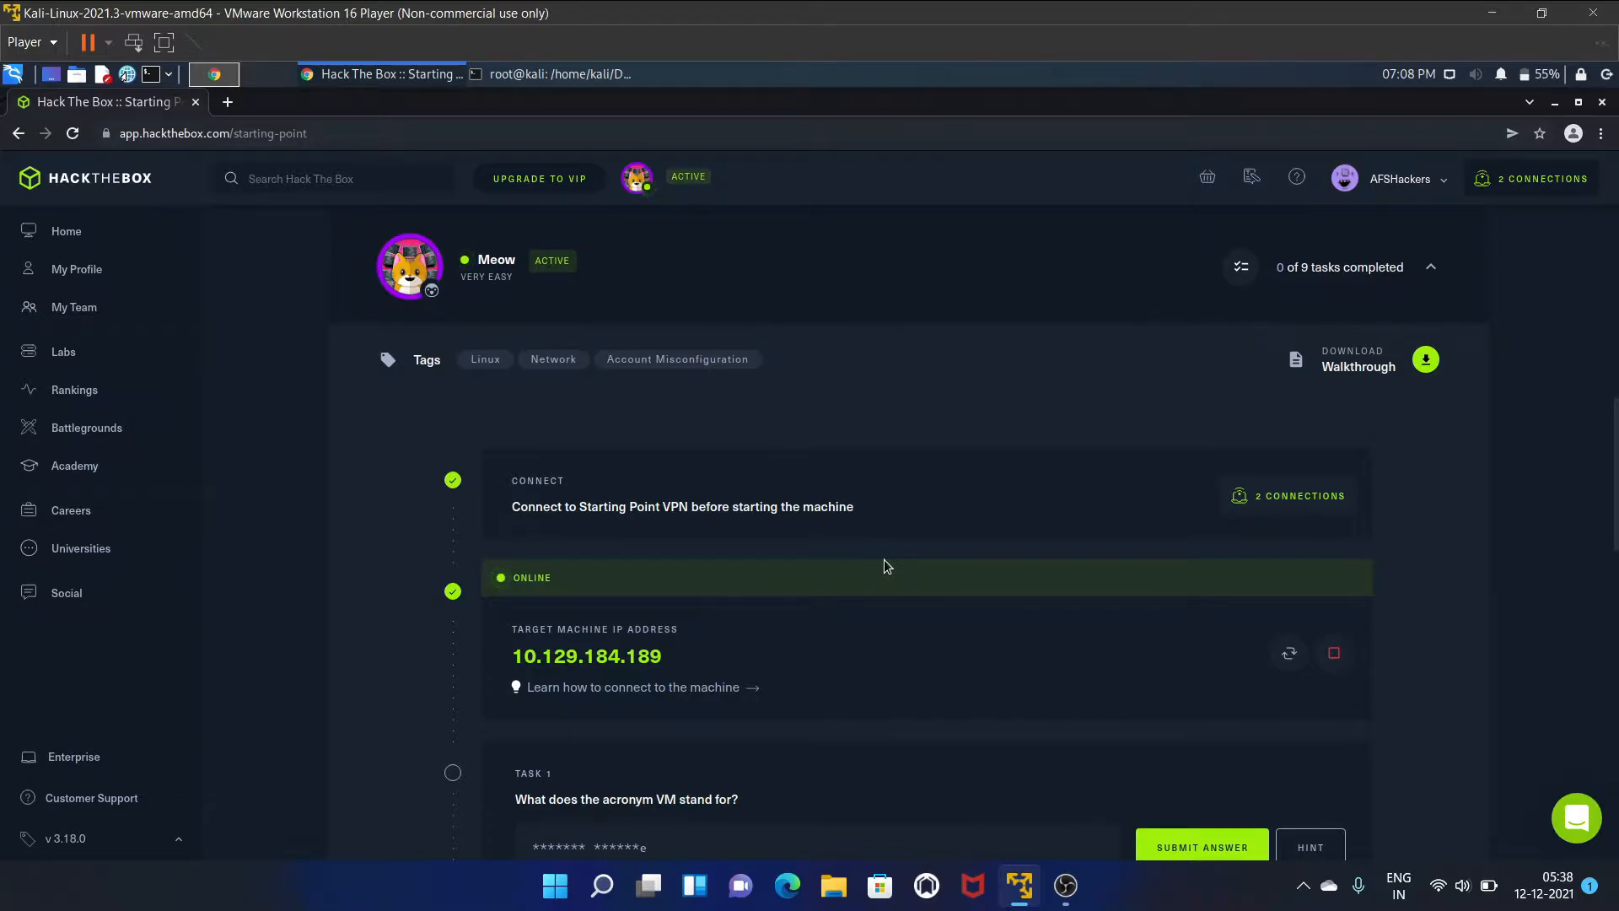
mouse_move(614, 568)
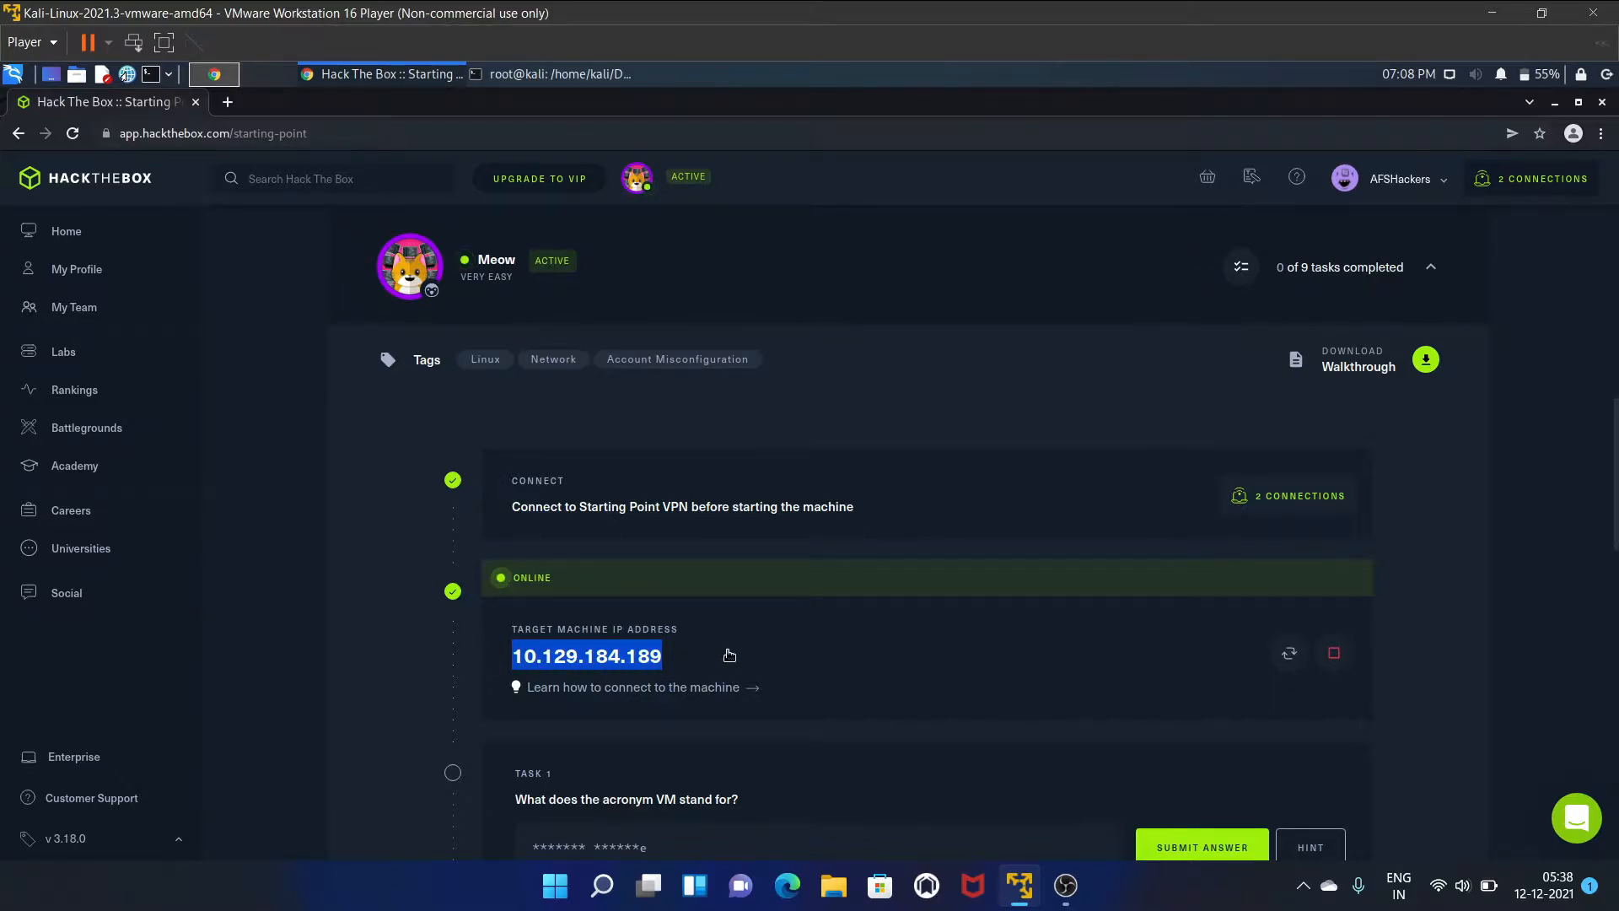
Answer Task 1 with 'Virtual Machine' and submit it
scroll("down", 3)
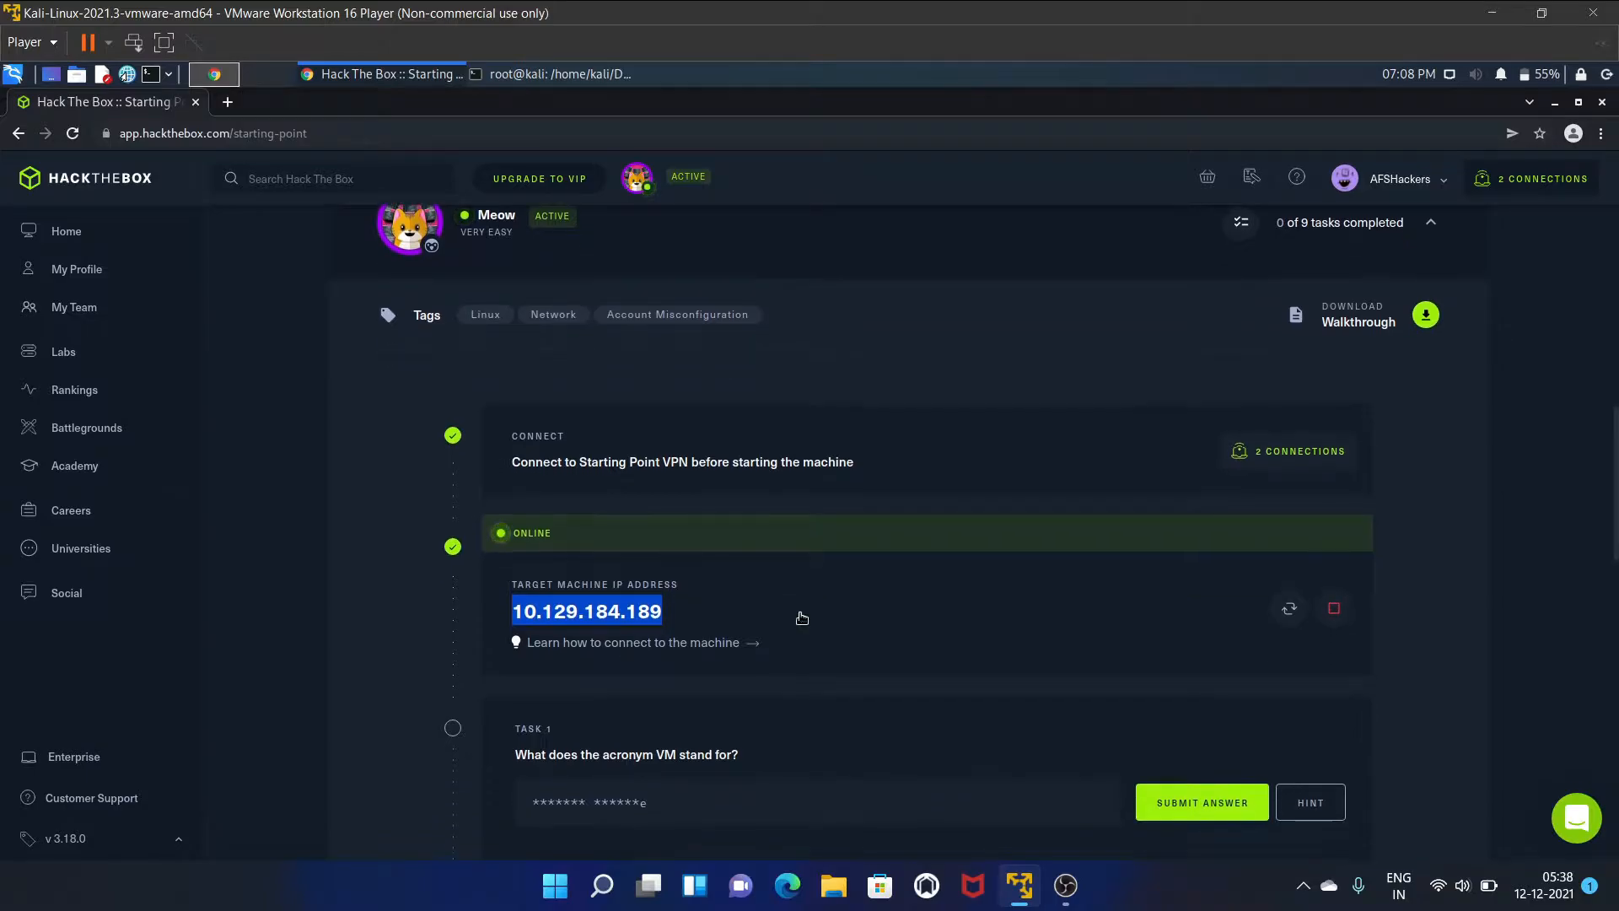
scroll("down", 3)
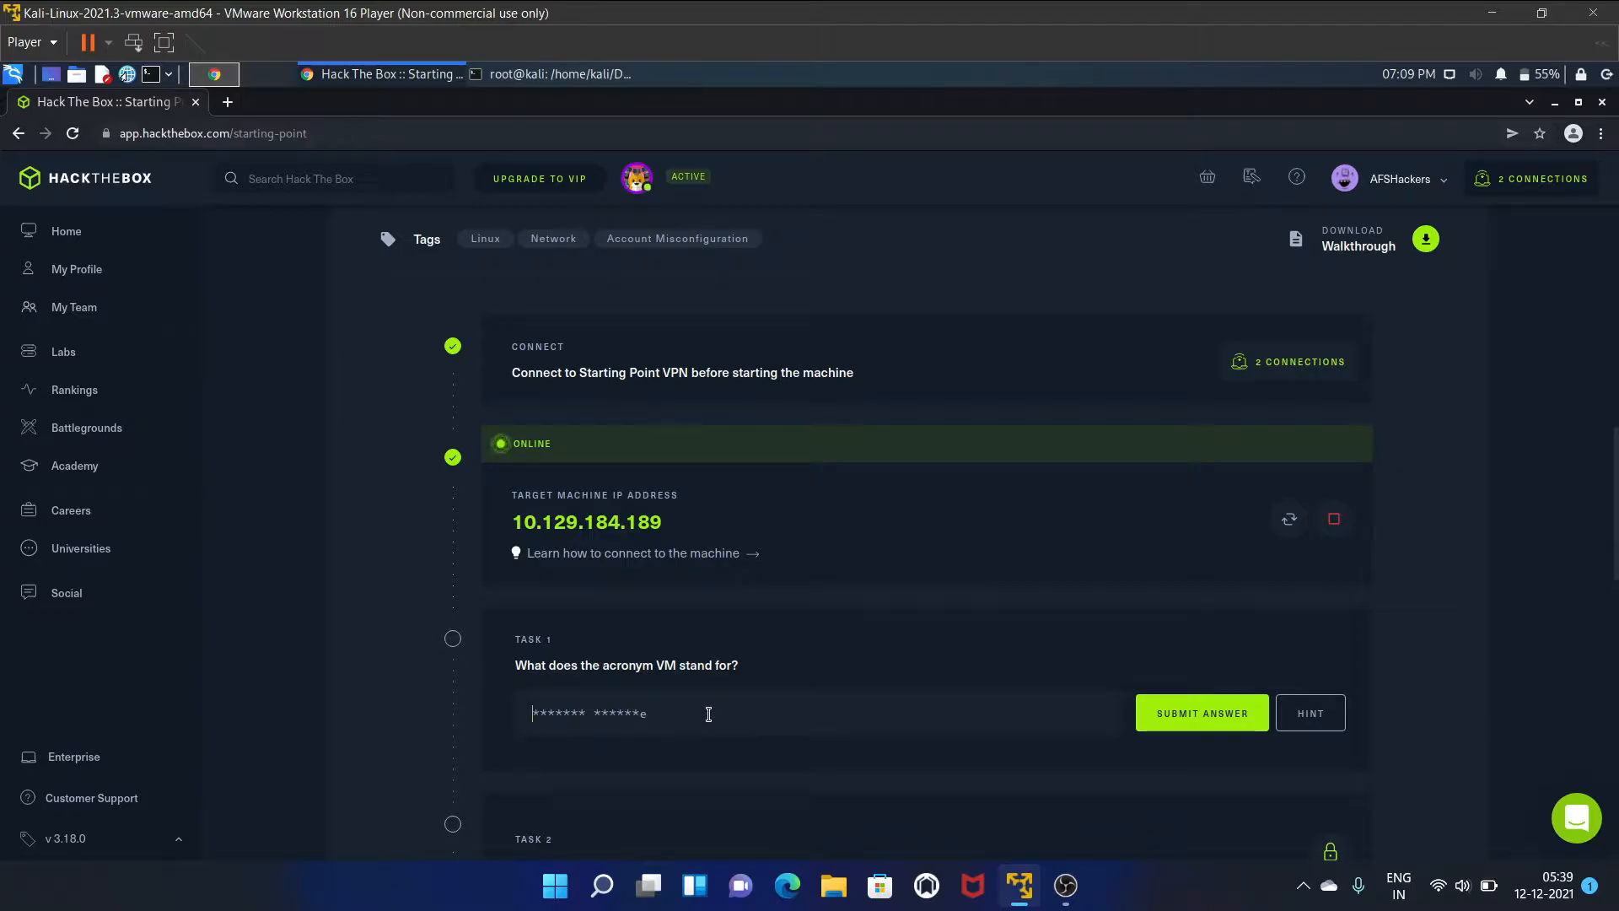
type("Virtual Machine")
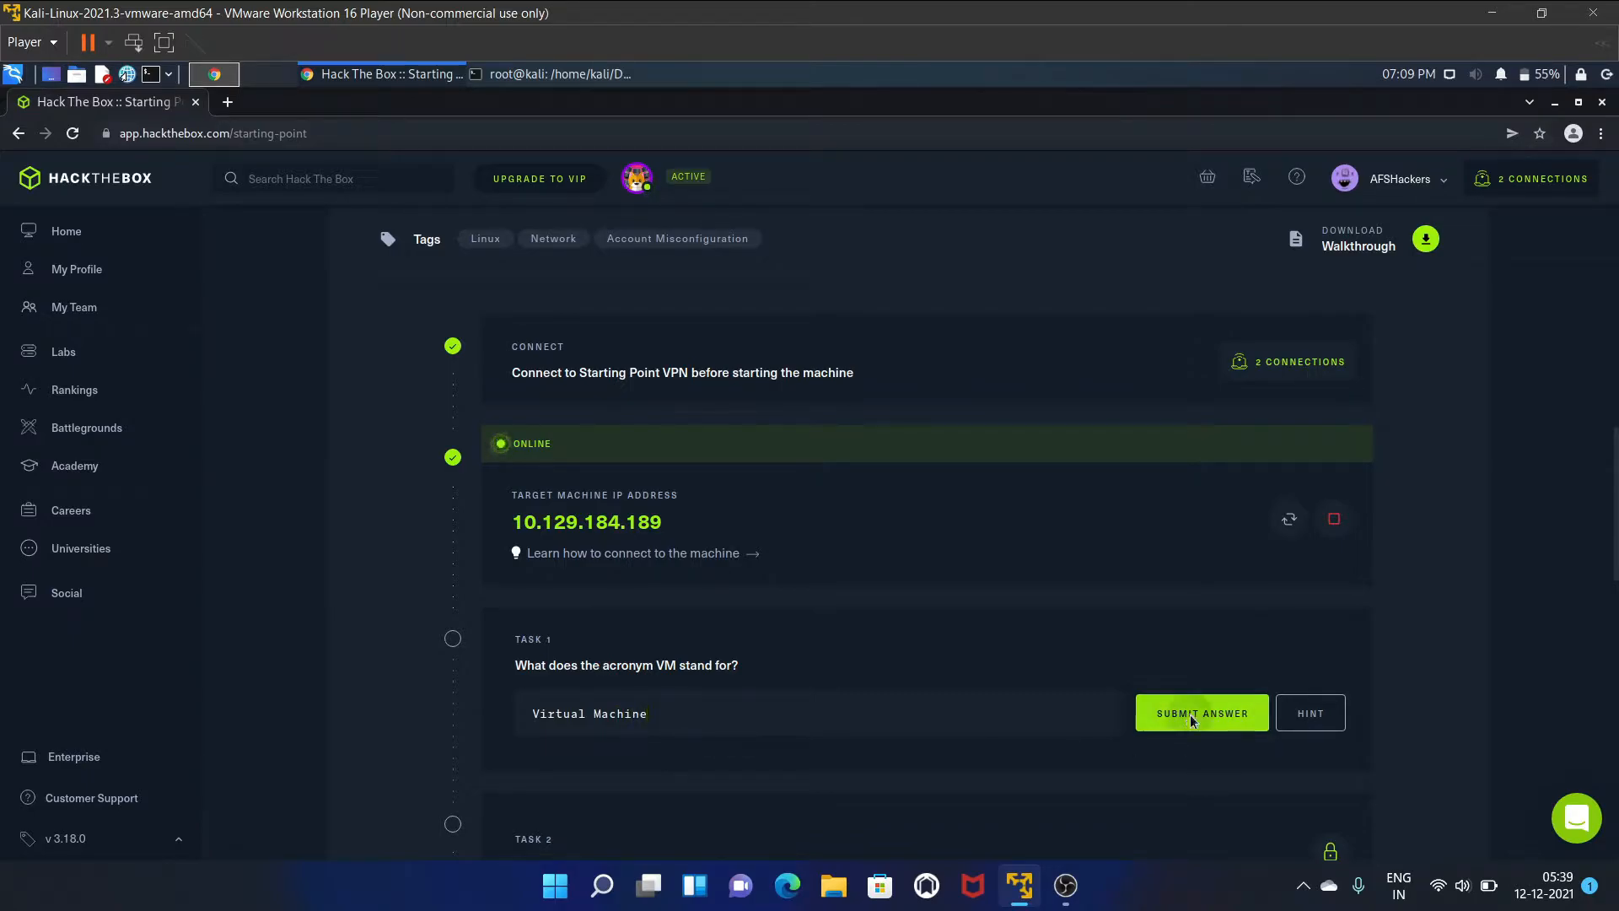
left_click(1201, 712)
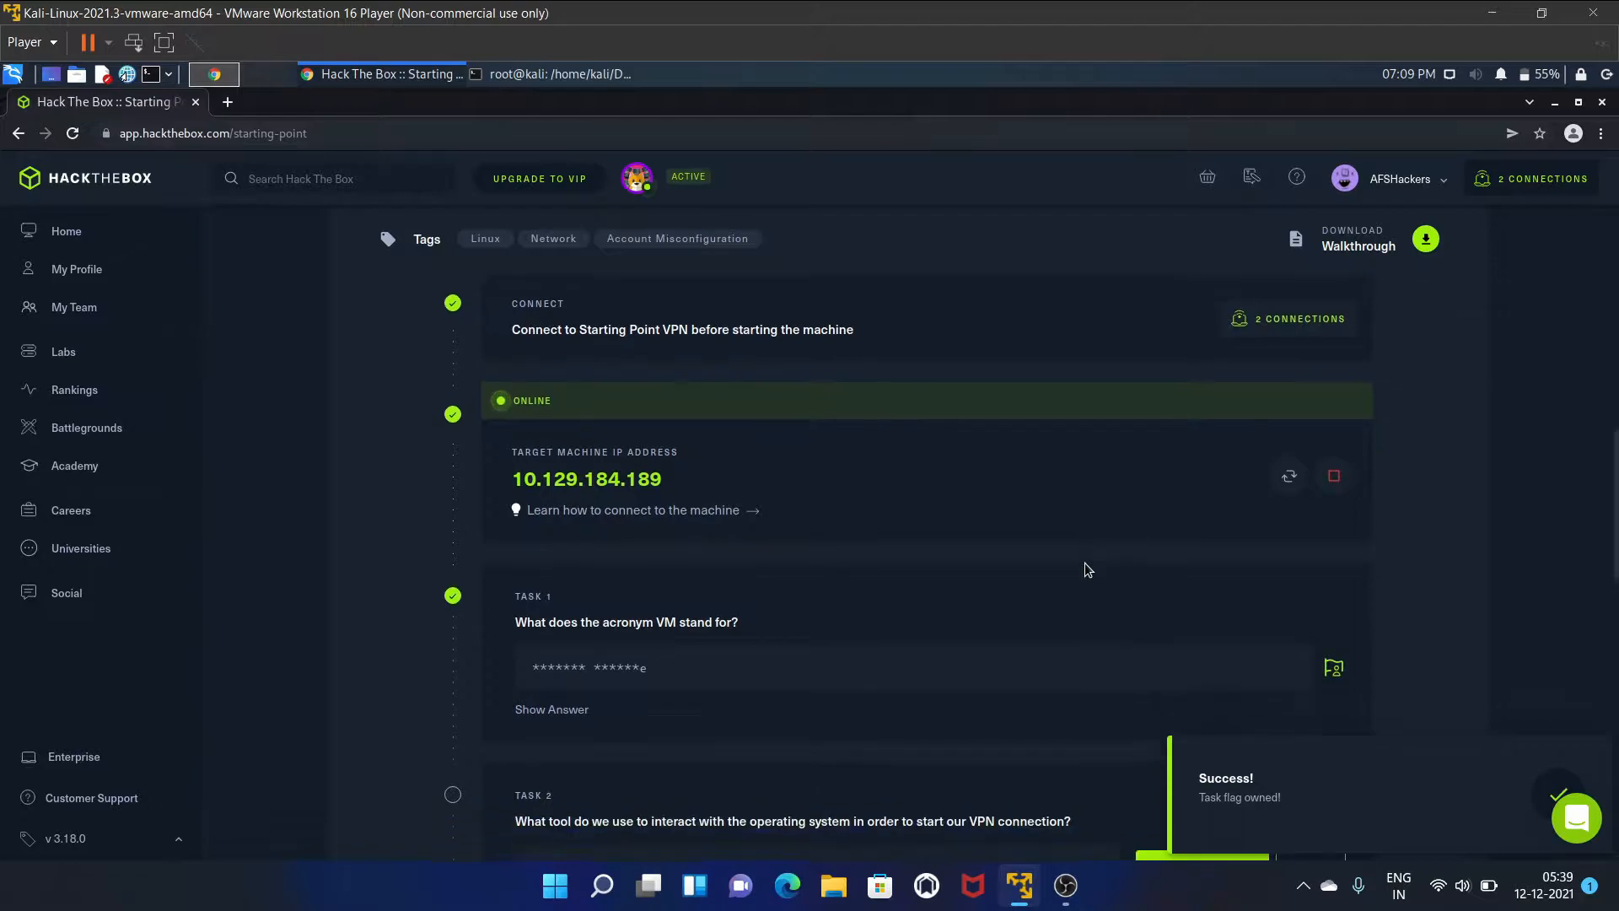
scroll("down", 3)
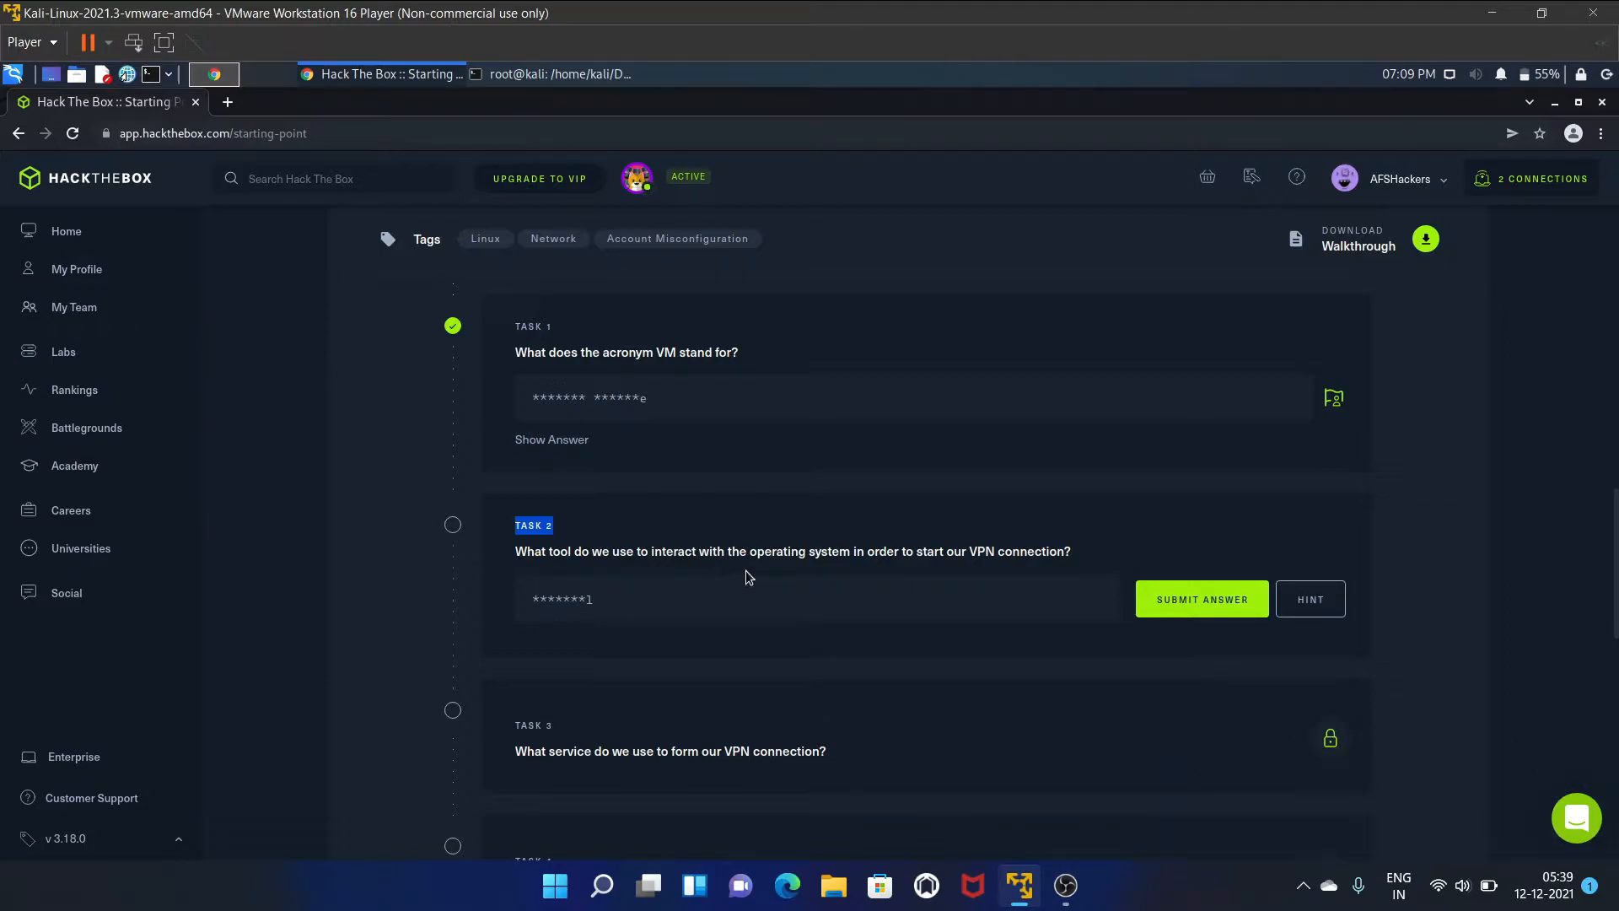
mouse_move(934, 579)
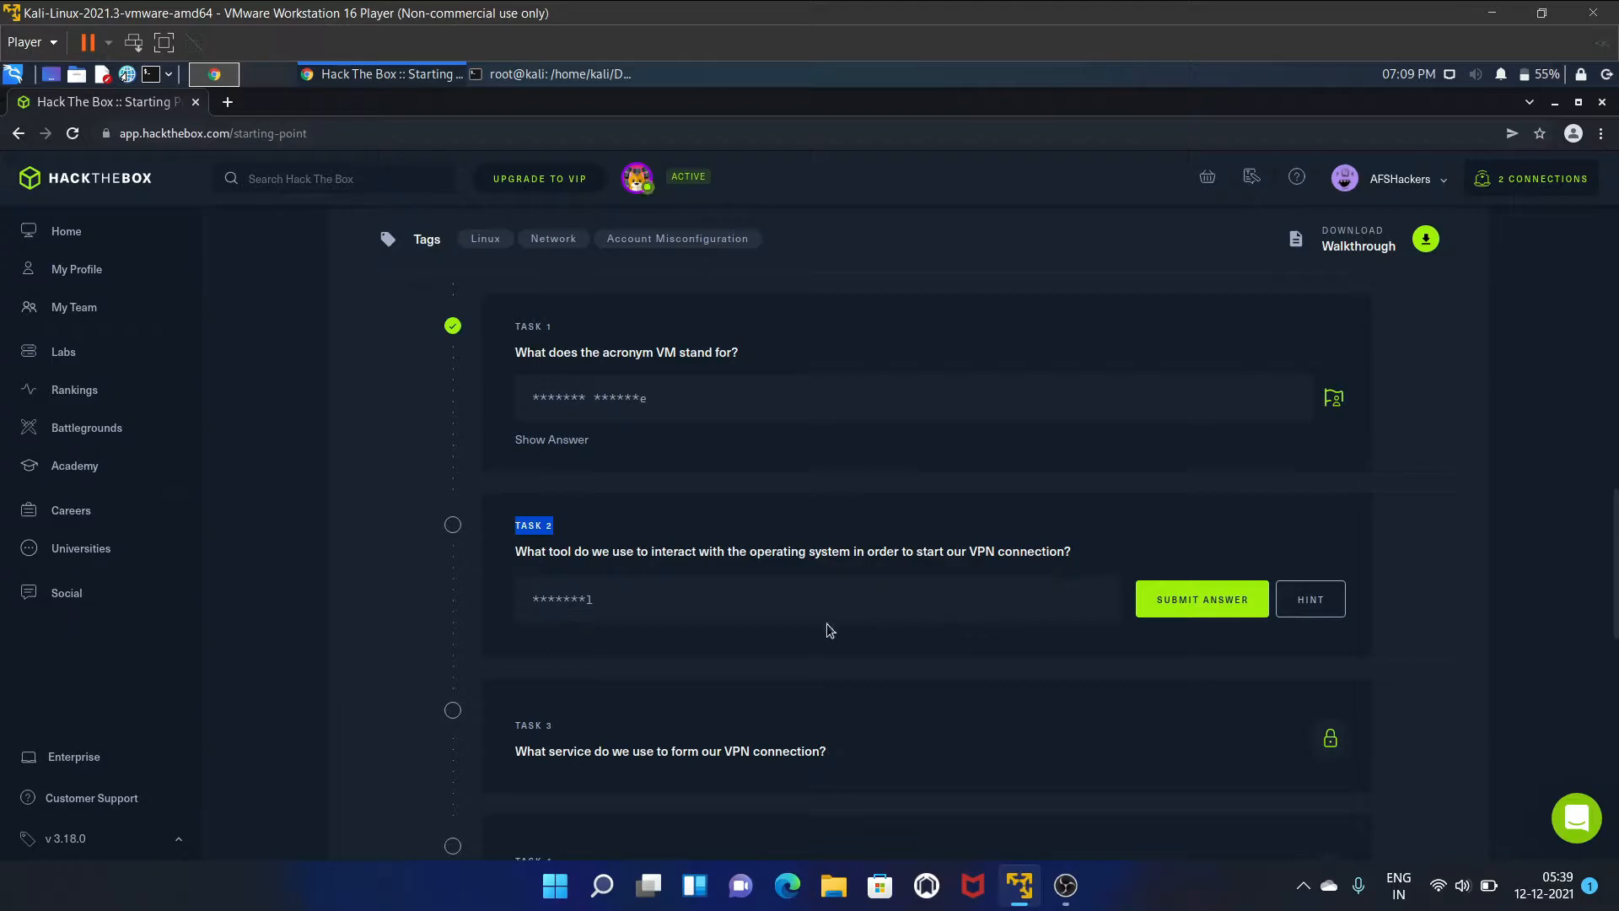
Read the Task 2 hint, then answer 'terminal' and submit it
left_click(1309, 599)
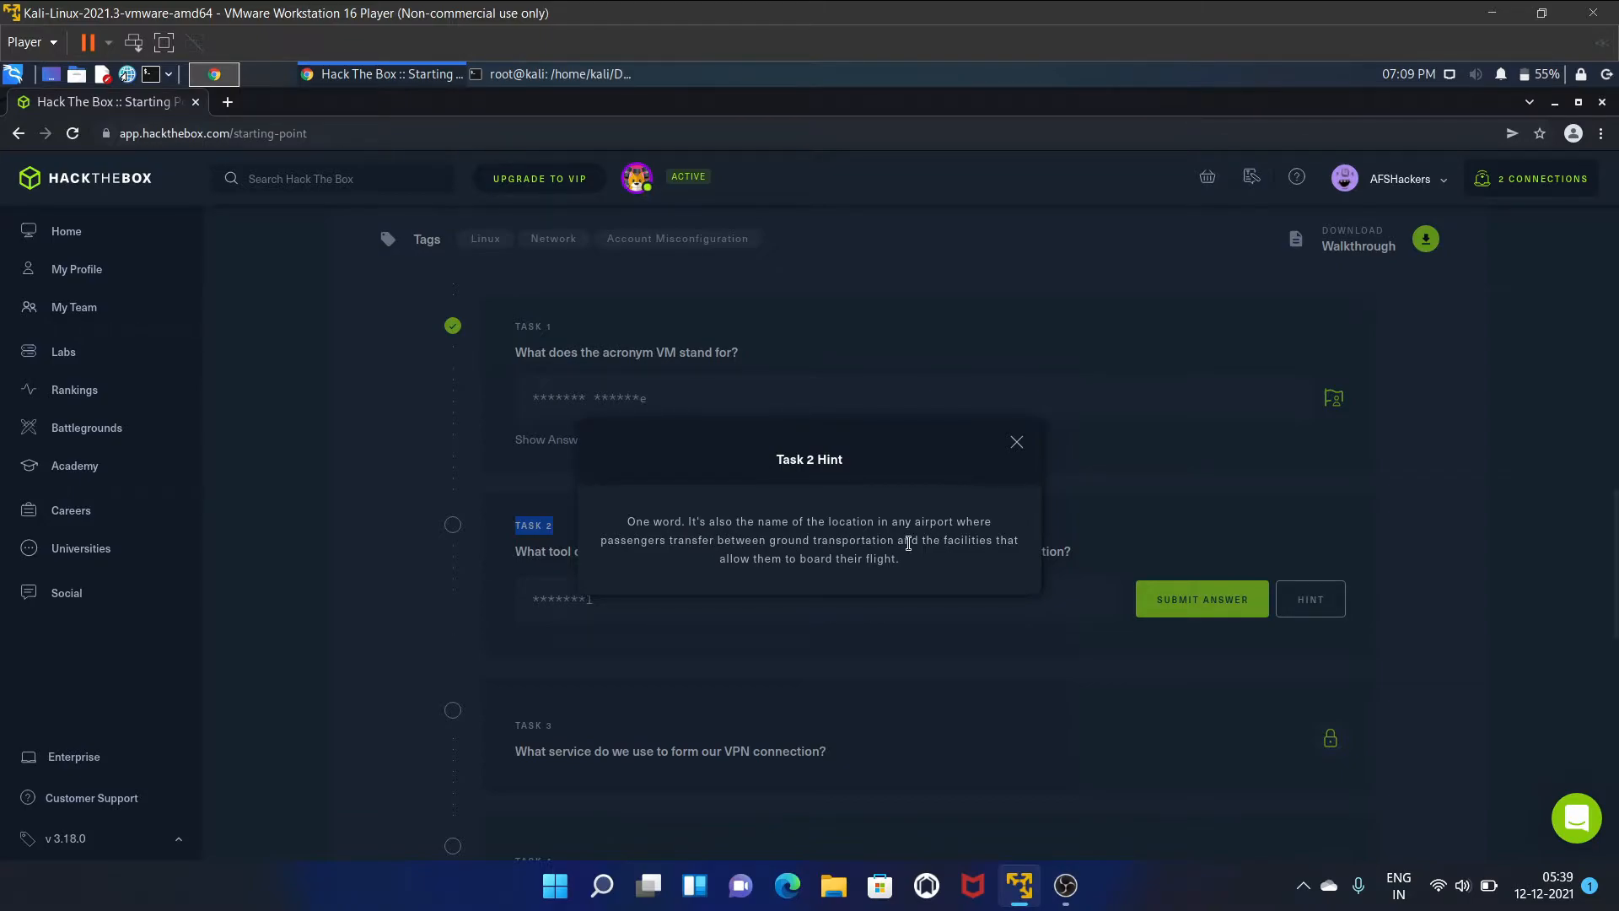
mouse_move(637, 562)
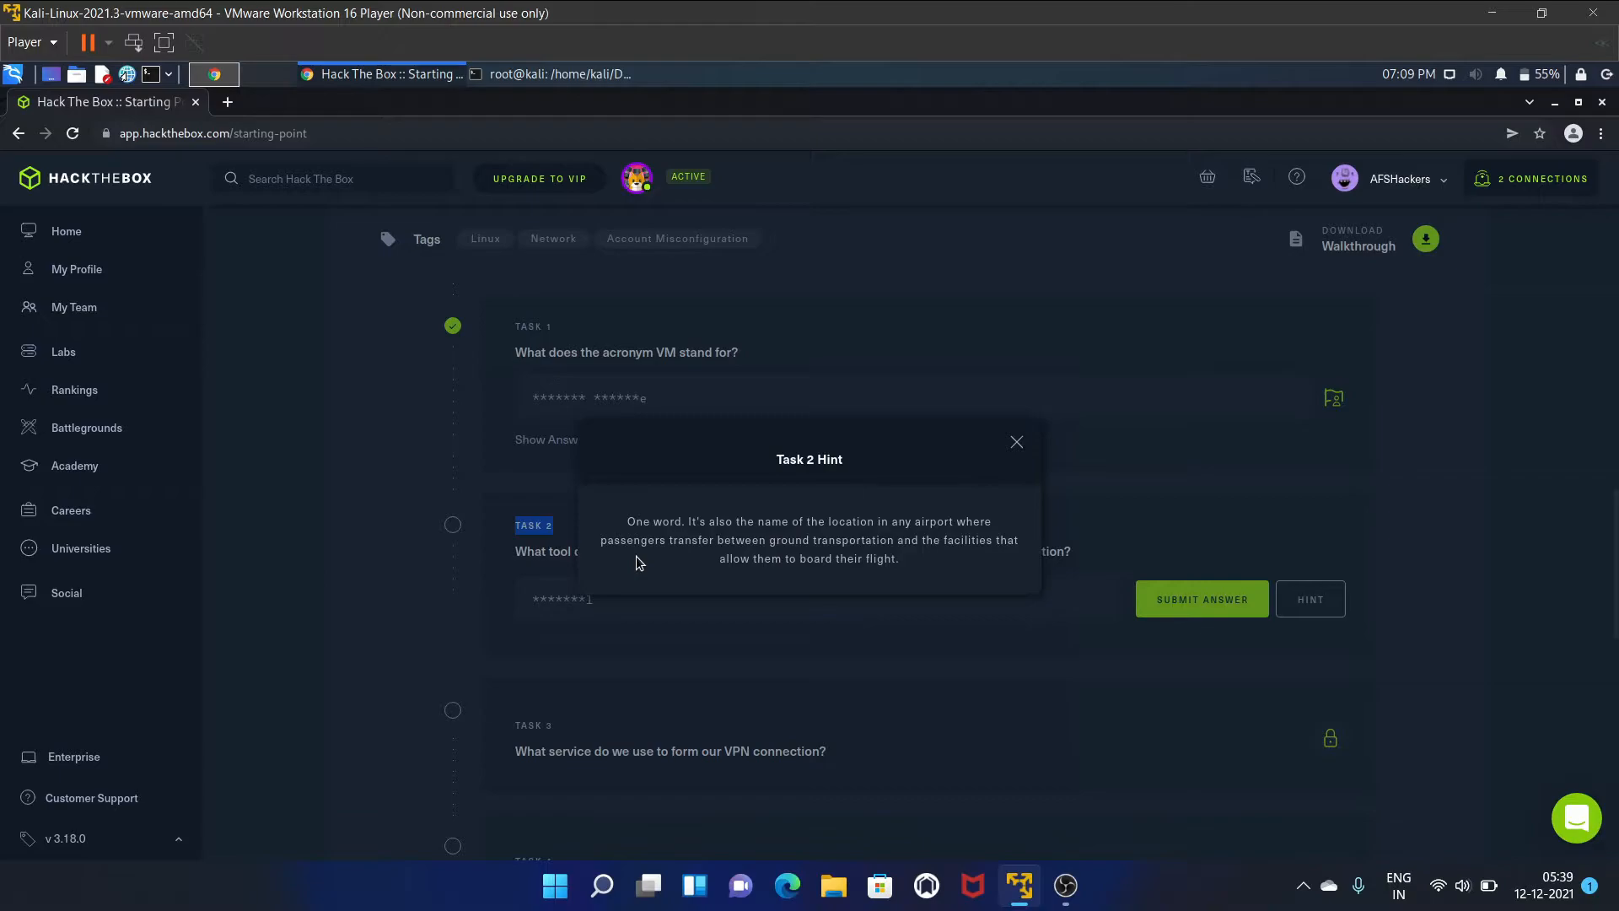
mouse_move(737, 564)
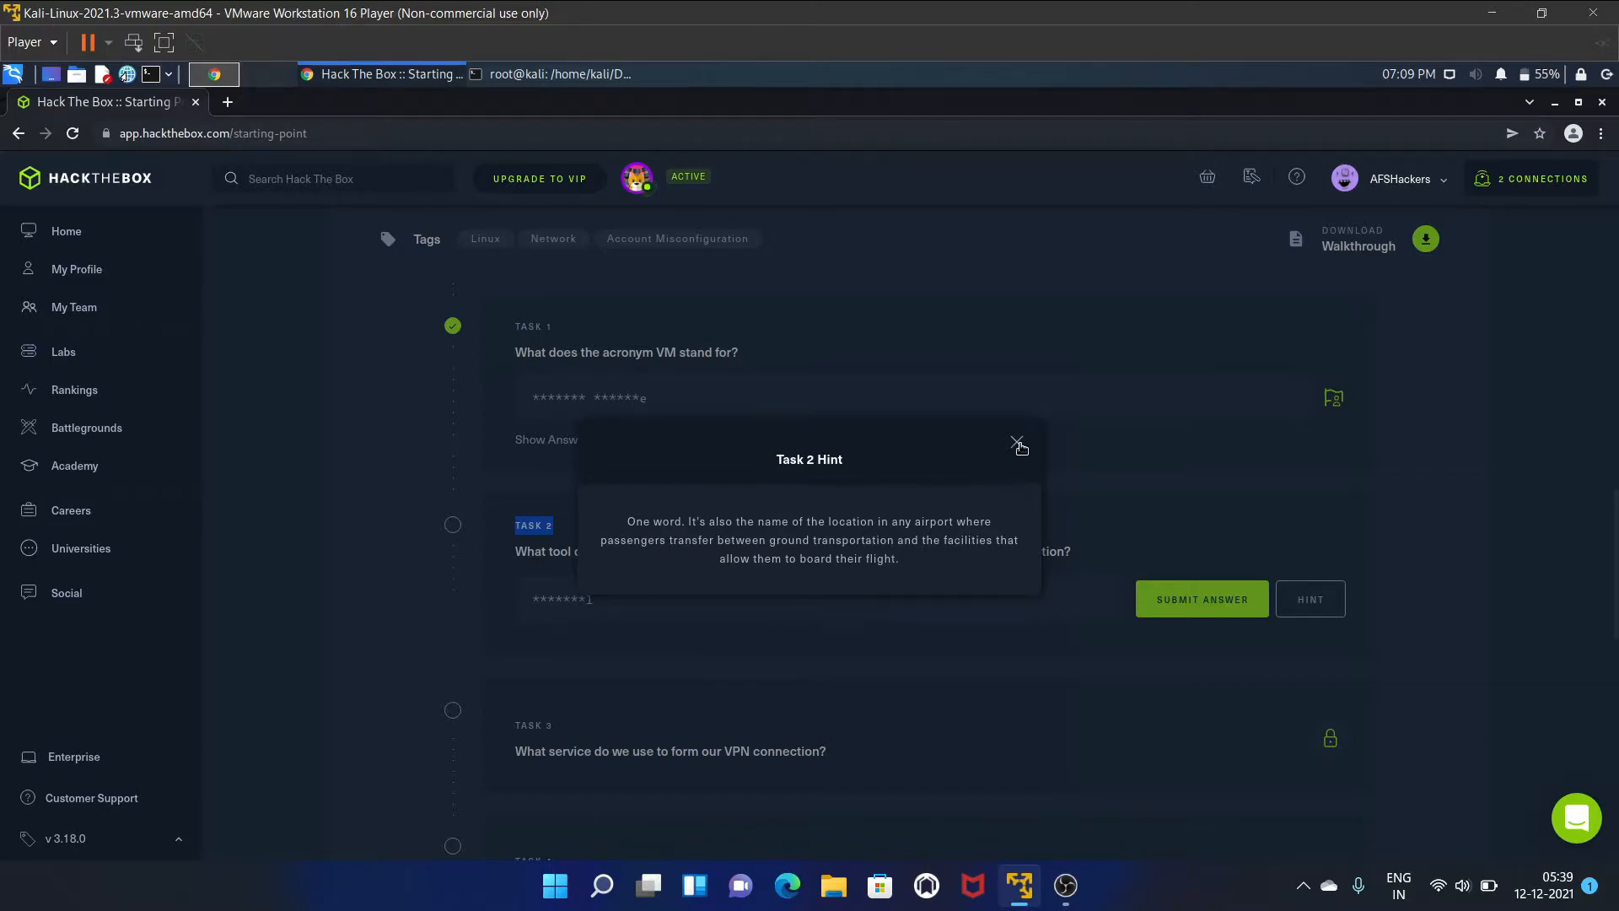
left_click(1017, 442)
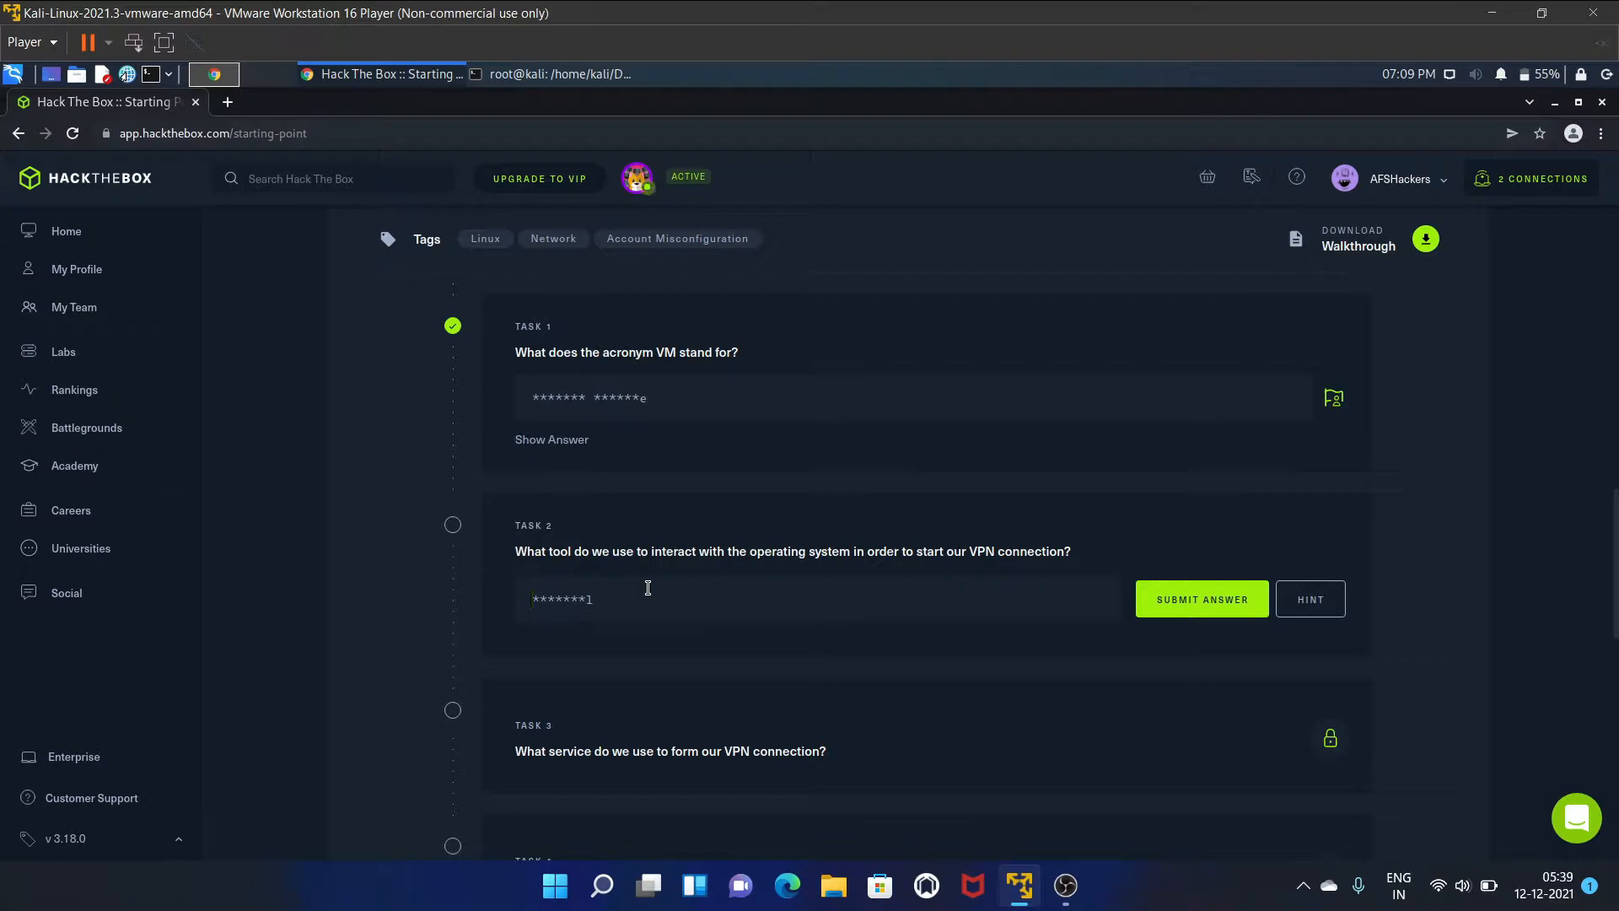
type("terminal")
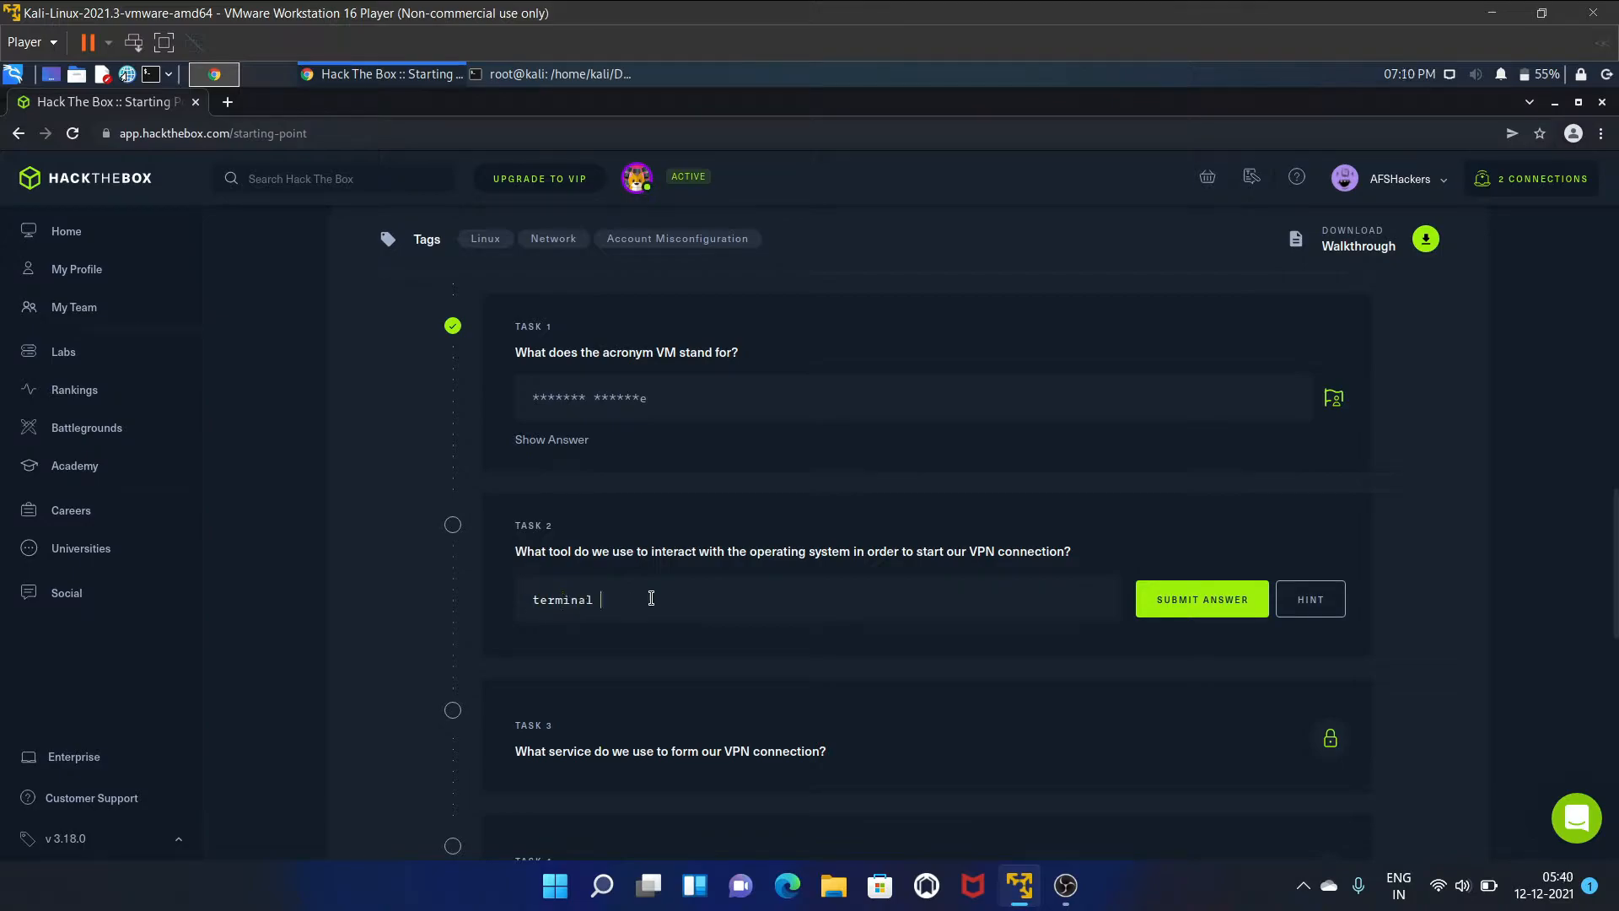
mouse_move(658, 597)
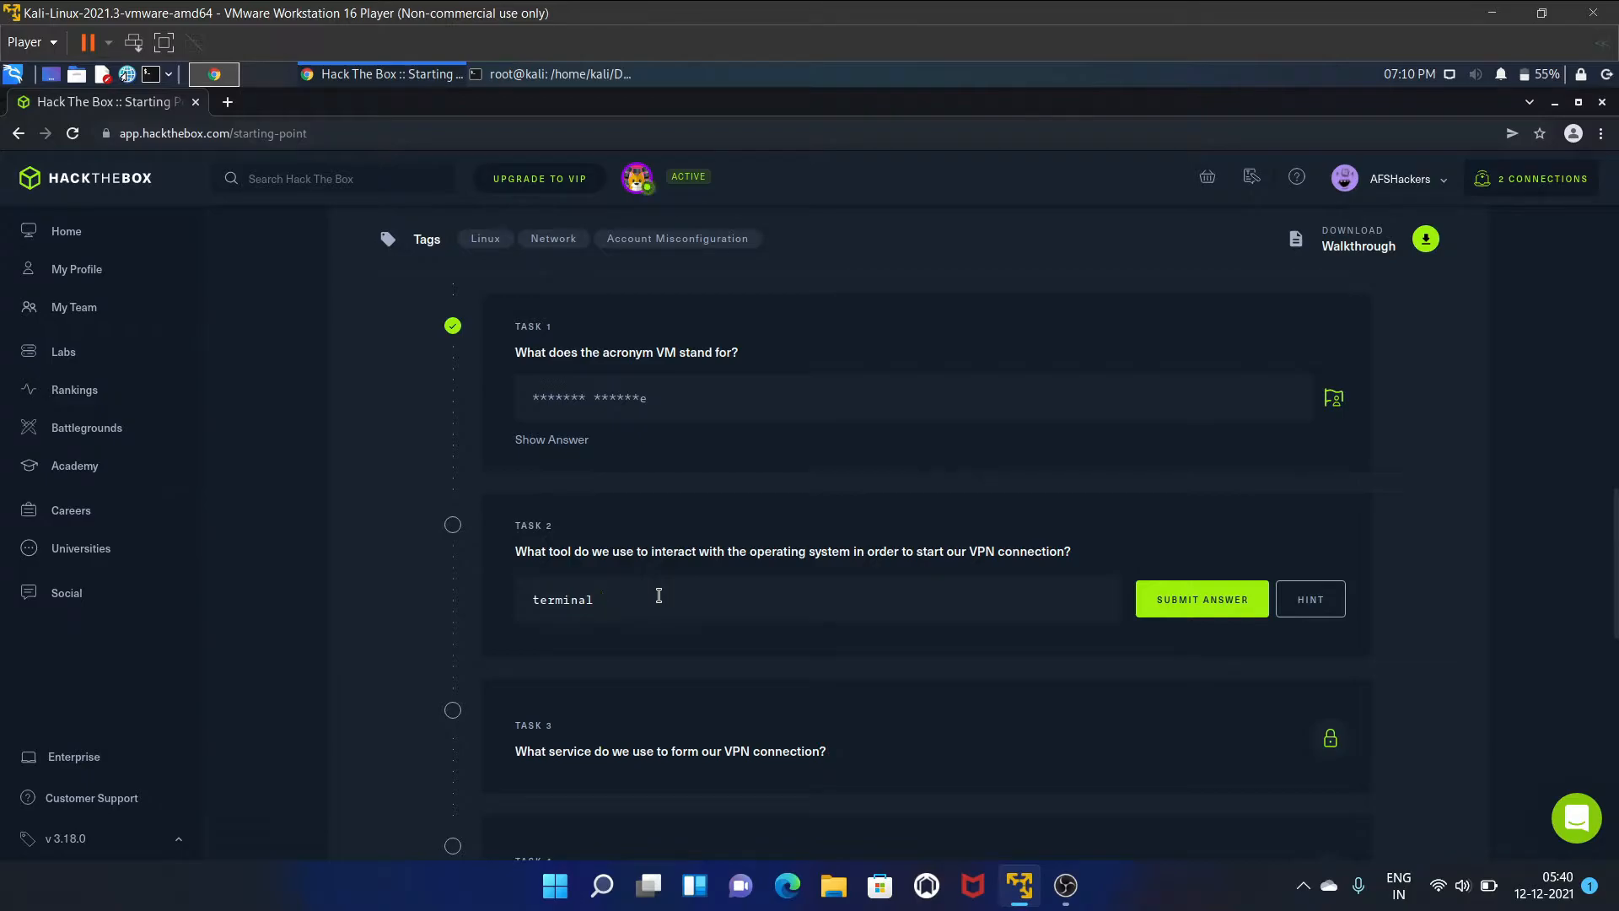
left_click(1201, 599)
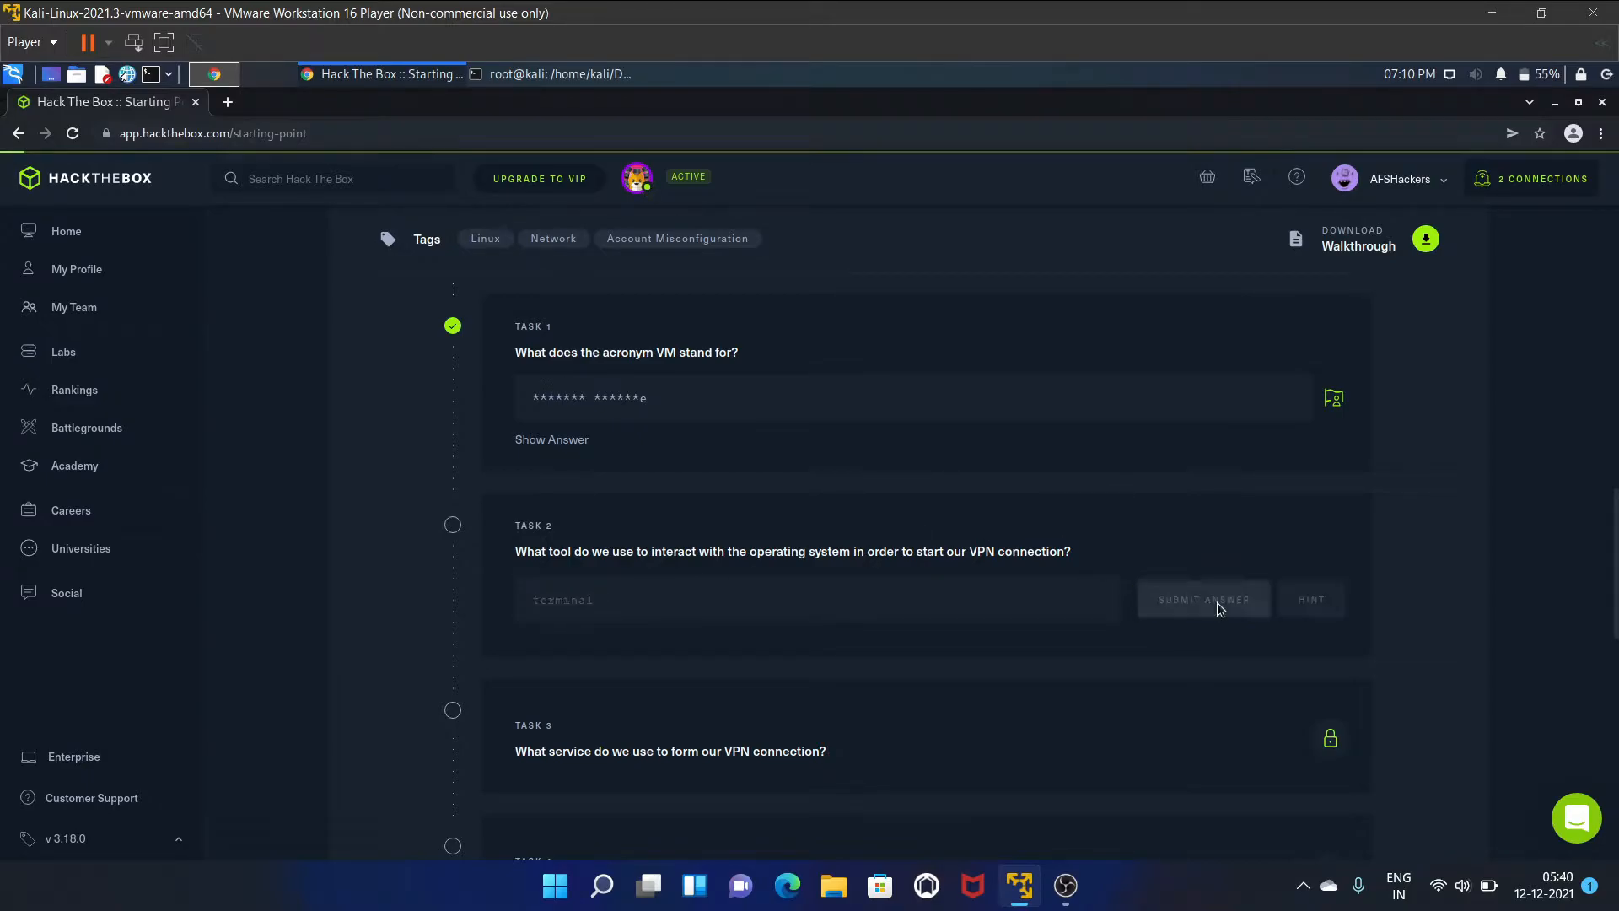
left_click(1203, 599)
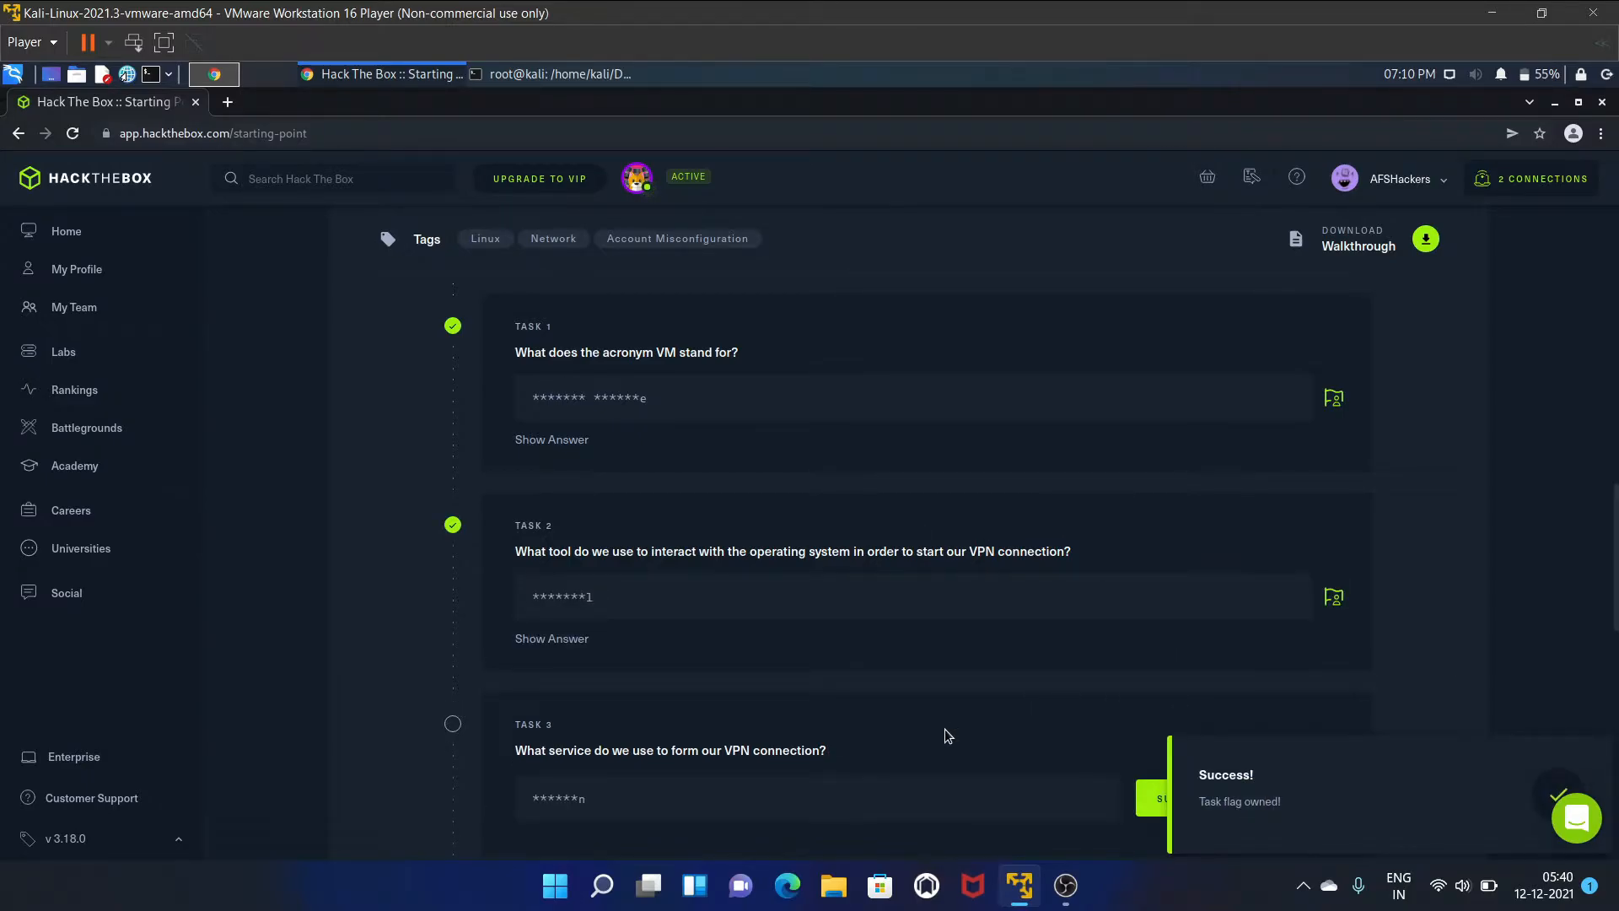
Read the Task 3 hint, then answer 'openvpn' and submit it
scroll("down", 3)
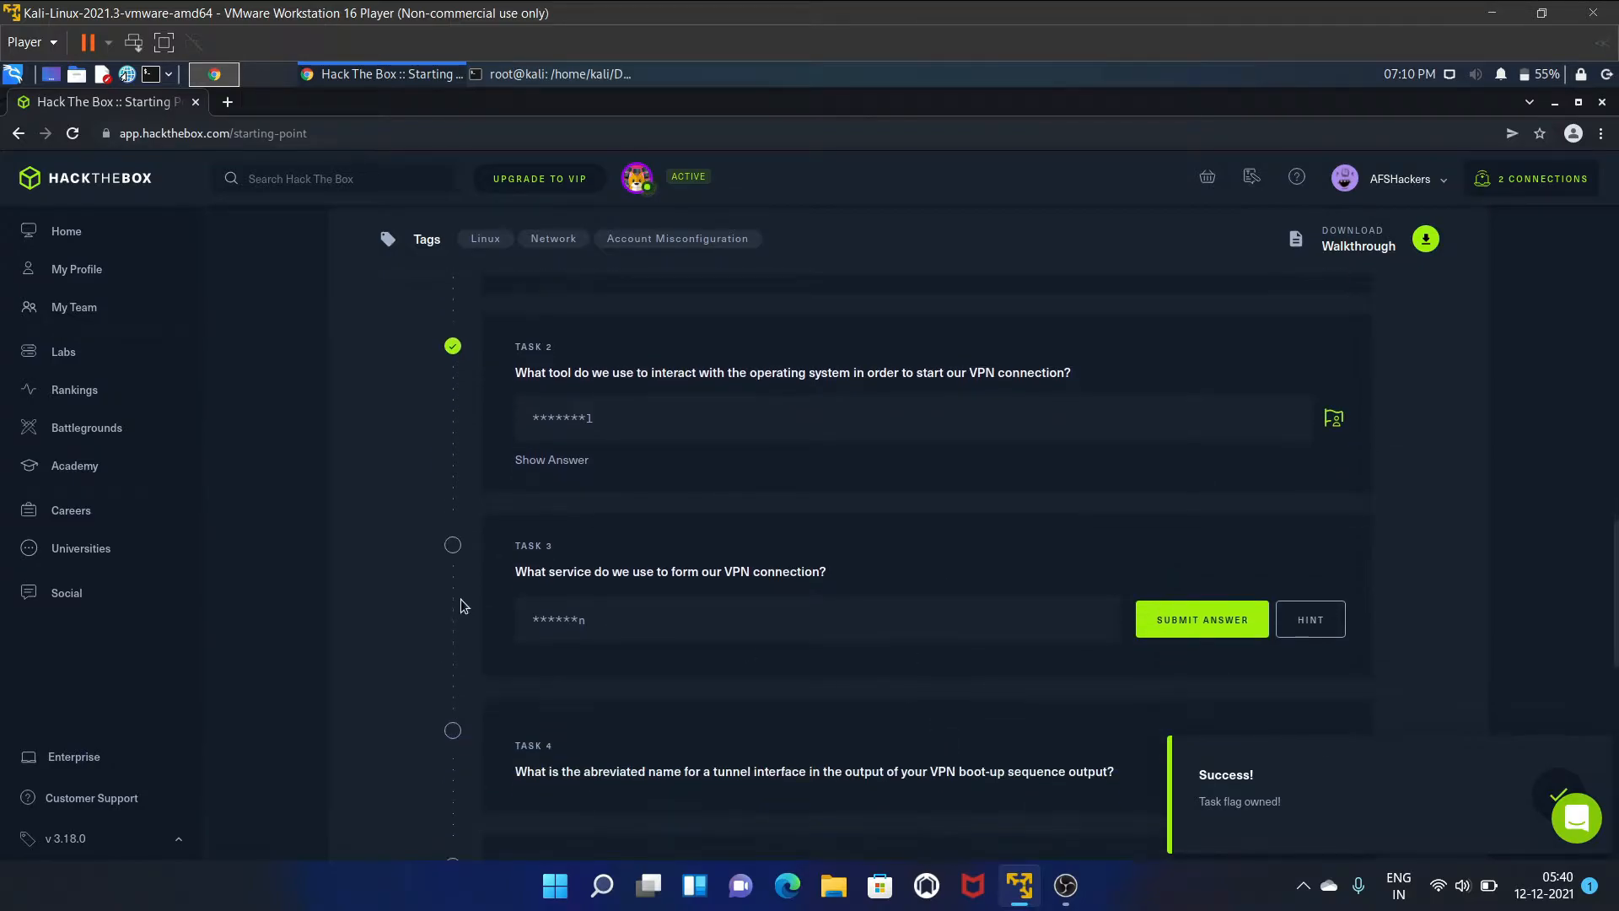
mouse_move(719, 594)
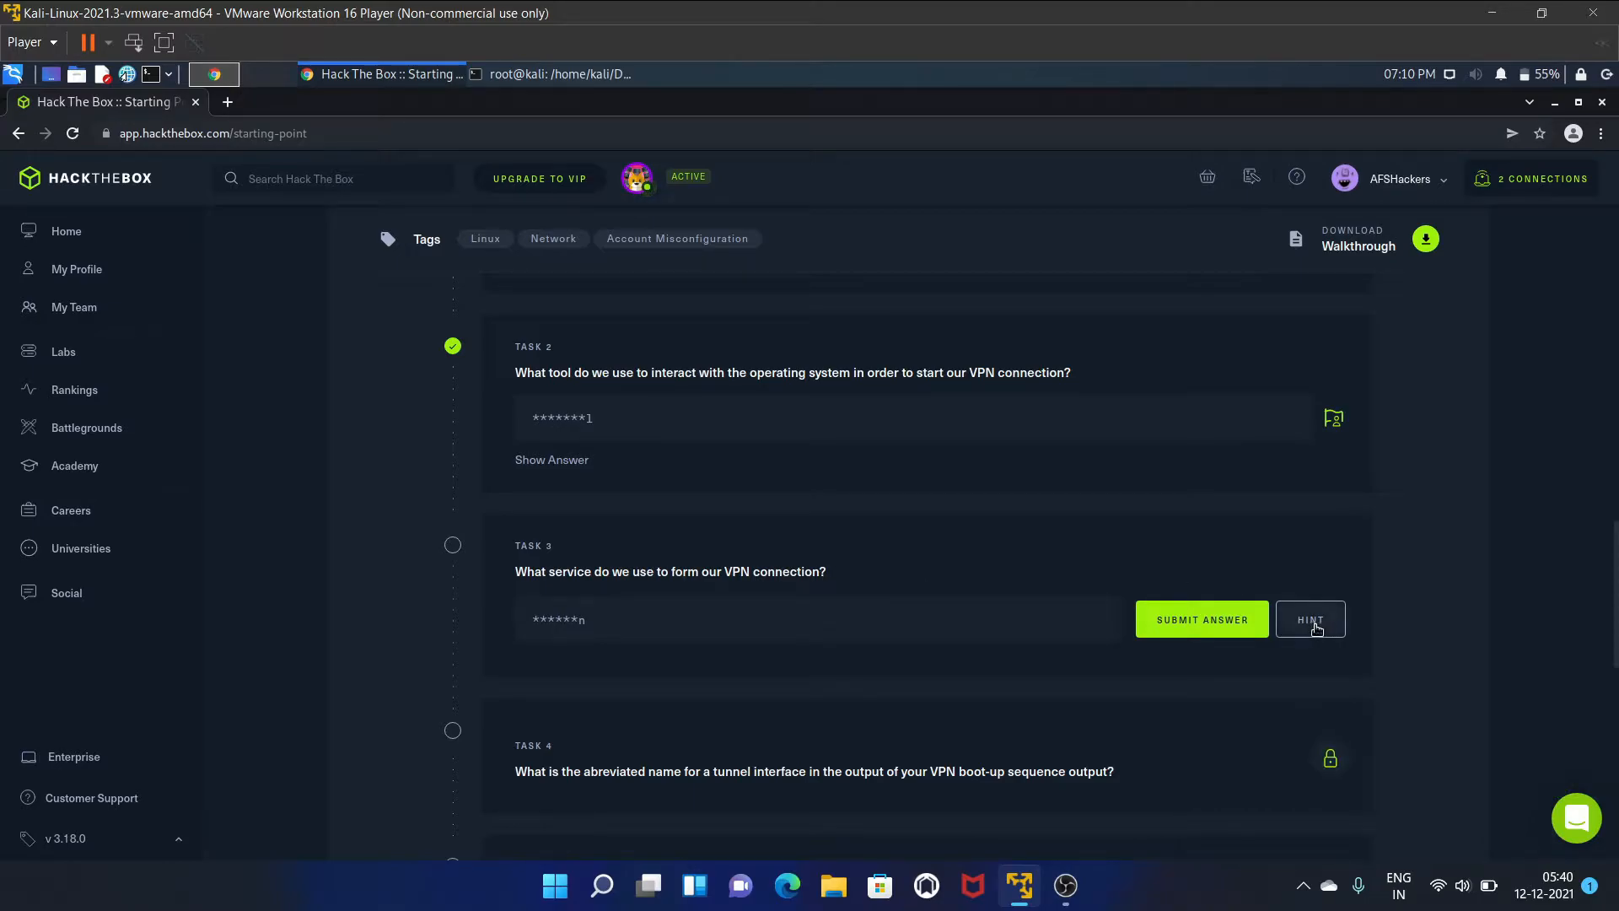
left_click(1309, 619)
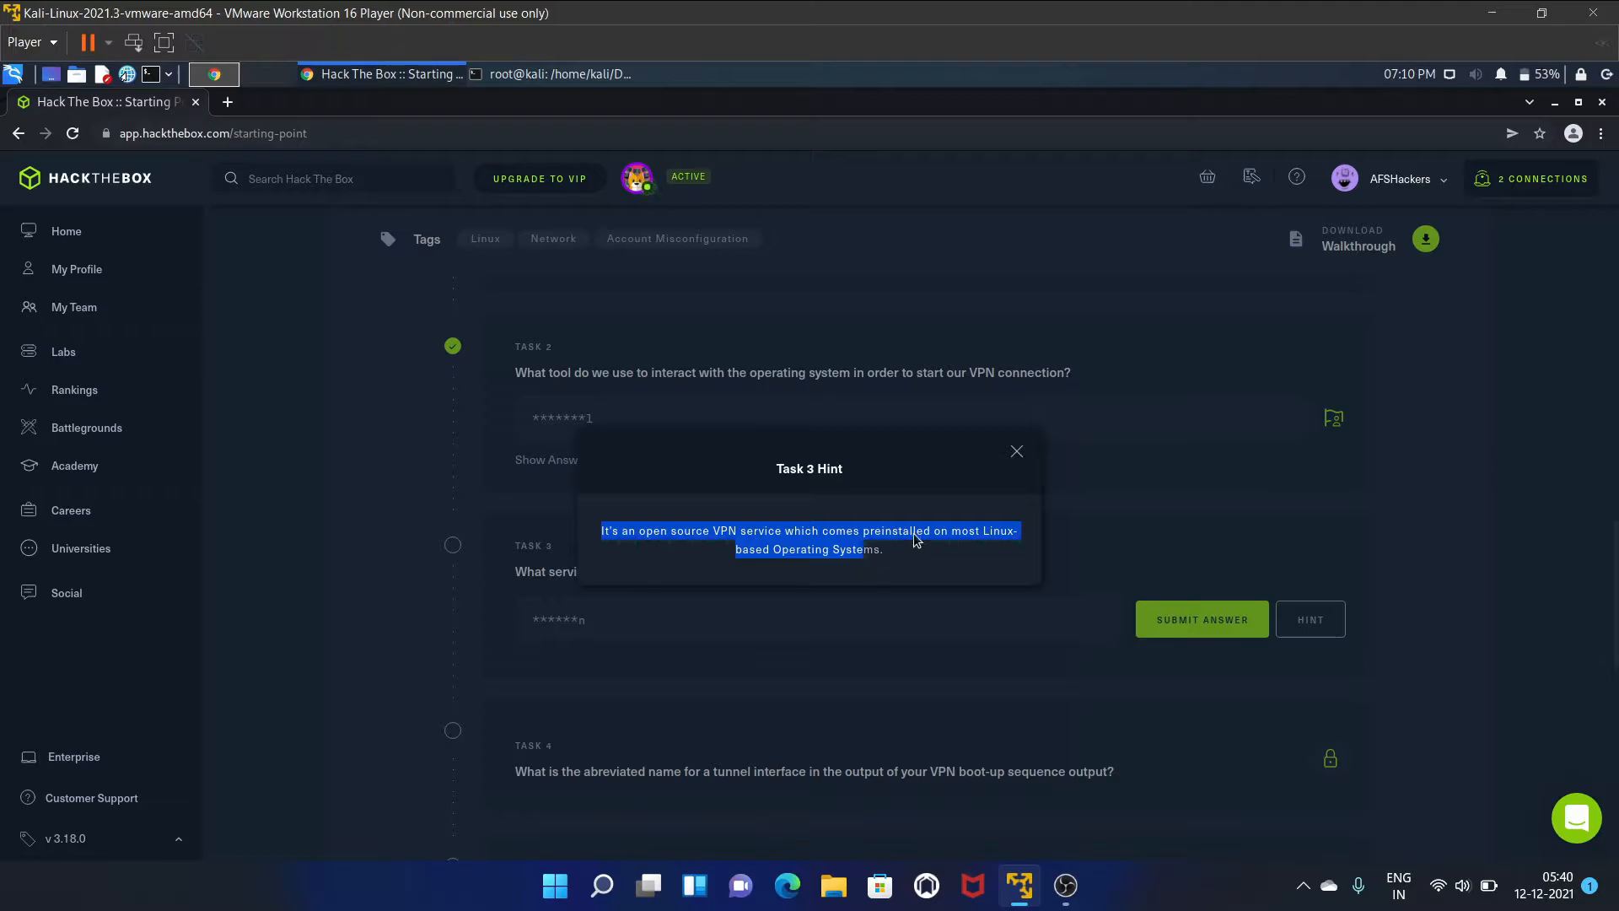
left_click(1015, 453)
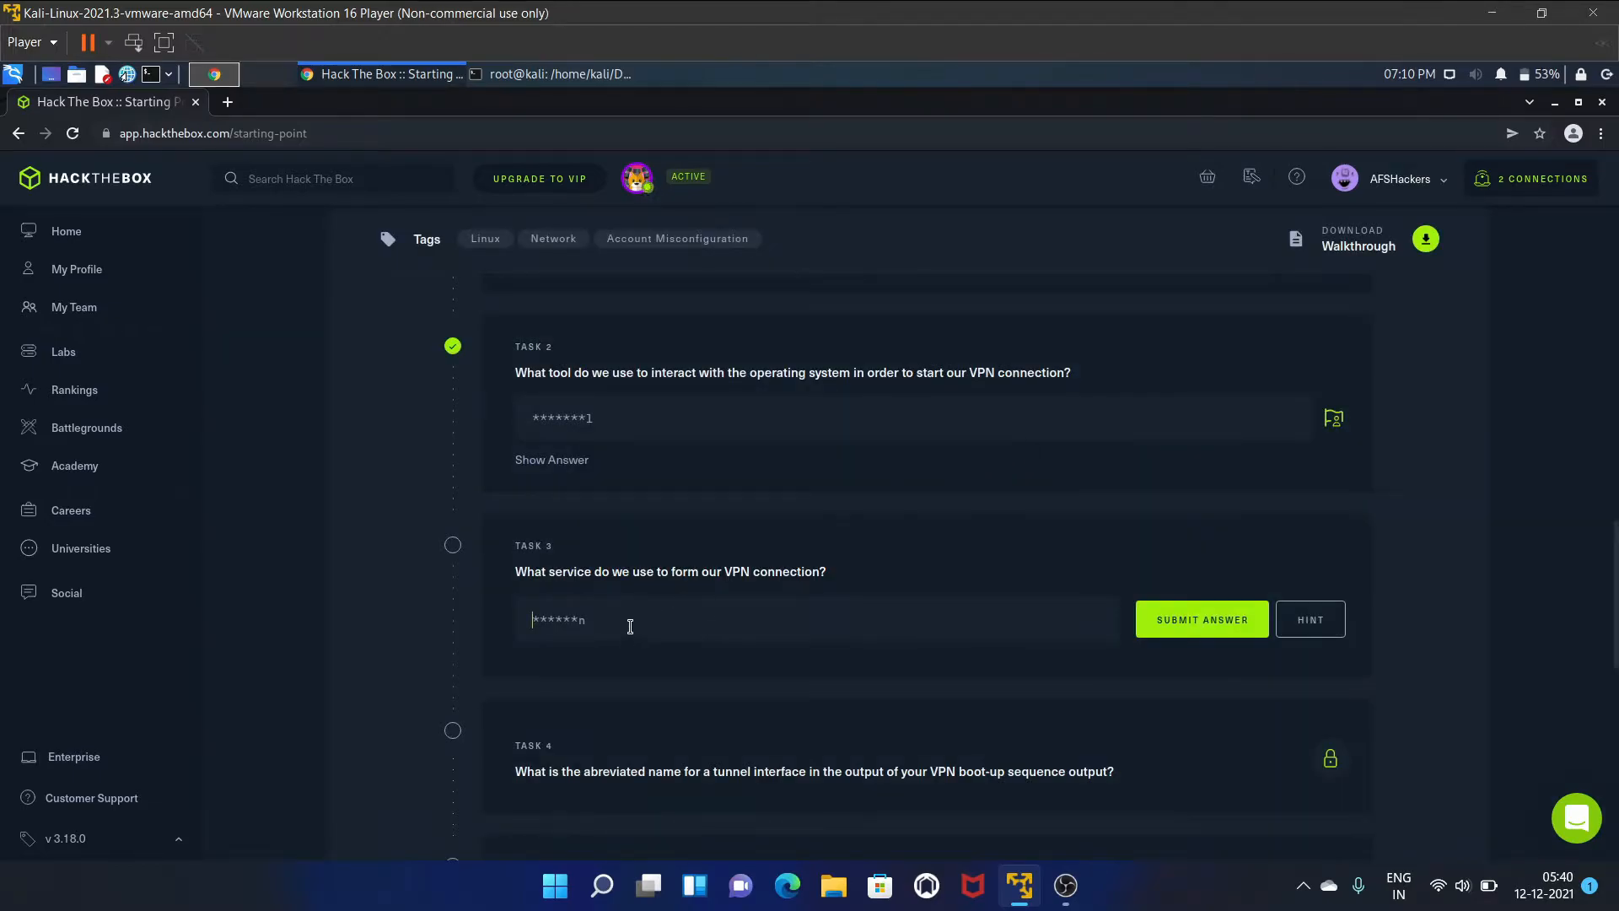
type("openvpn")
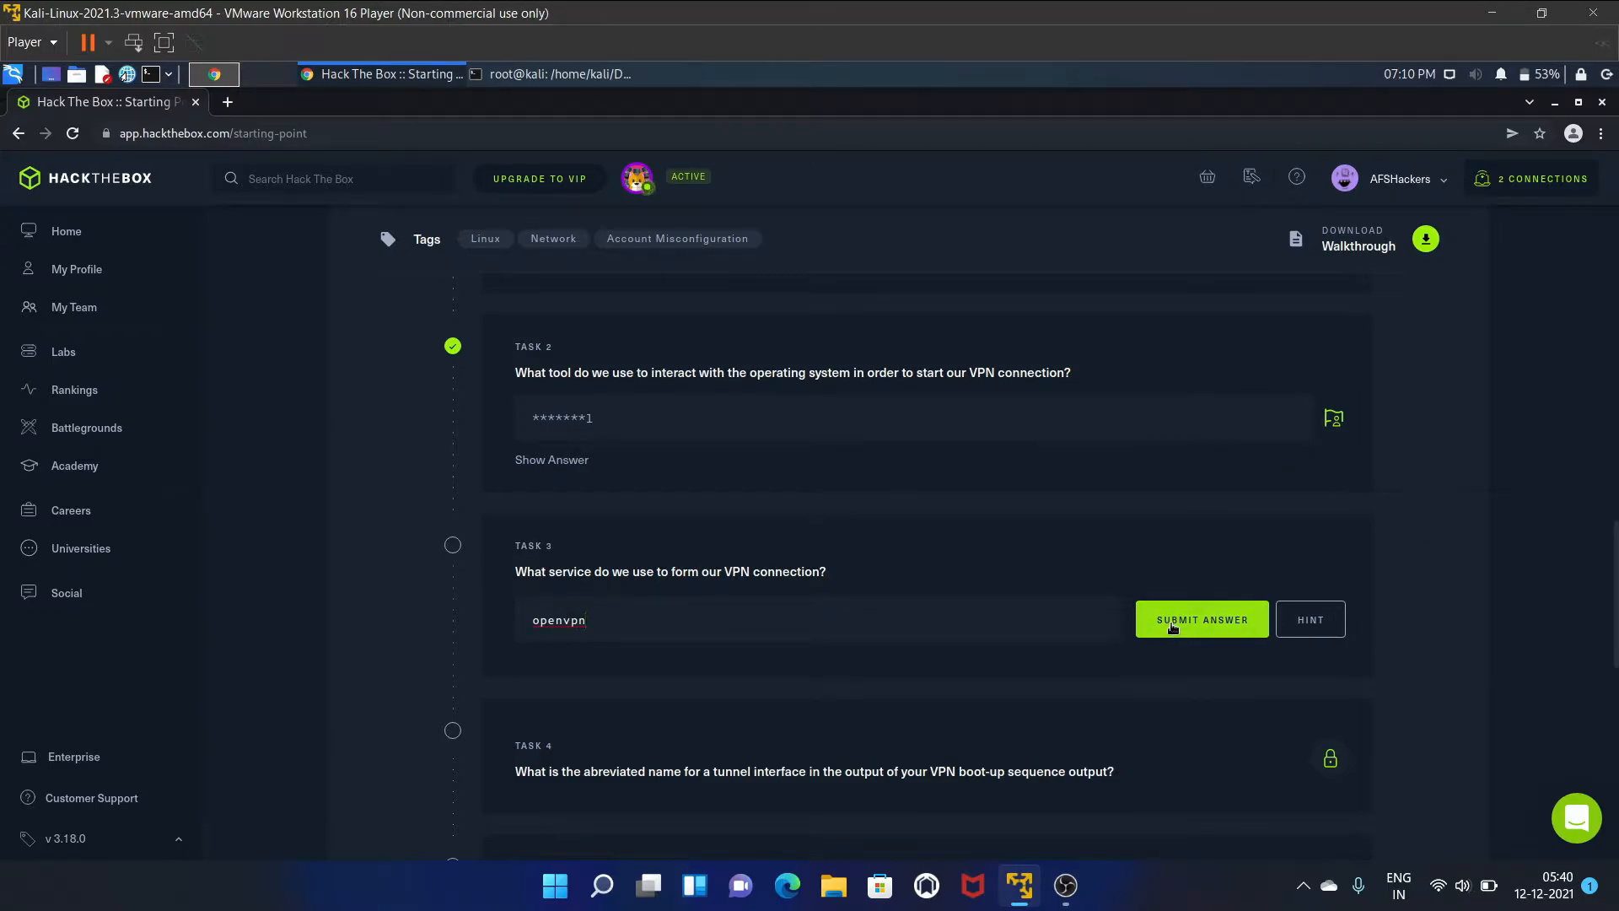
left_click(1201, 619)
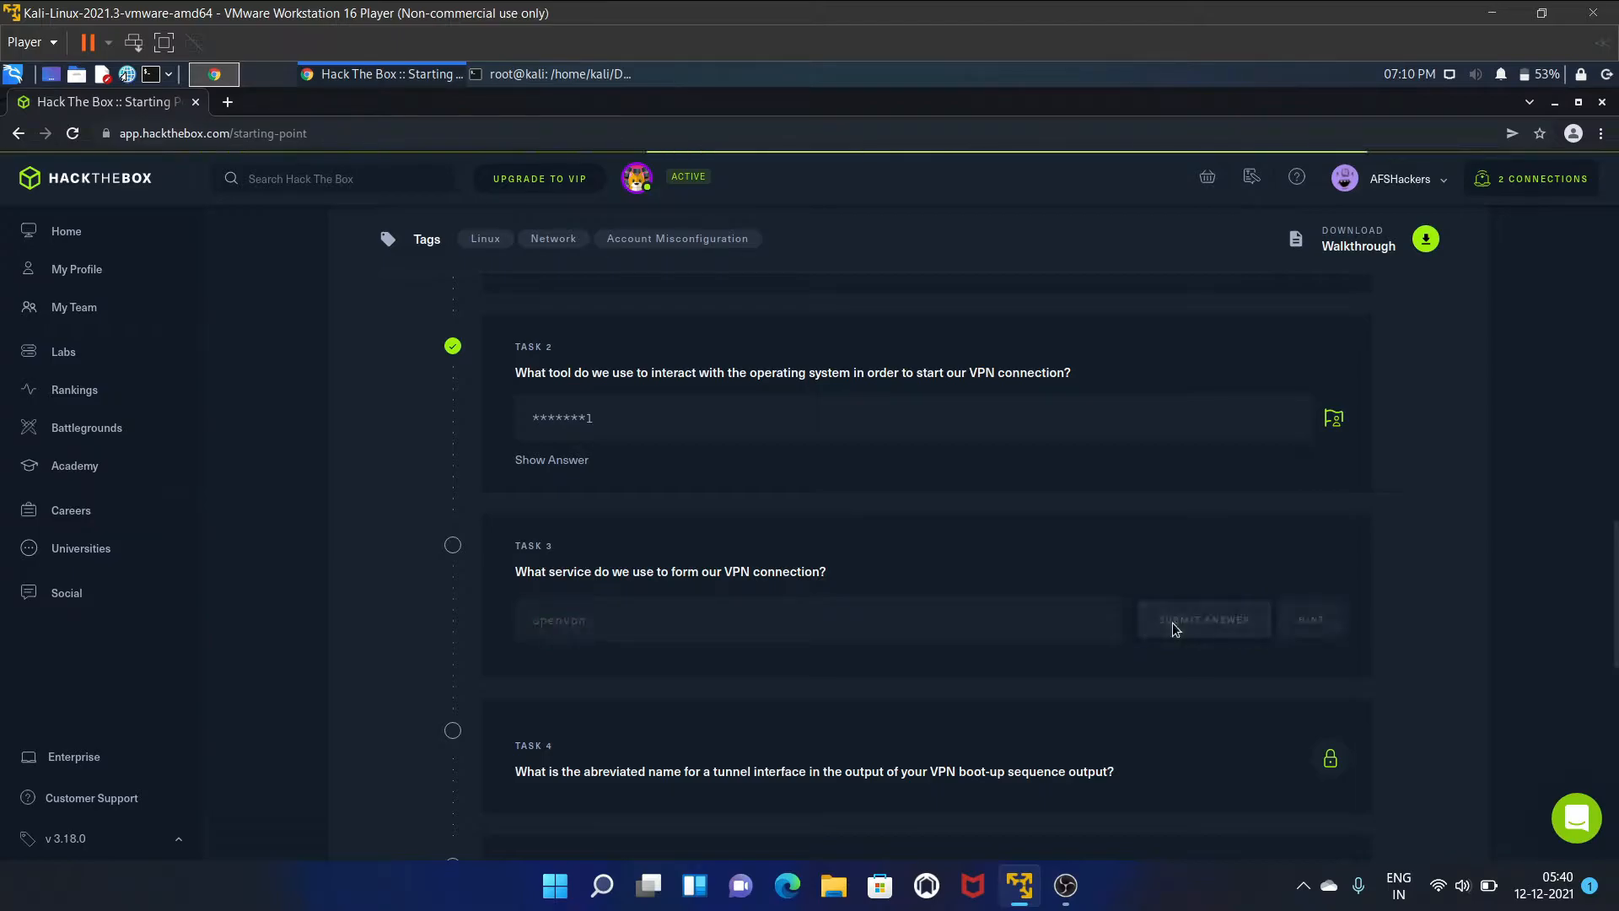
left_click(1203, 619)
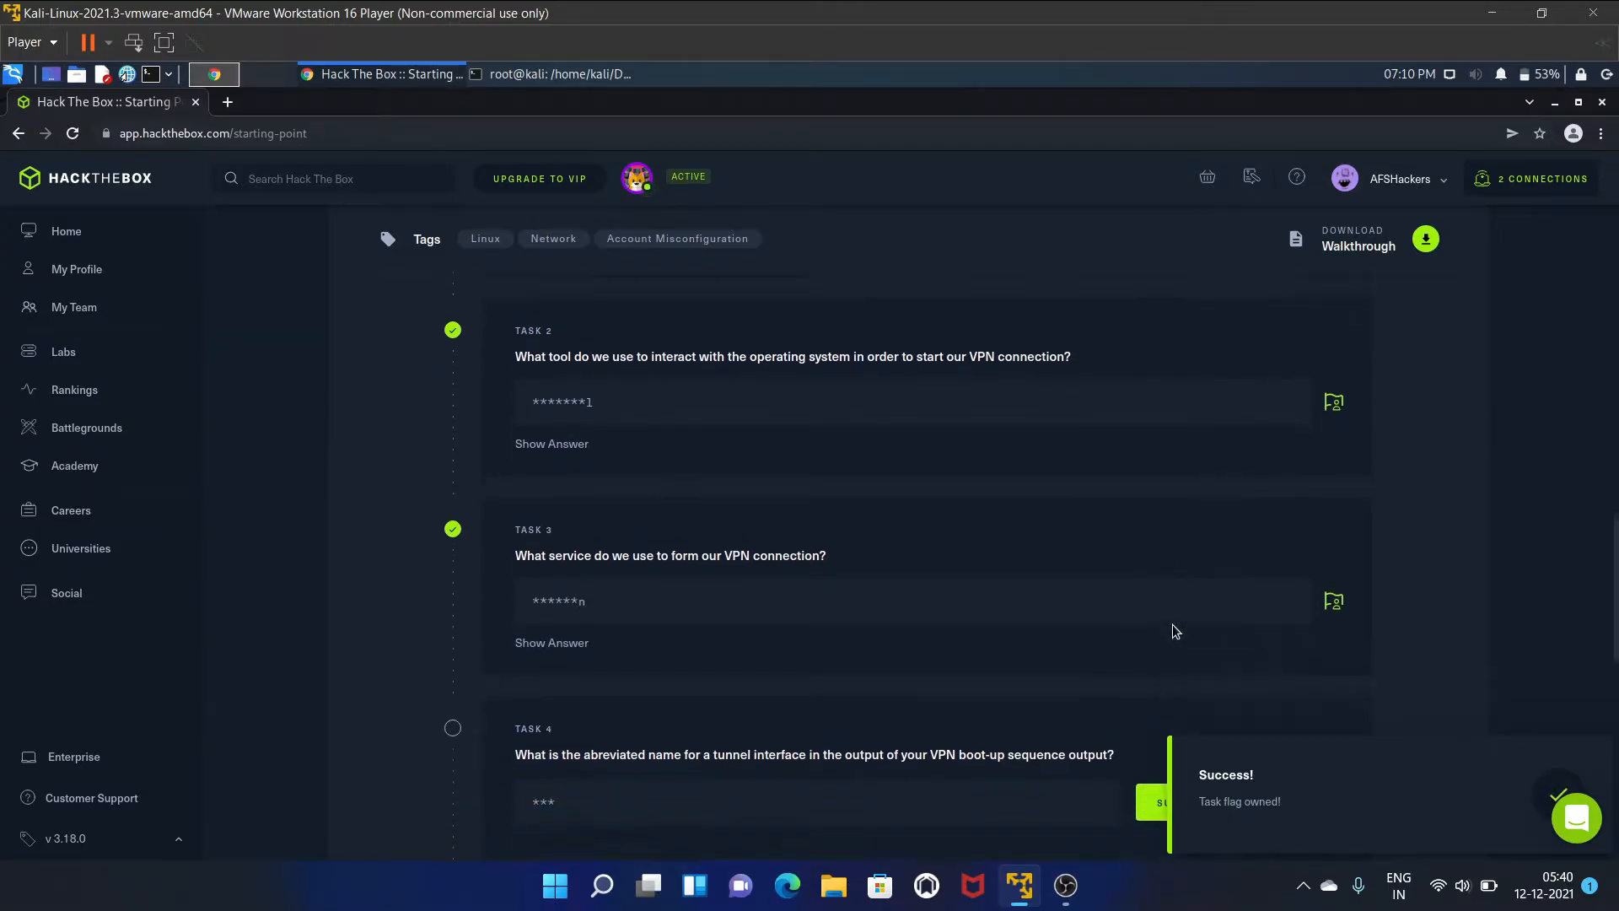
Answer Task 4 with 'tun' and submit it
scroll("down", 3)
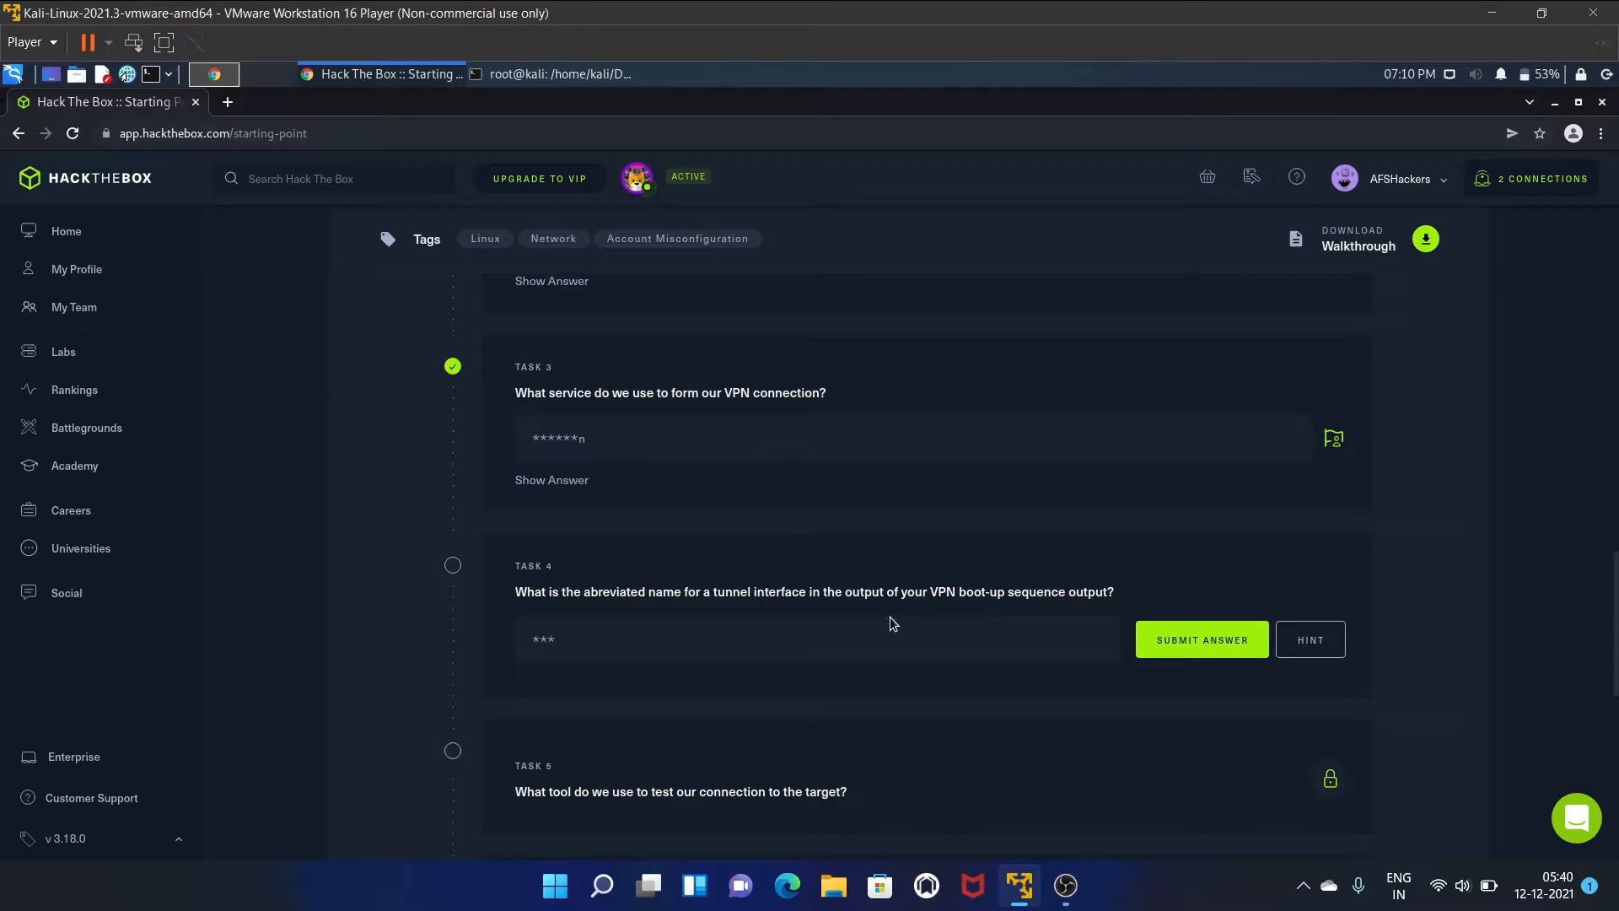
mouse_move(955, 617)
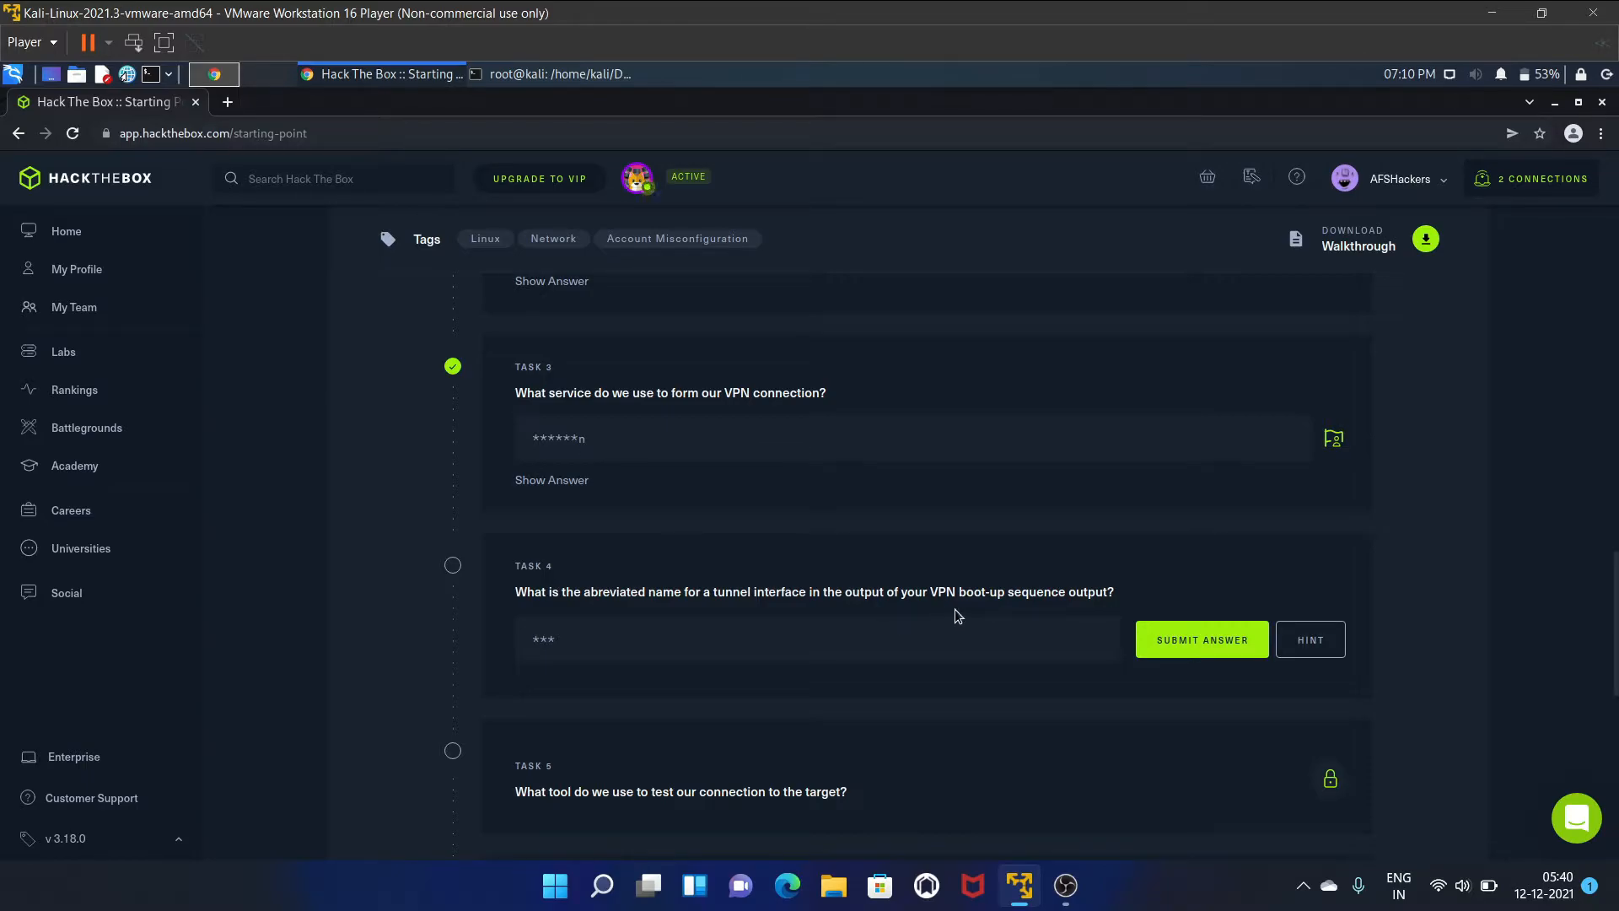
mouse_move(1103, 617)
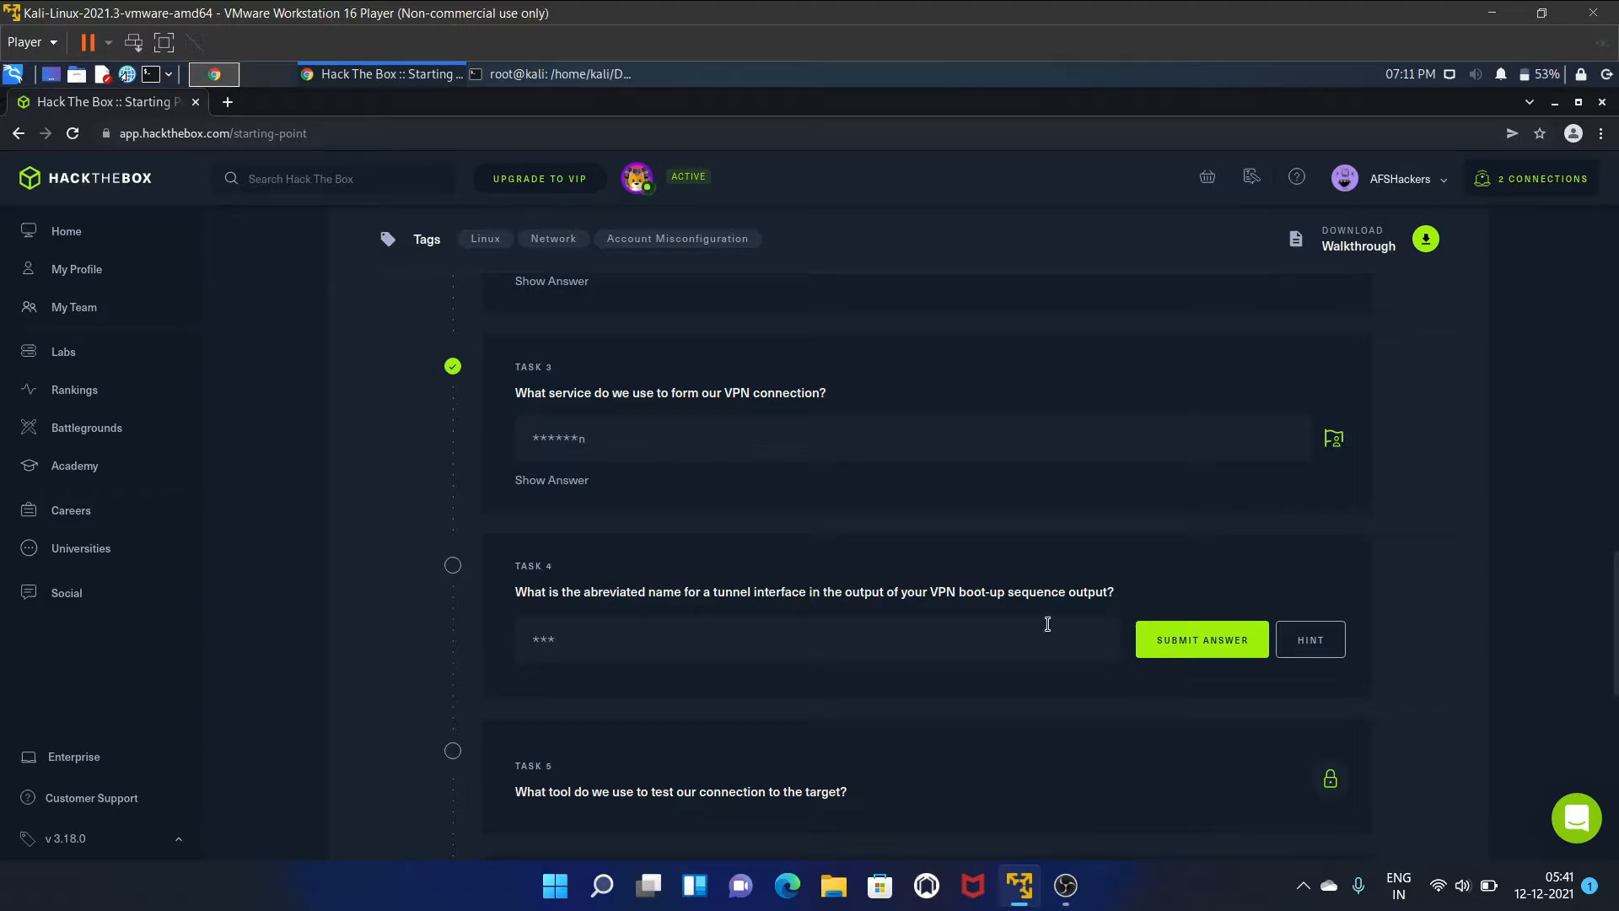
mouse_move(1311, 639)
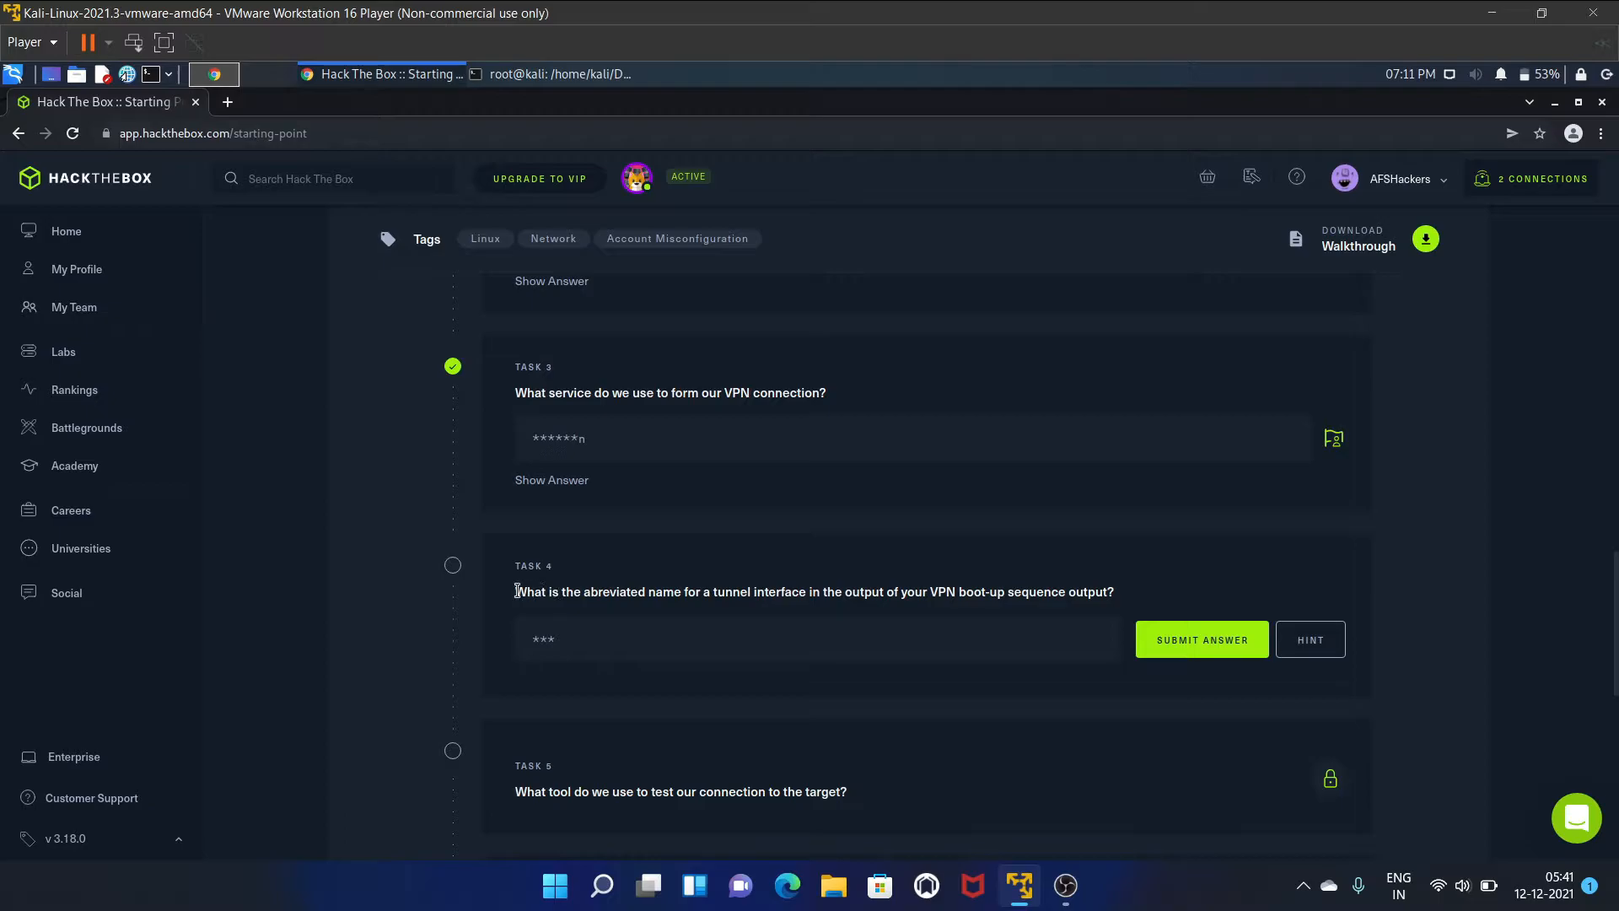
mouse_move(711, 624)
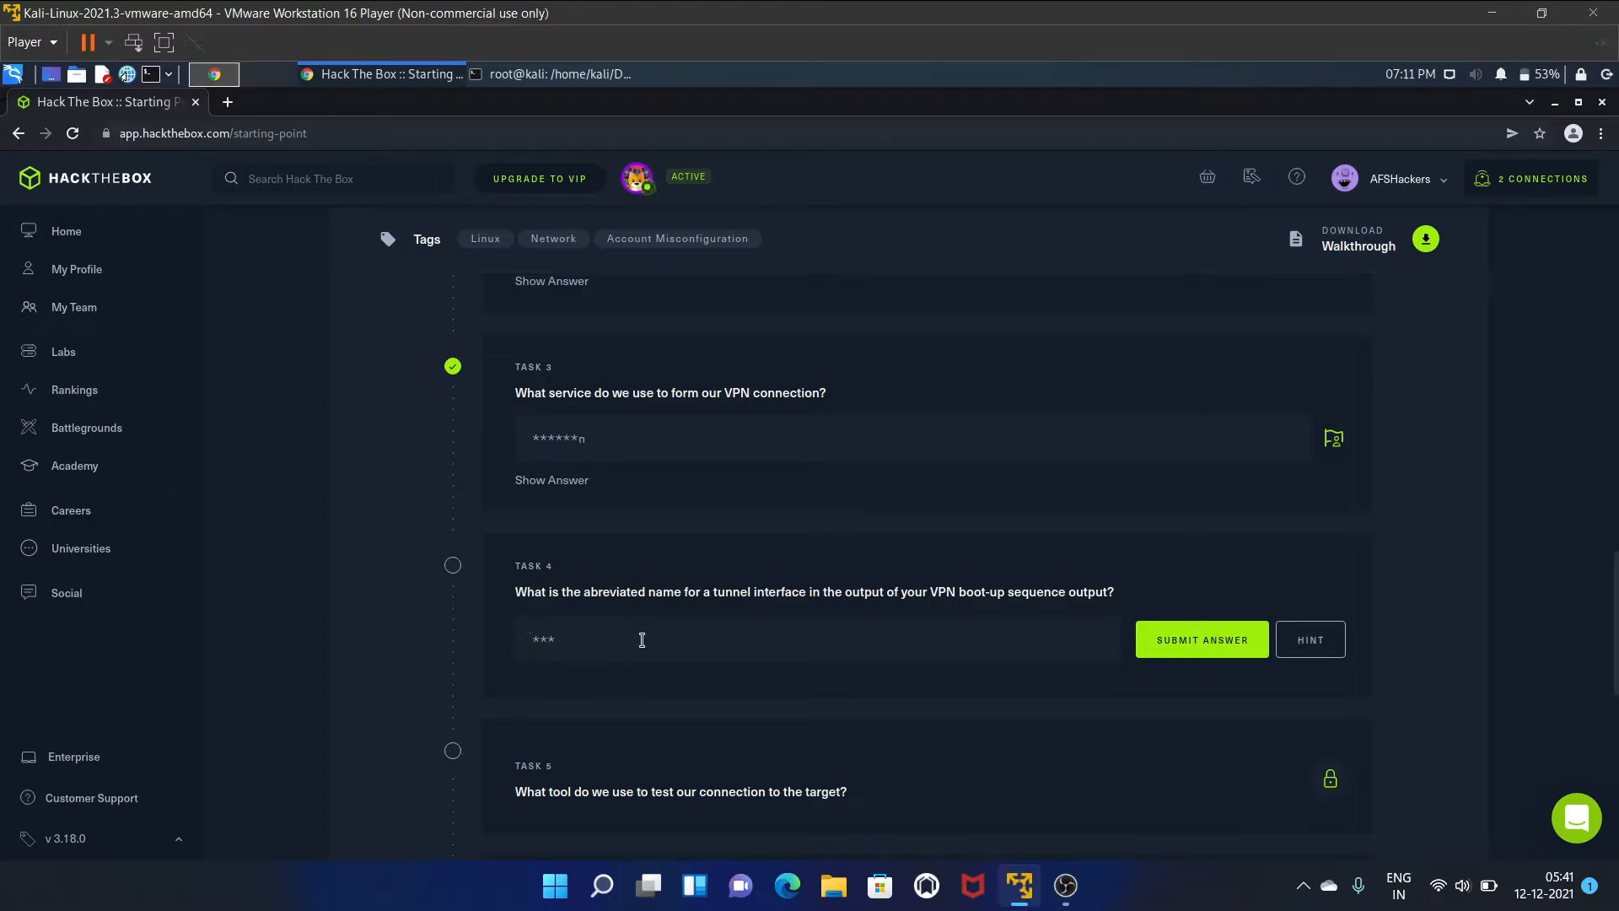
type("tun")
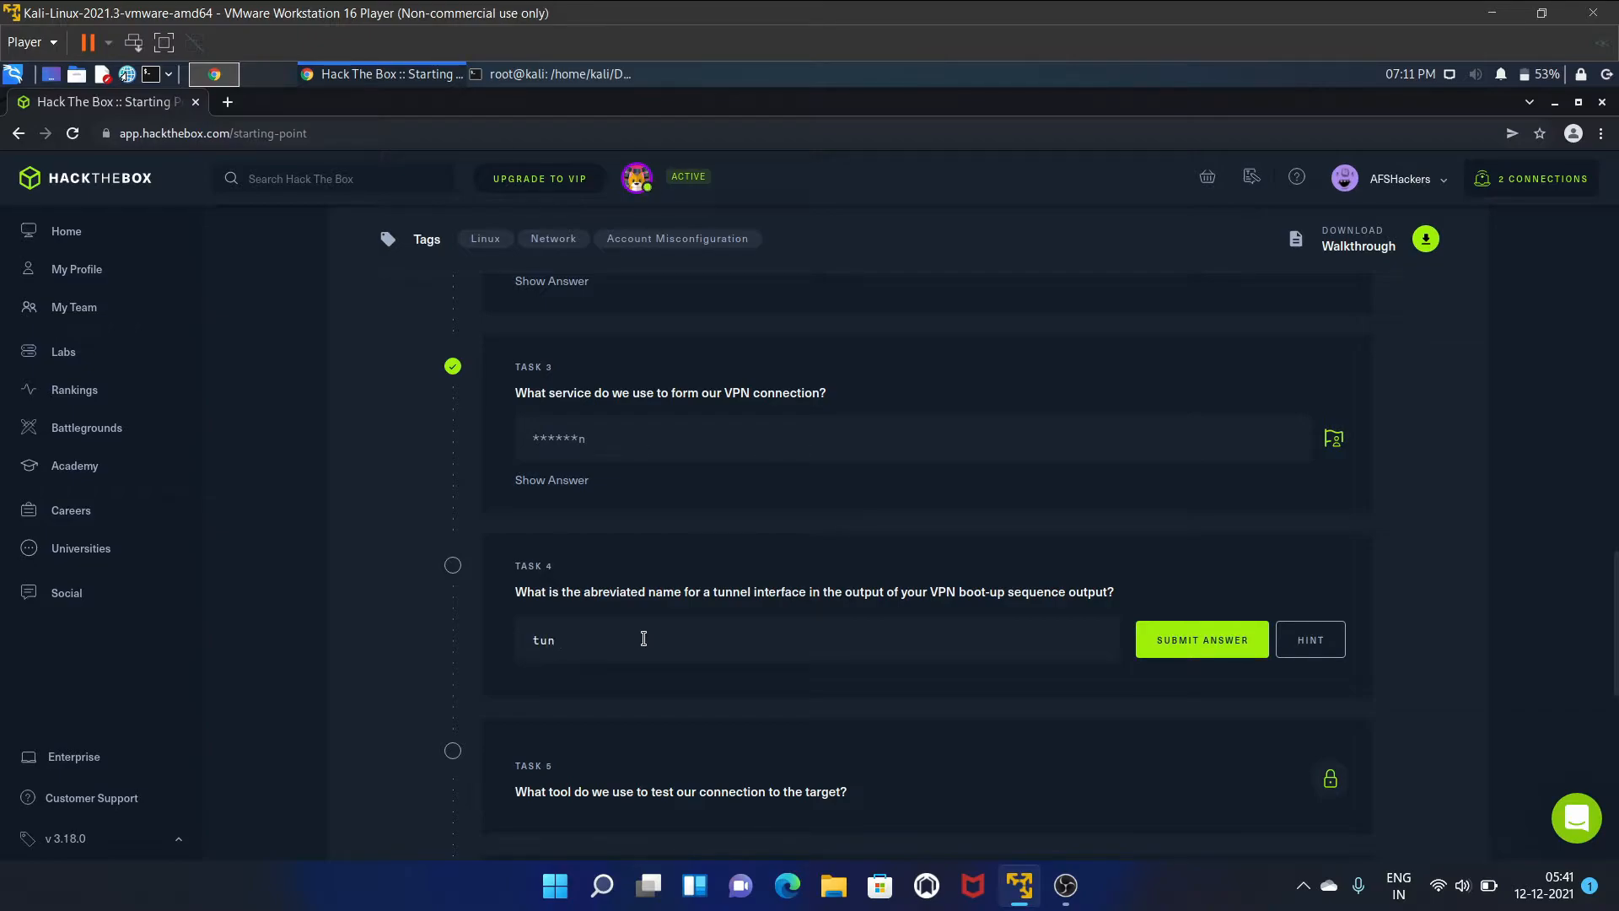
left_click(1201, 640)
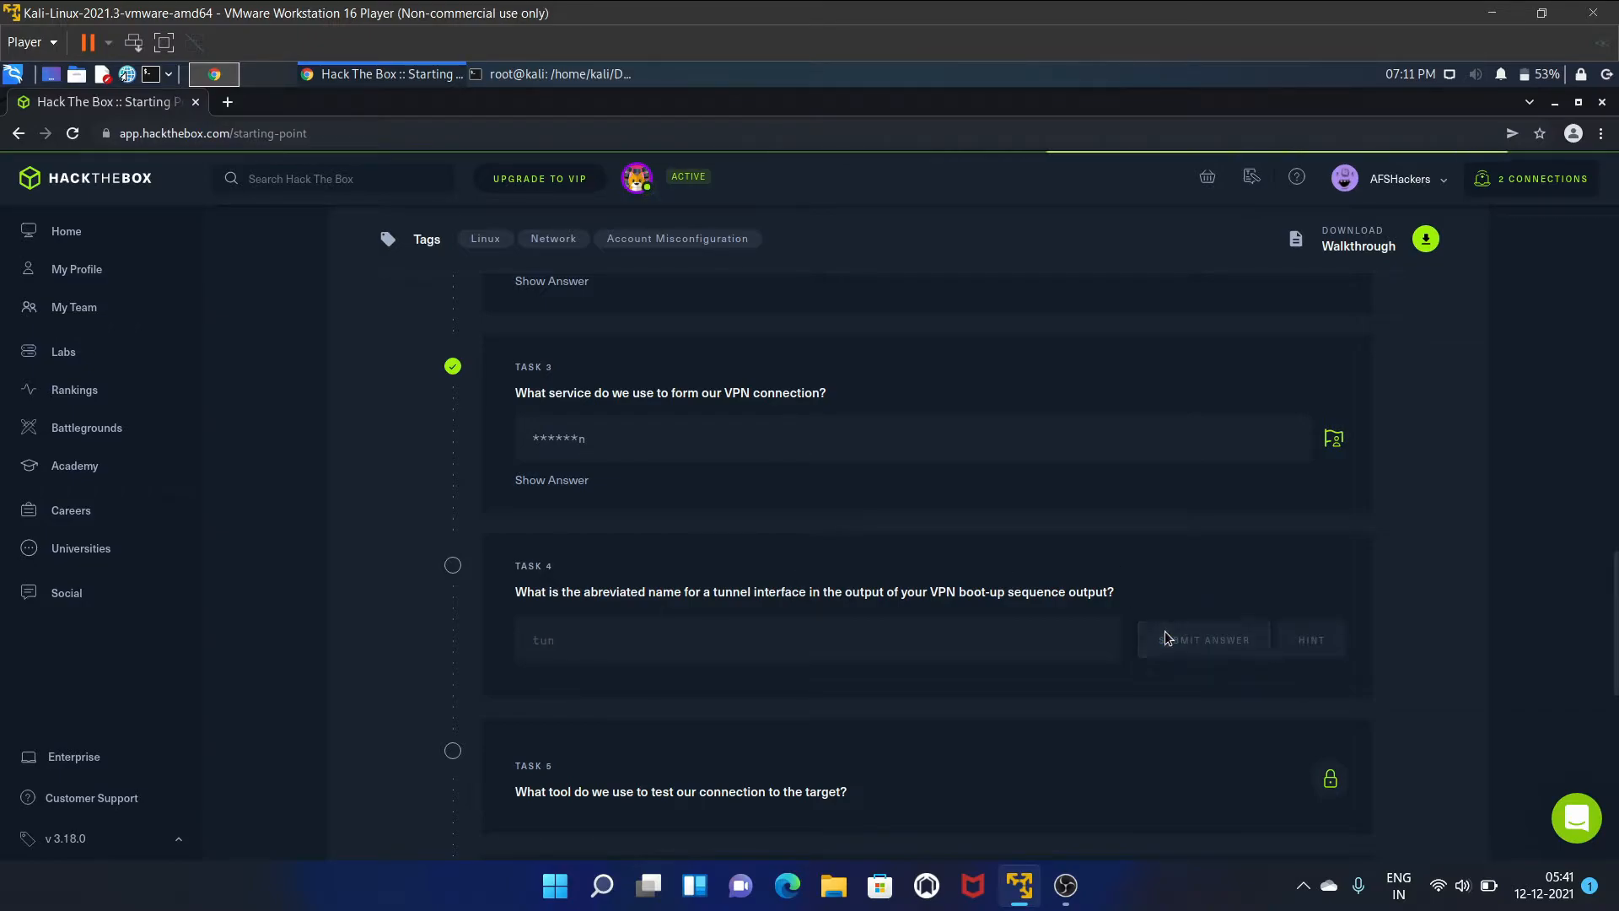
left_click(1202, 639)
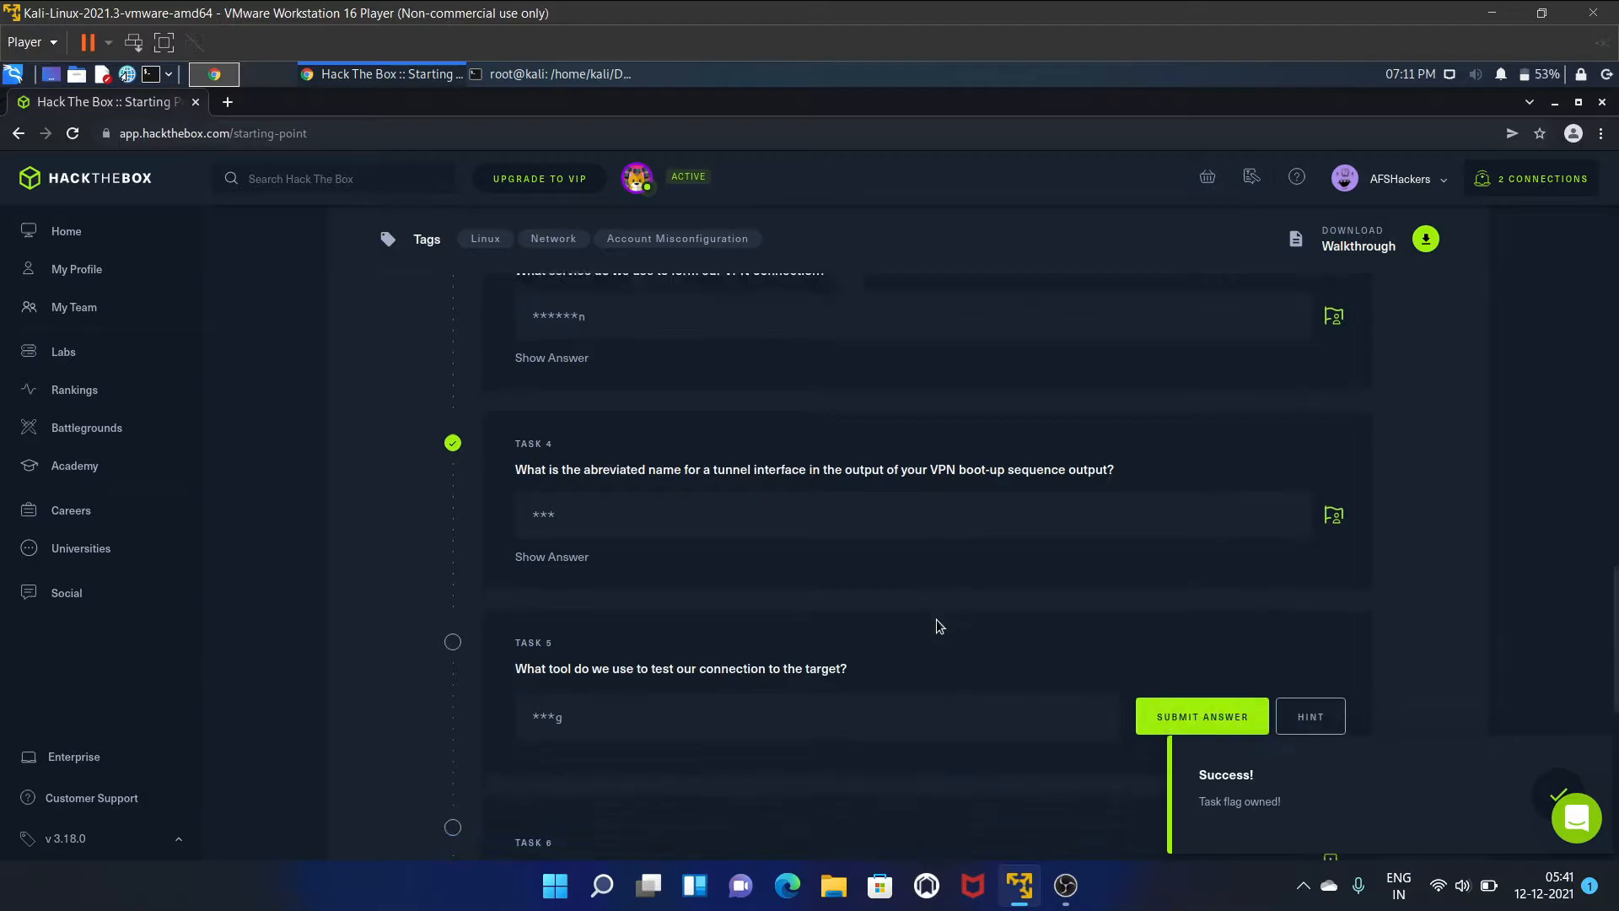
Answer Task 5 with 'ping' and submit it
scroll("down", 3)
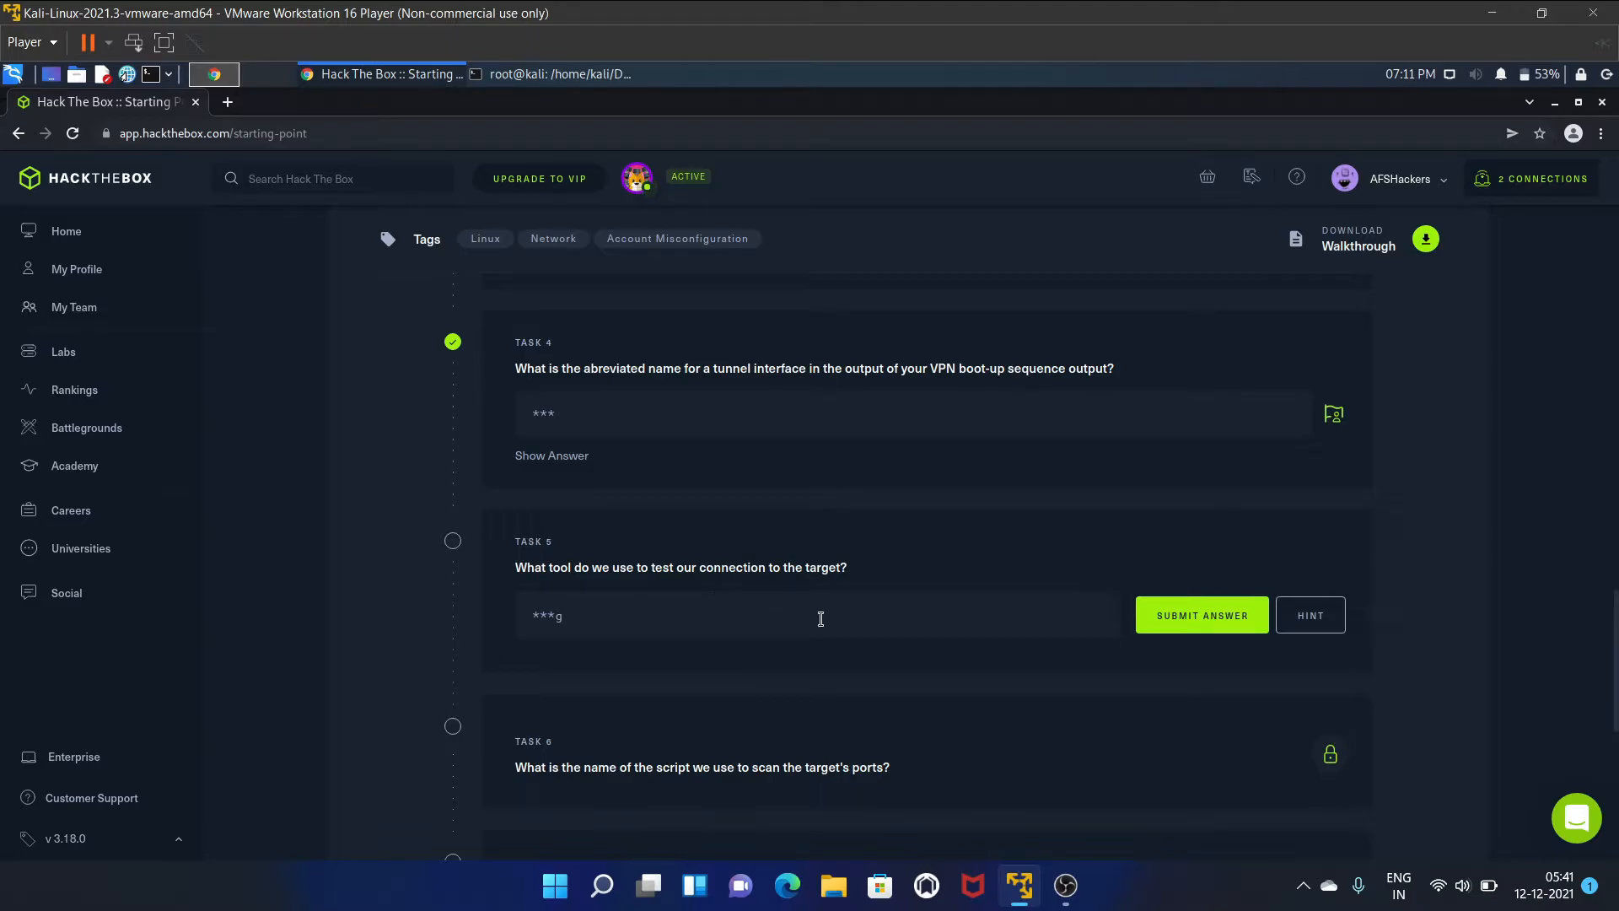
mouse_move(833, 622)
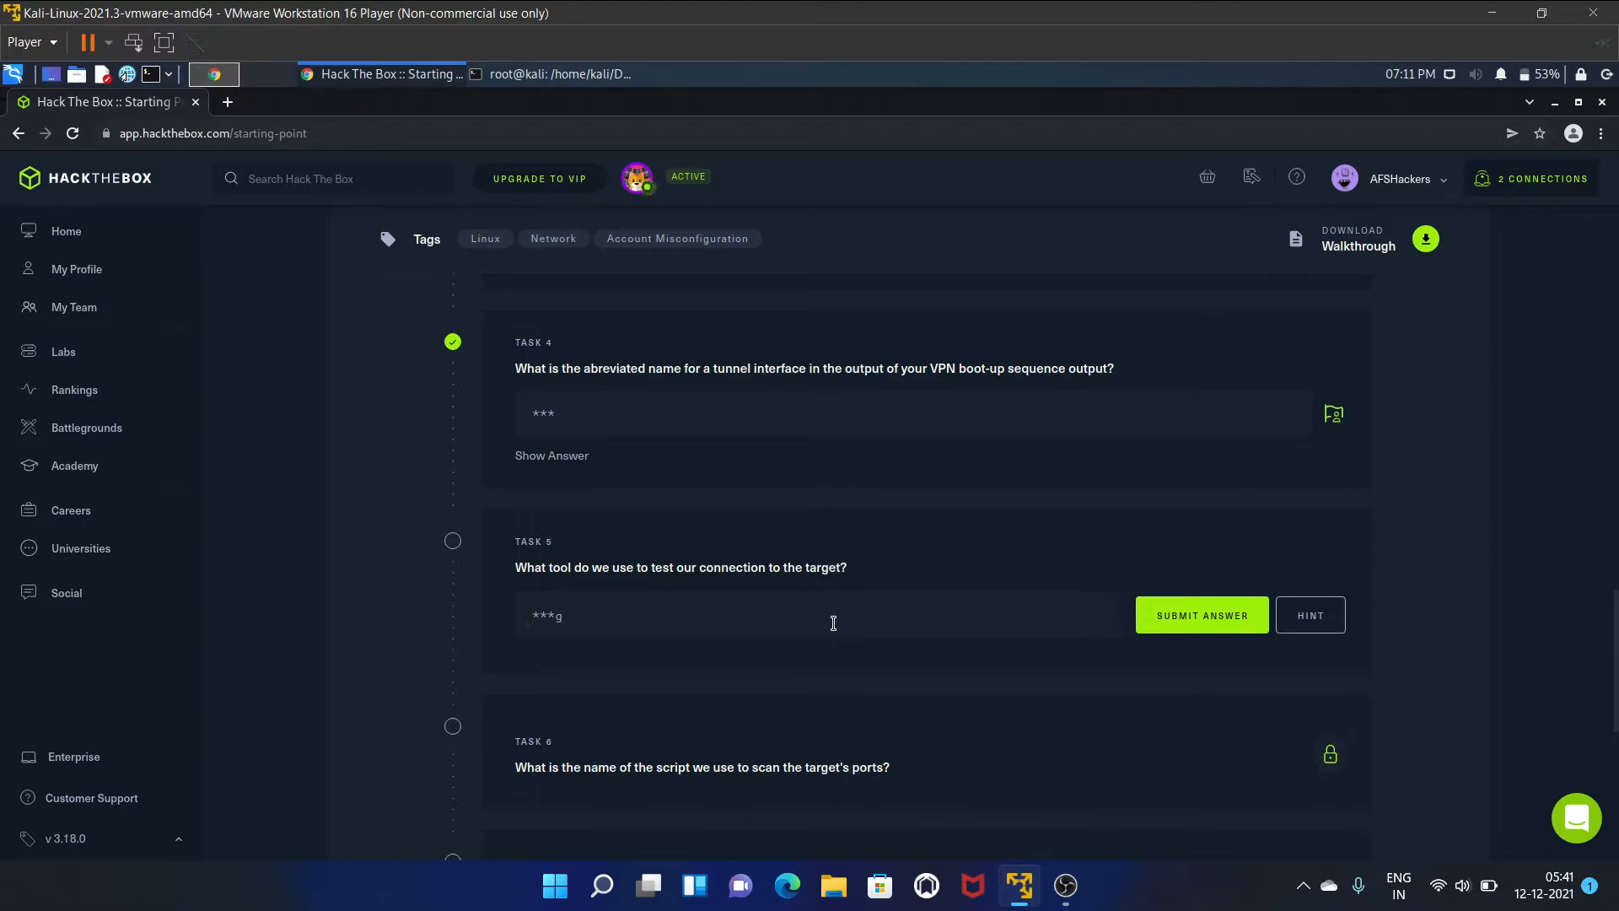
type("ping")
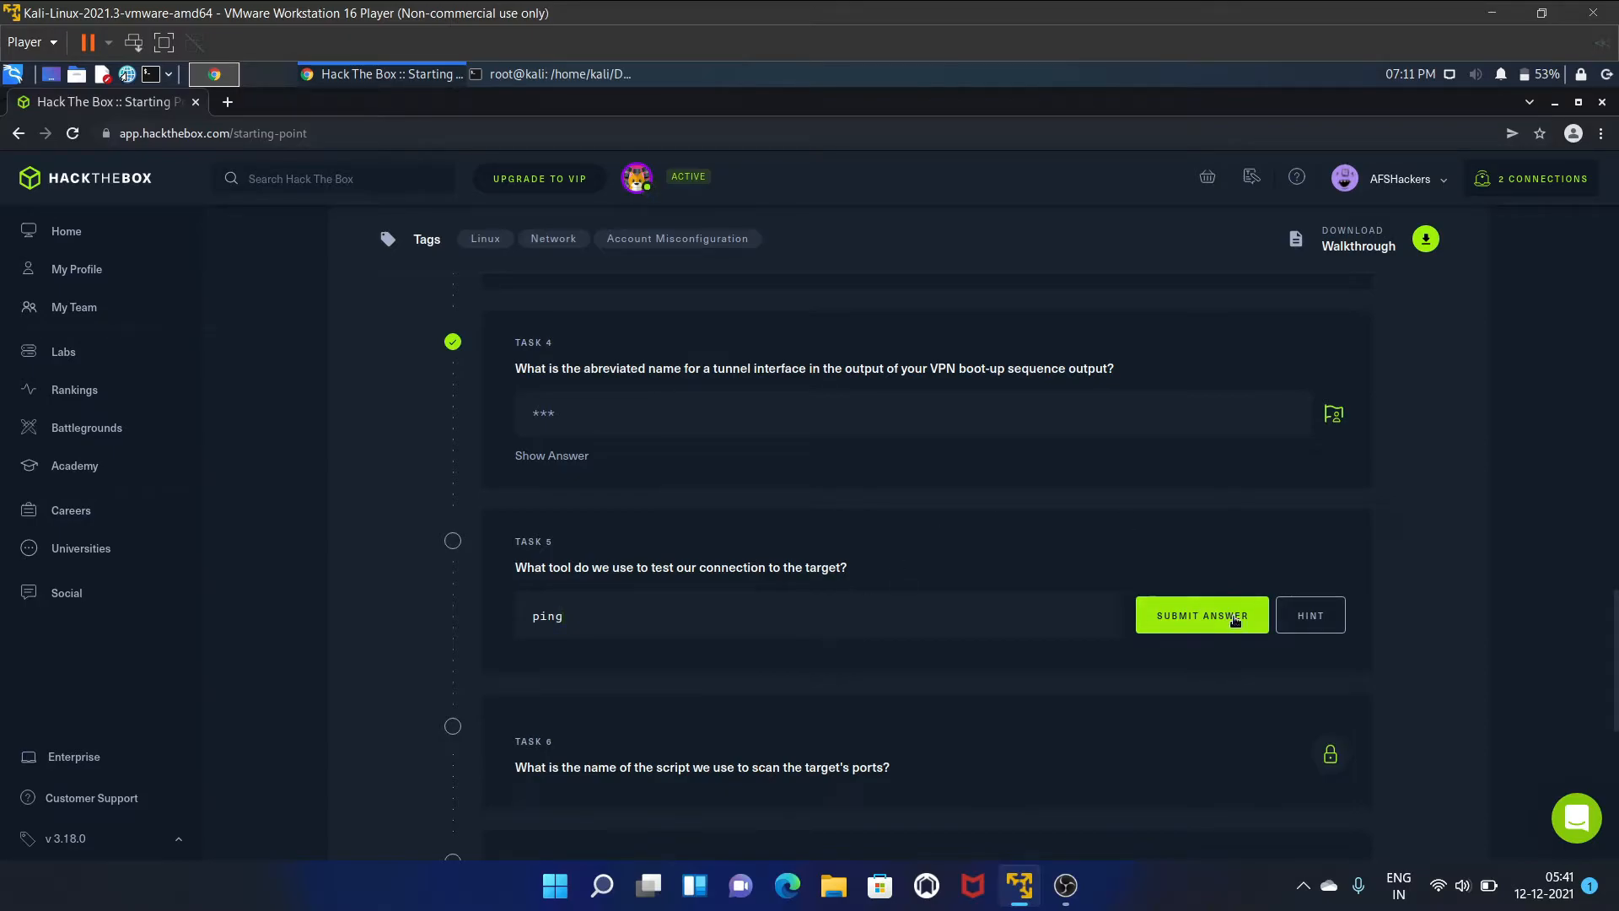
left_click(1202, 614)
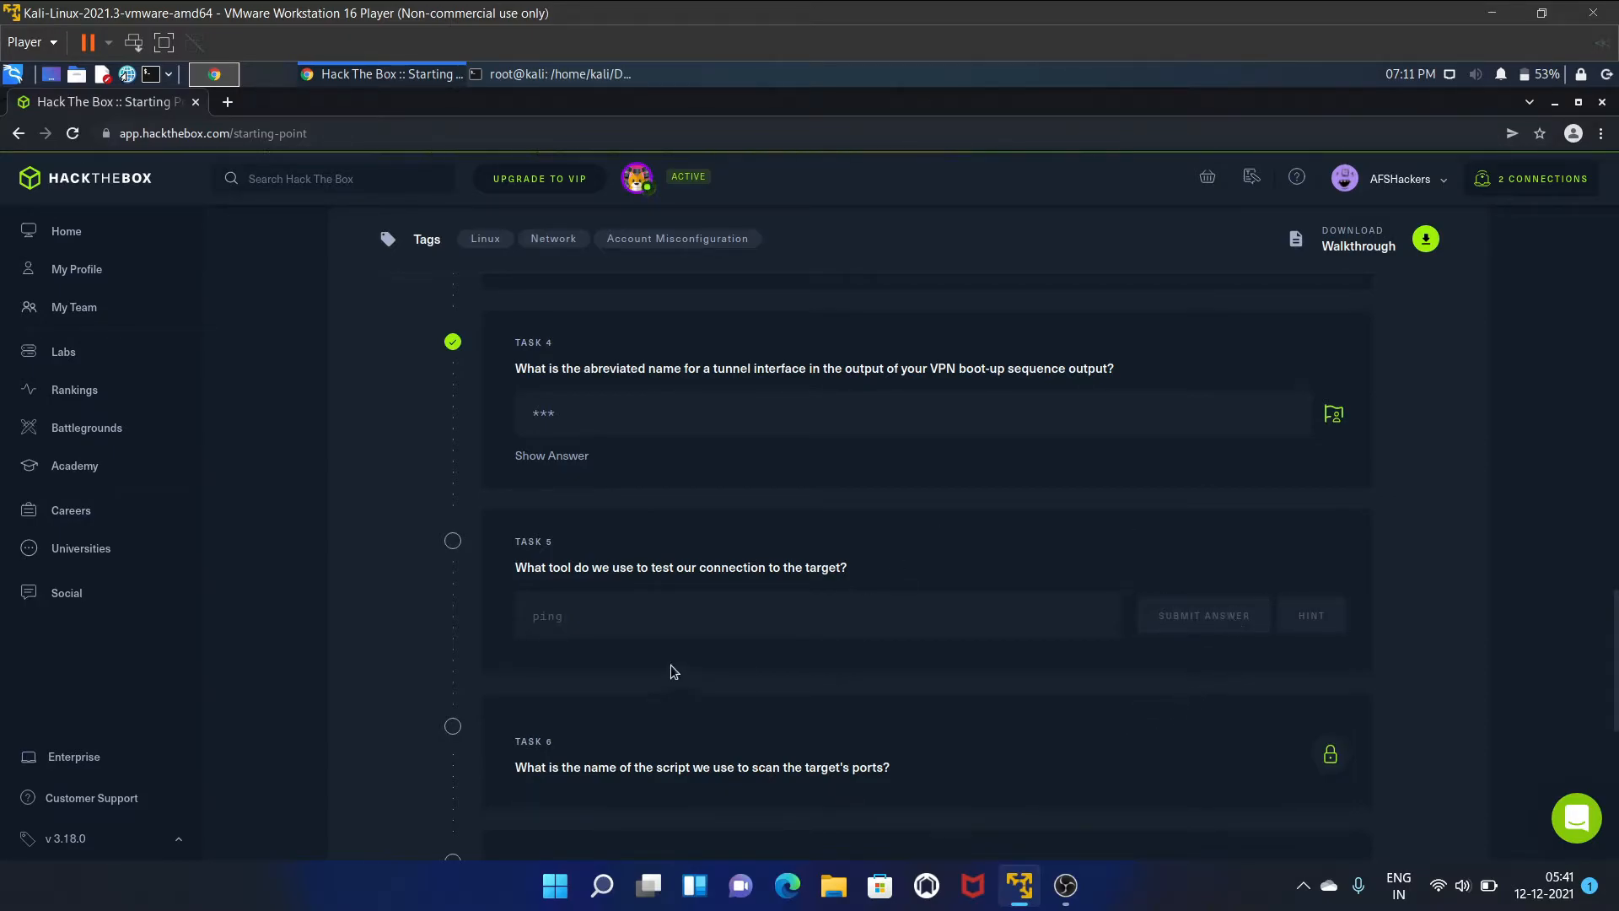
left_click(1203, 616)
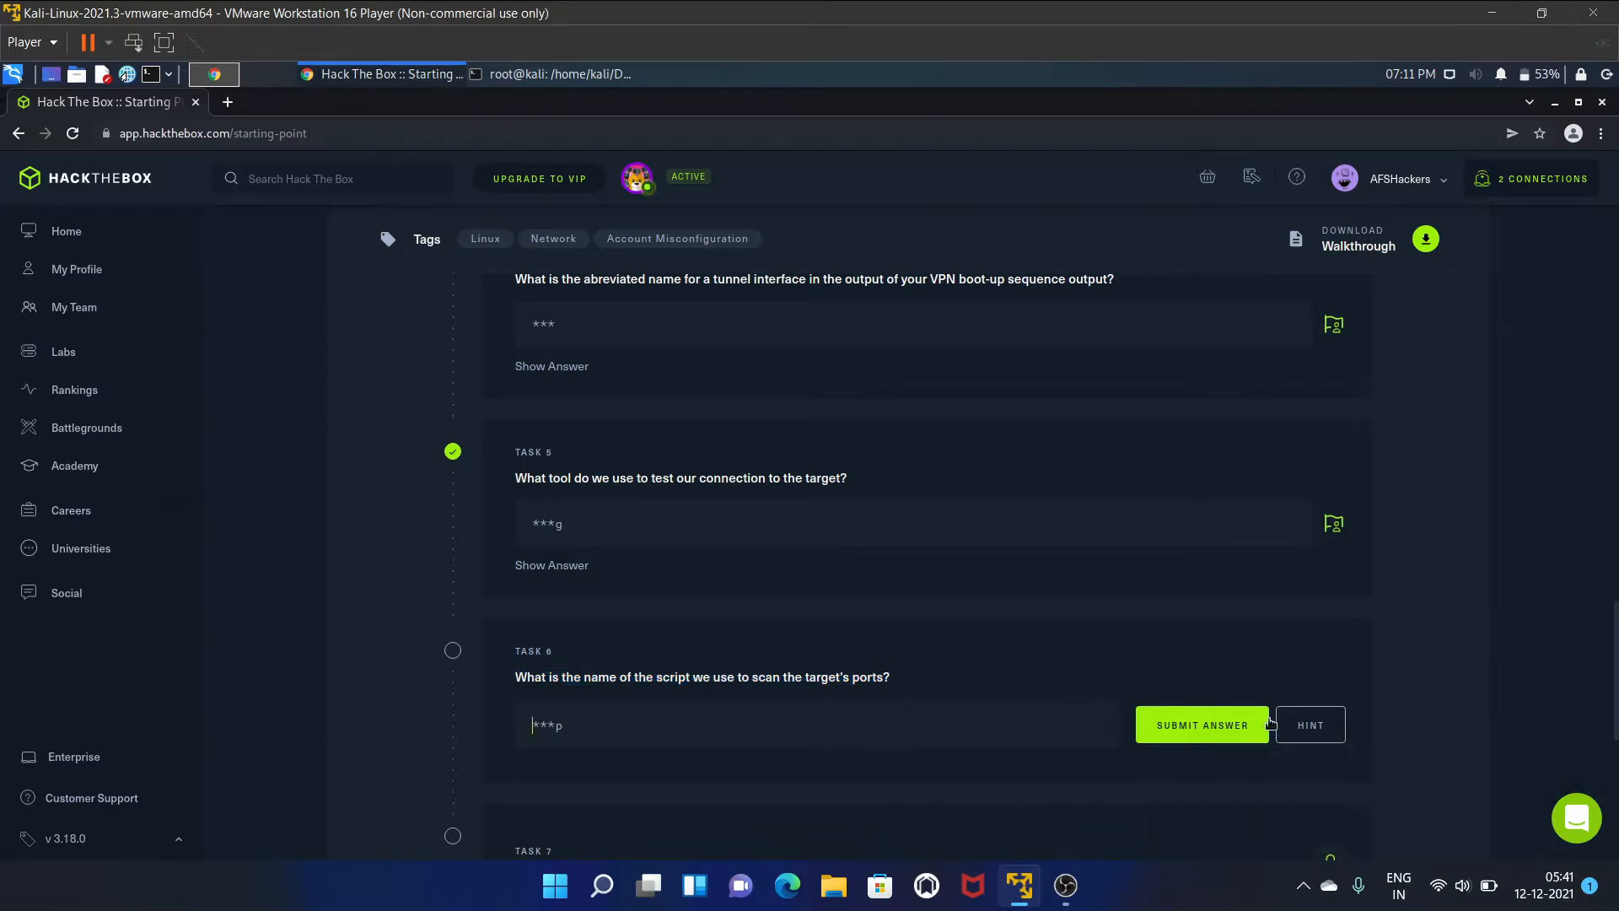
Read the Task 6 hint, then answer 'nmap' and submit it
left_click(1309, 724)
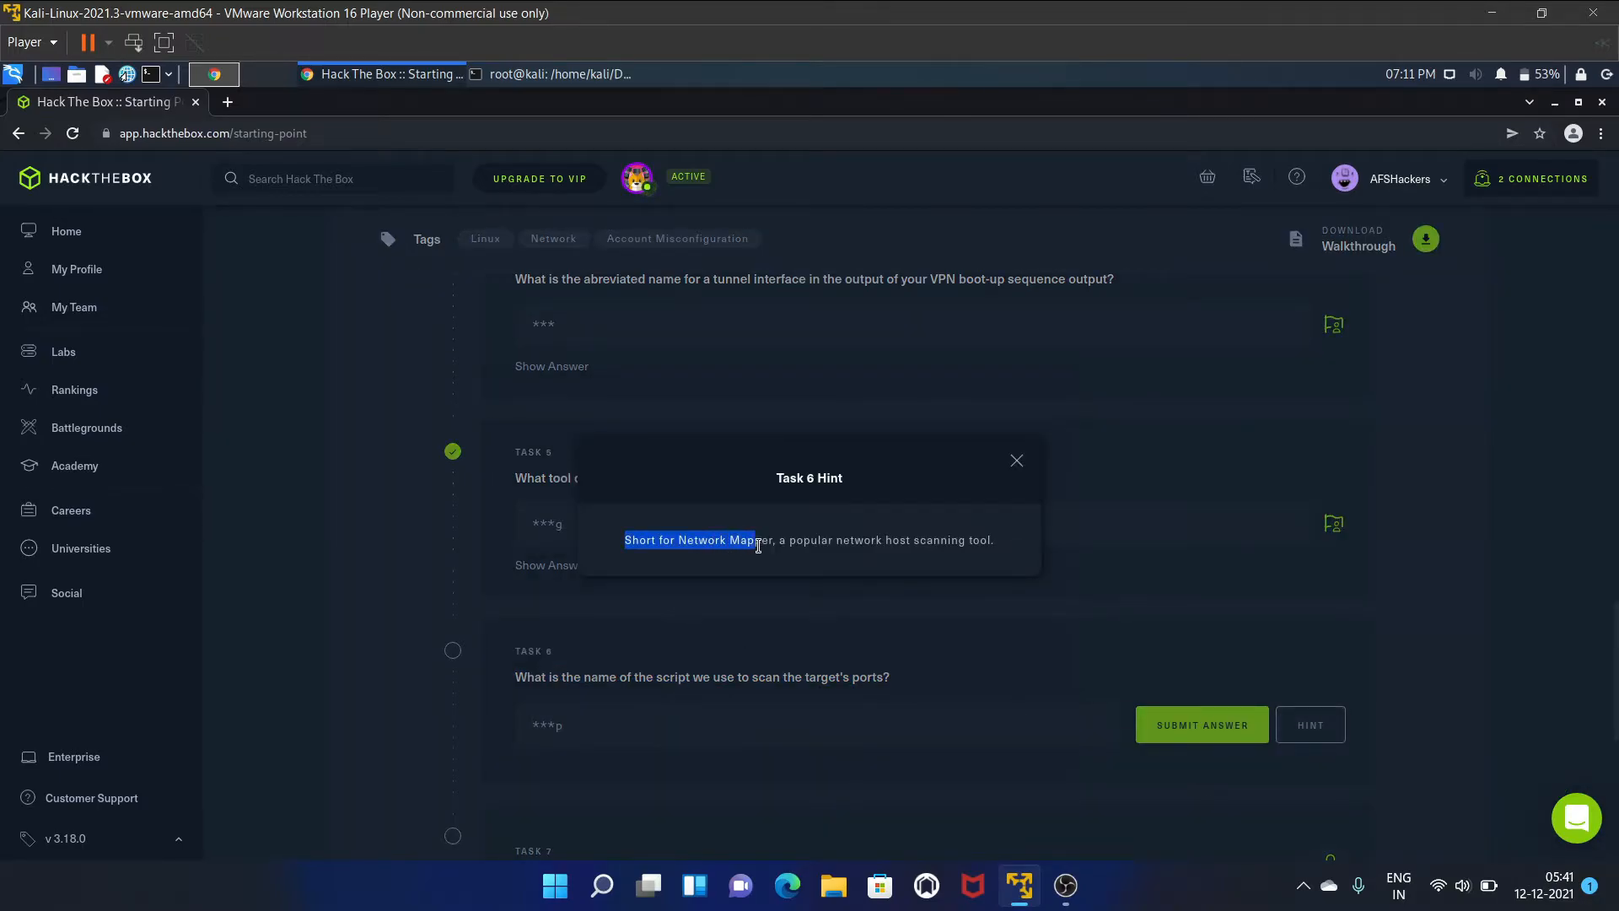
left_click_drag(759, 540, 987, 540)
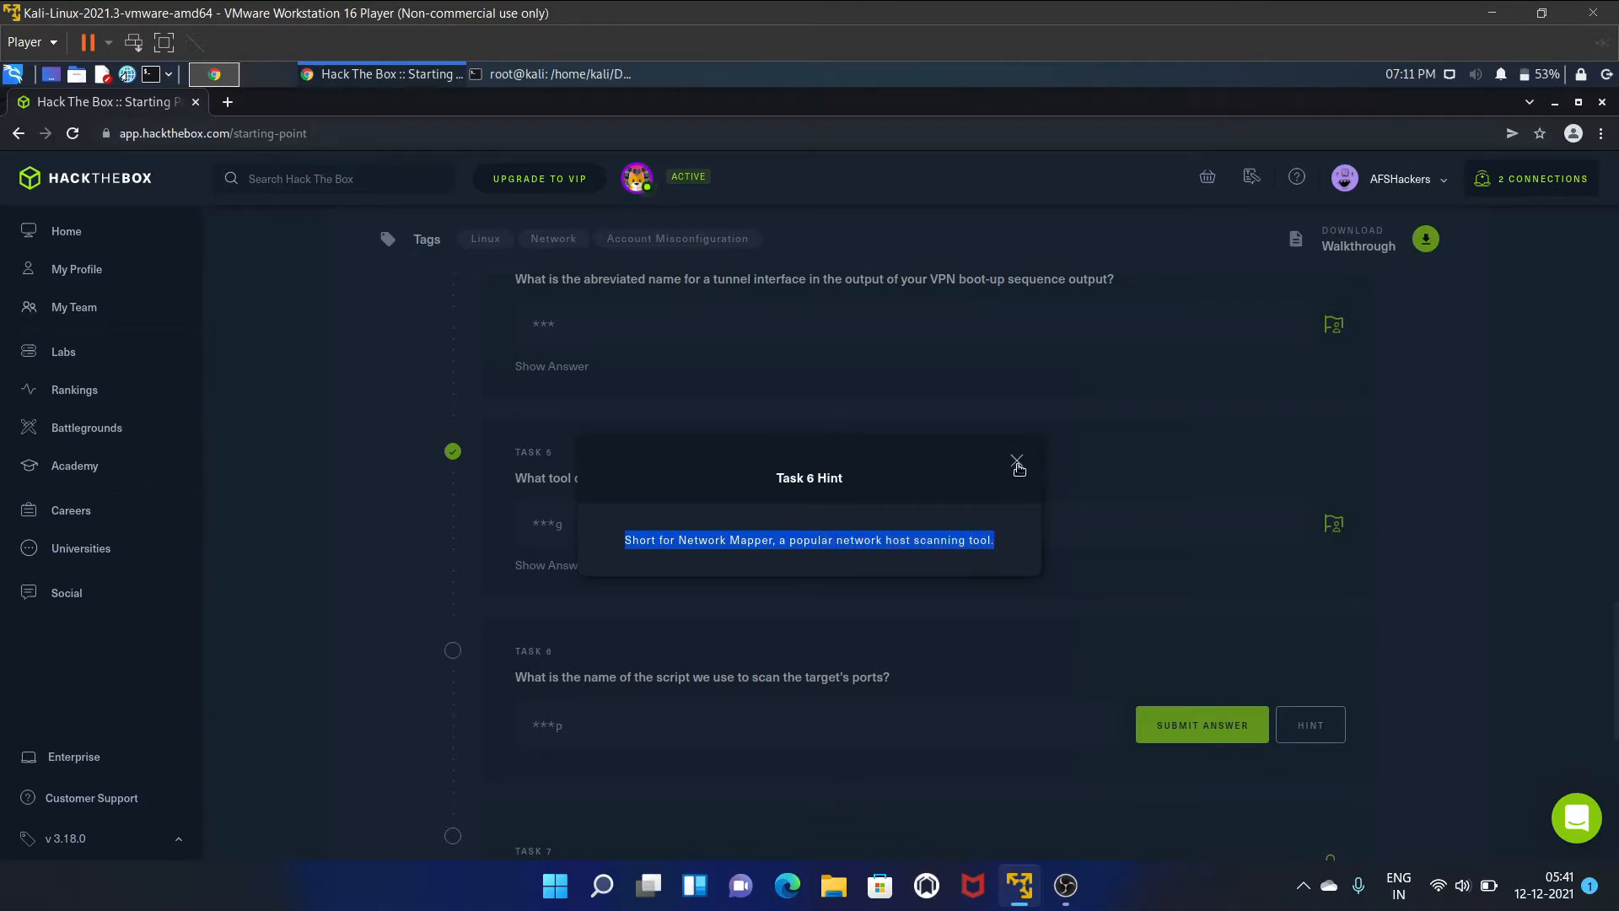
left_click(1017, 462)
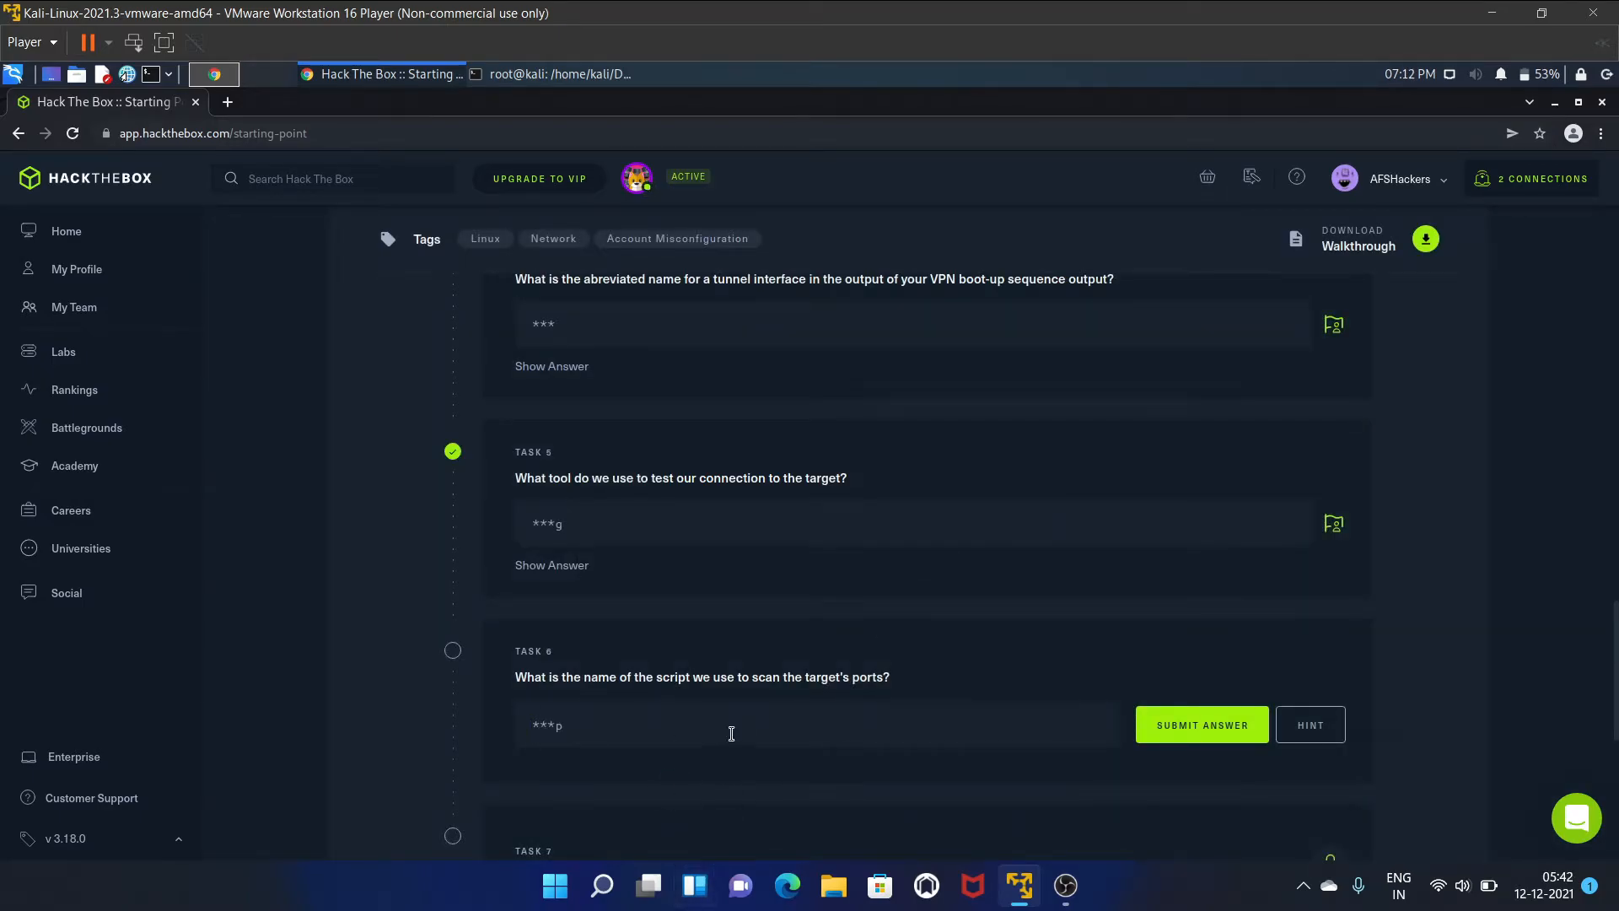
type("nm")
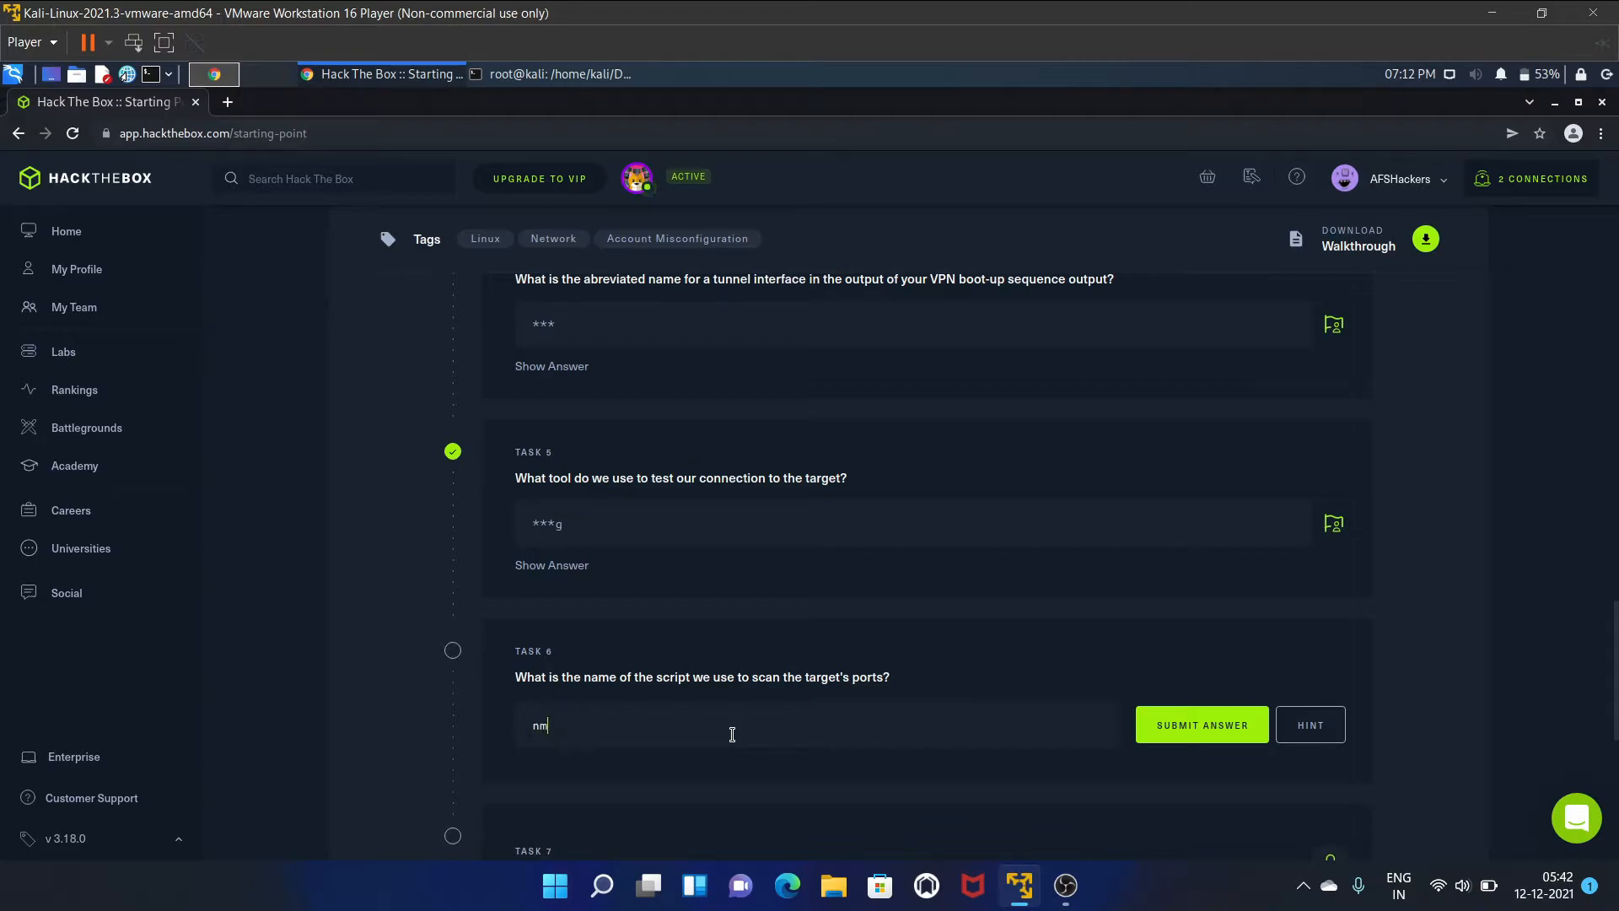
type("ap")
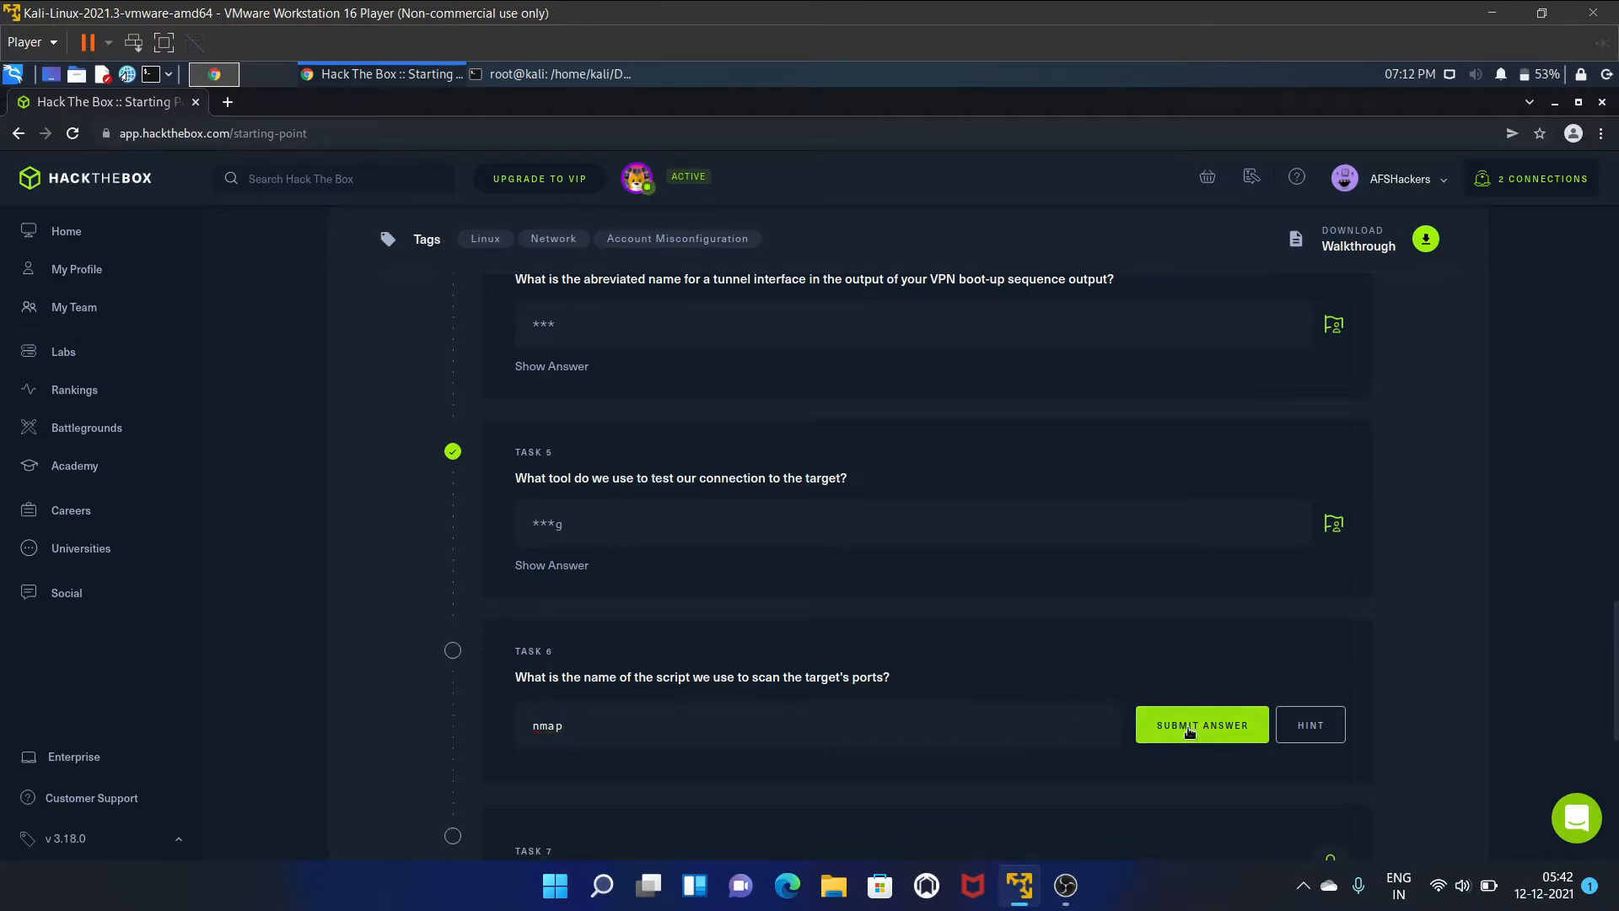
left_click(1201, 724)
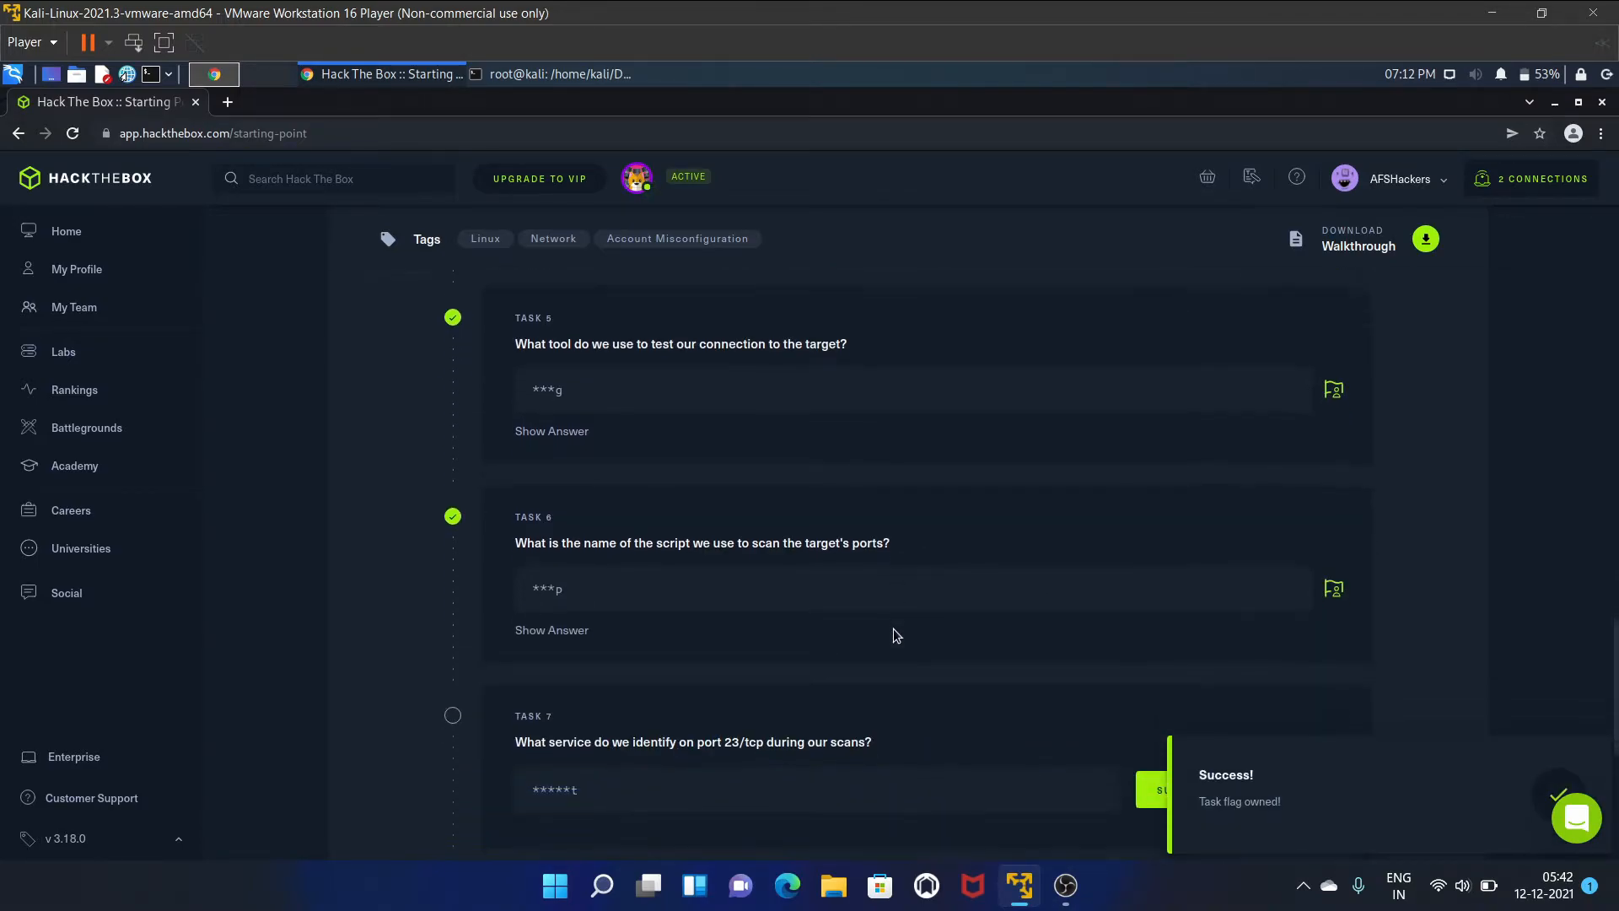
scroll("down", 3)
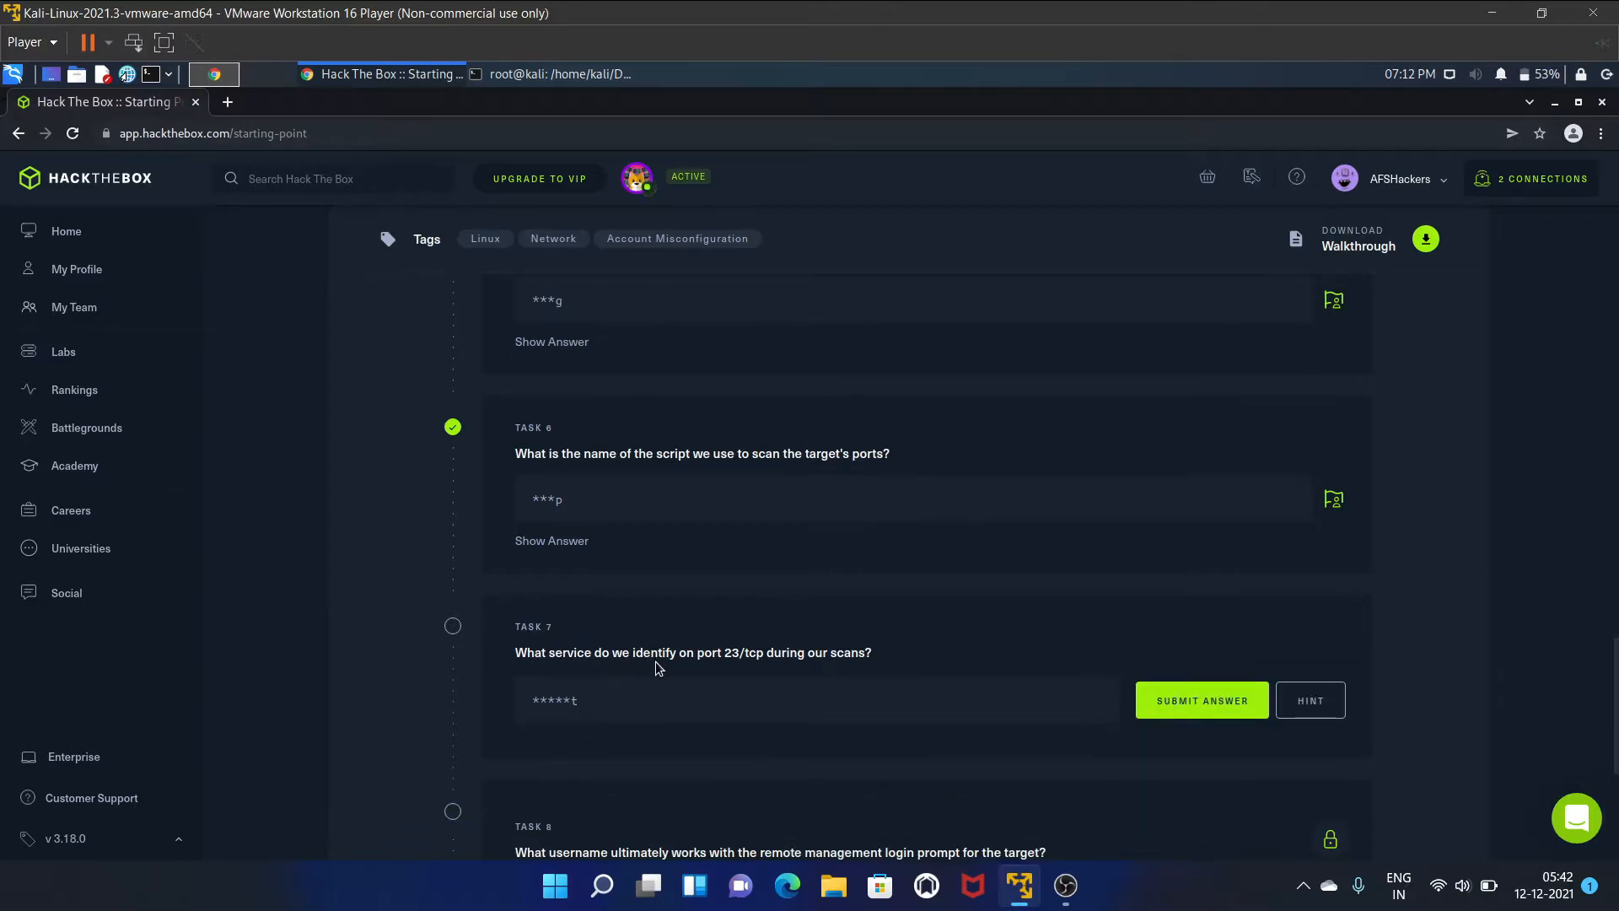
mouse_move(771, 673)
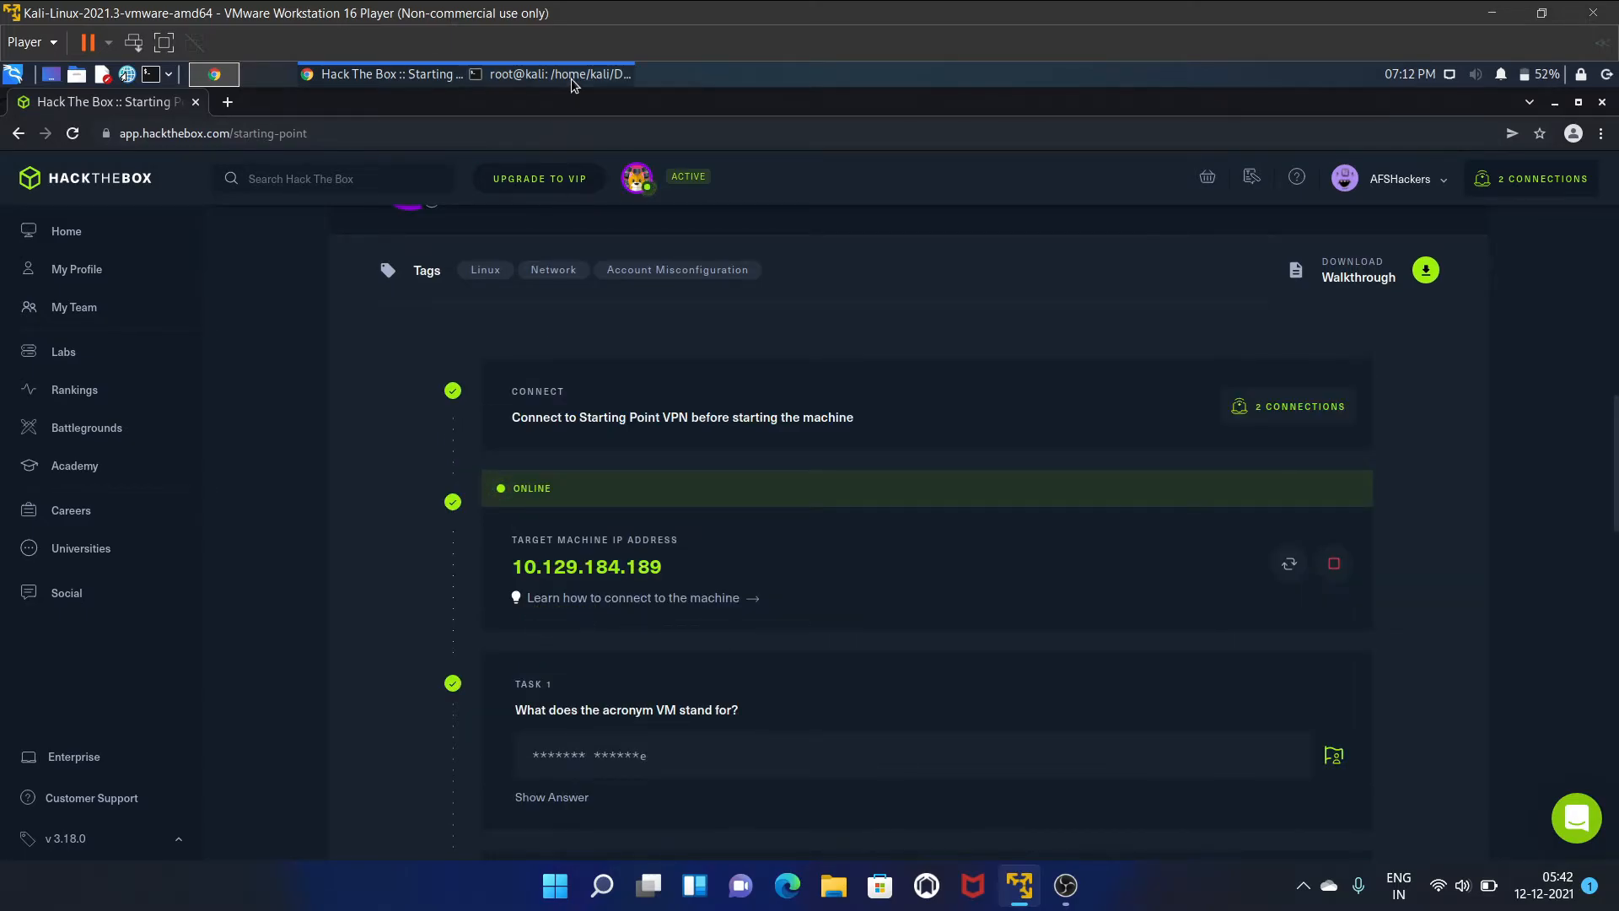
In the Kali terminal, stop the ping and run nmap -sV on the target, finding telnet on port 23
left_click(521, 72)
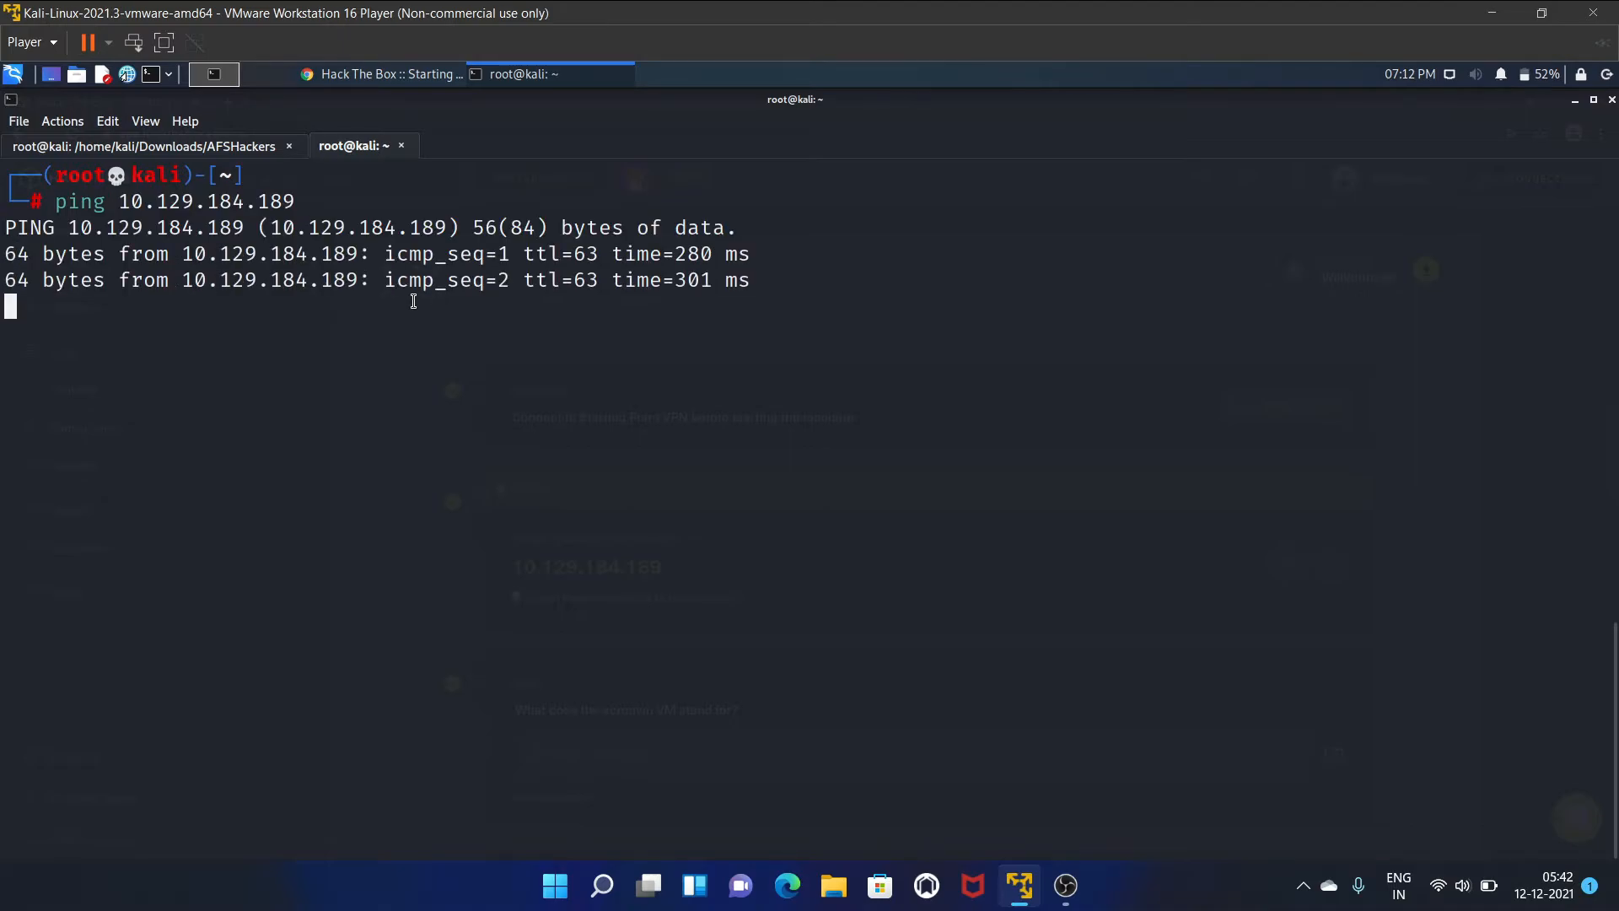
key("ctrl+c")
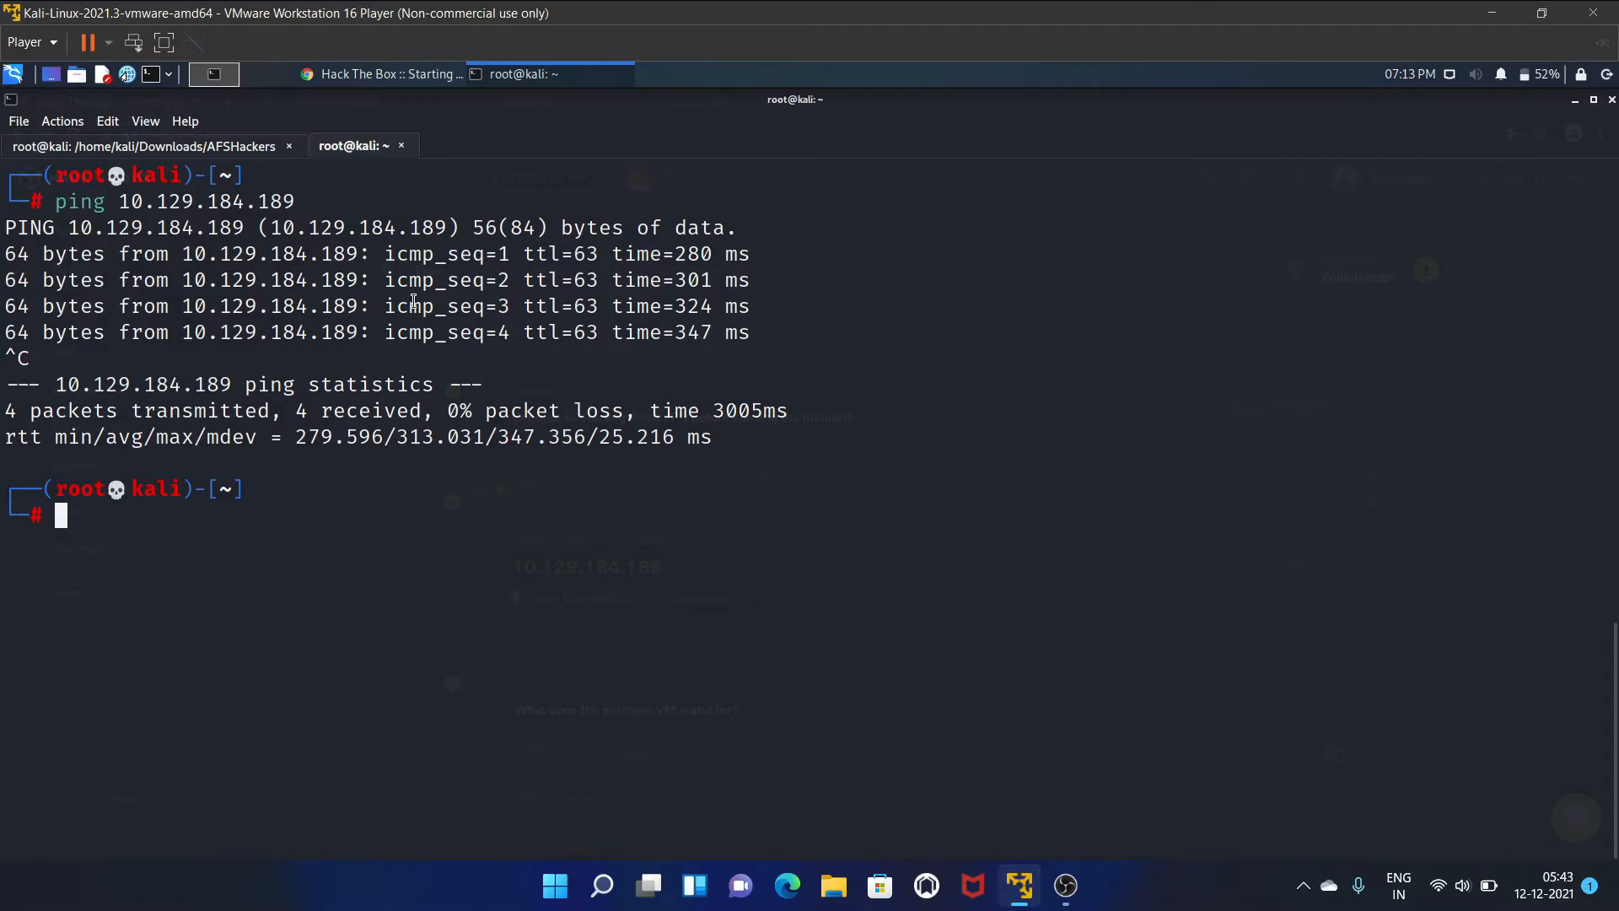
type("nmap -sV 10.129.255.68")
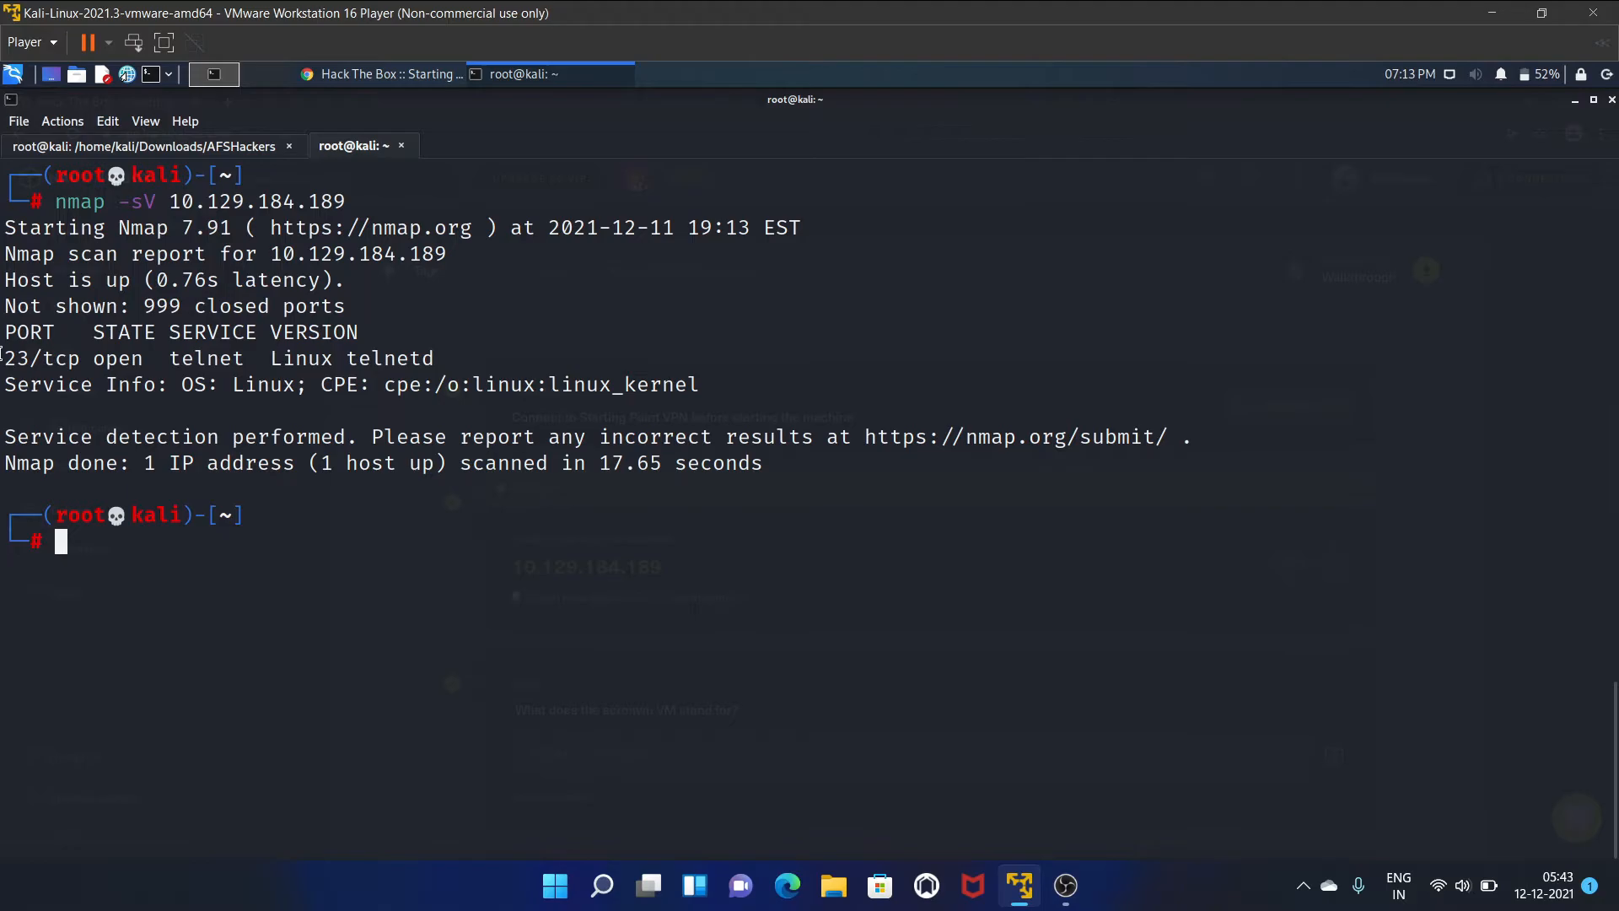
double_click(17, 358)
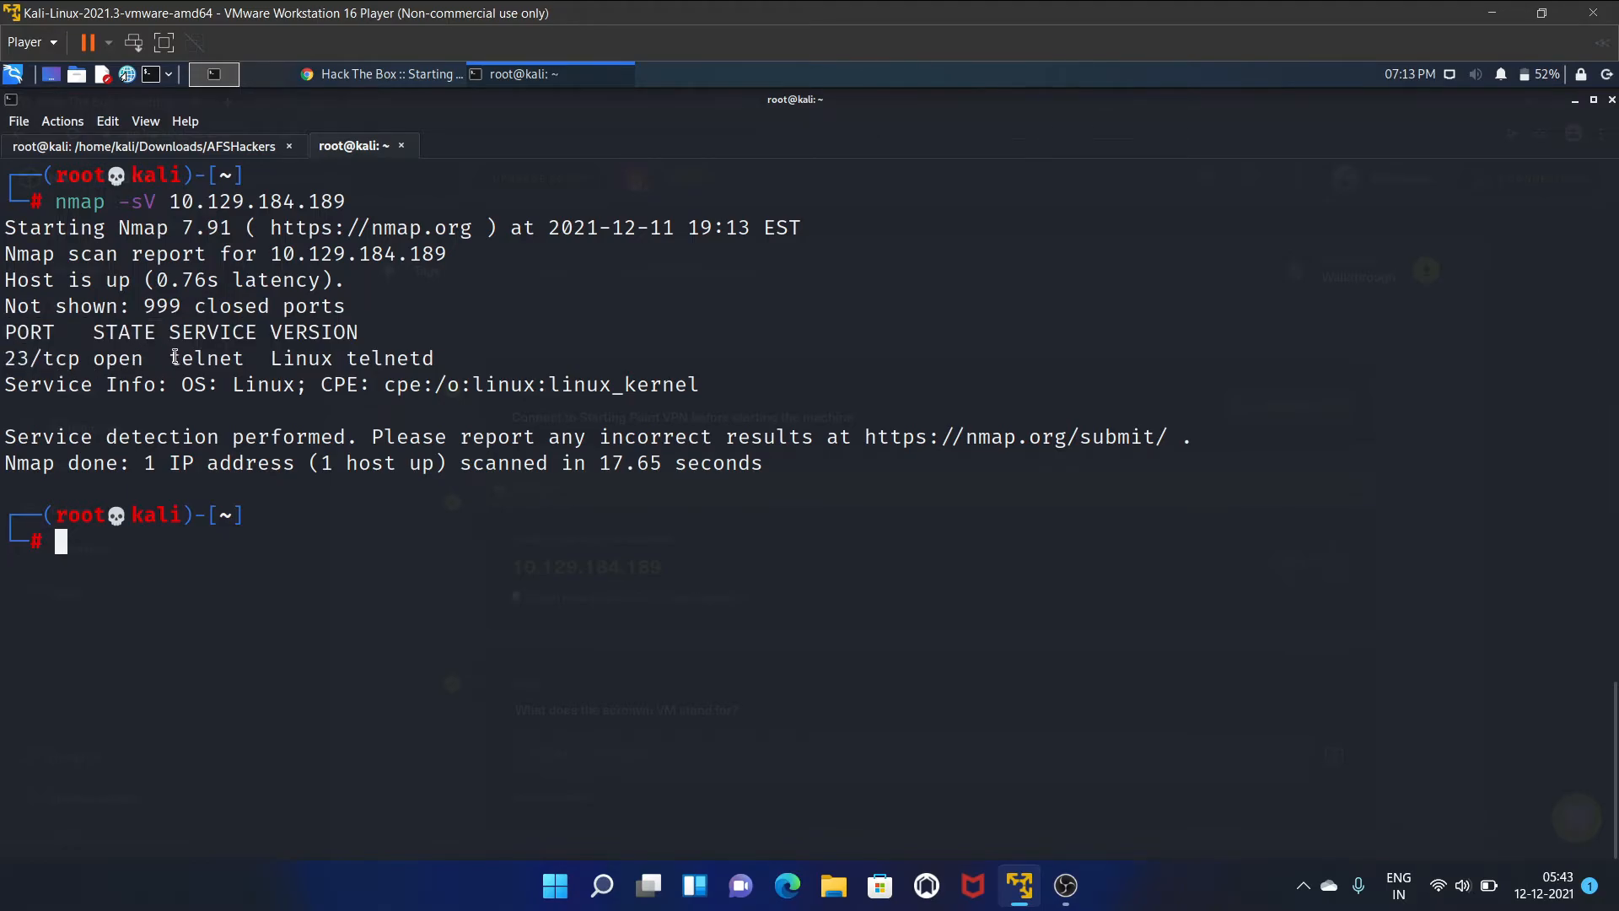
double_click(206, 358)
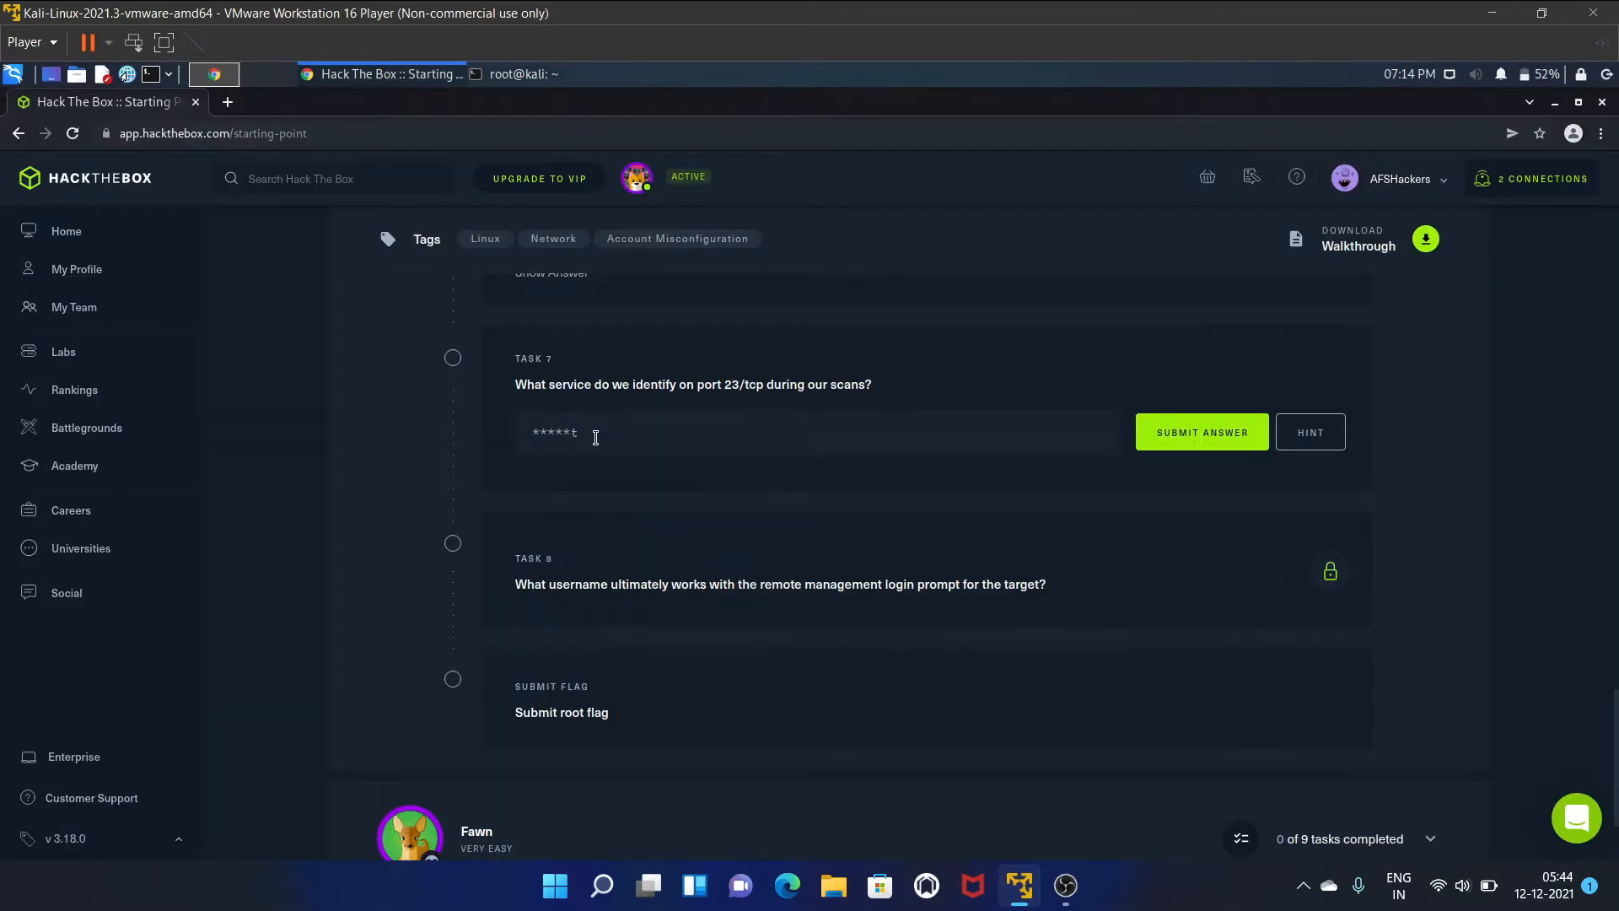
Answer Task 7 with 'telnet', then read and close the Task 8 hint
type("telnet")
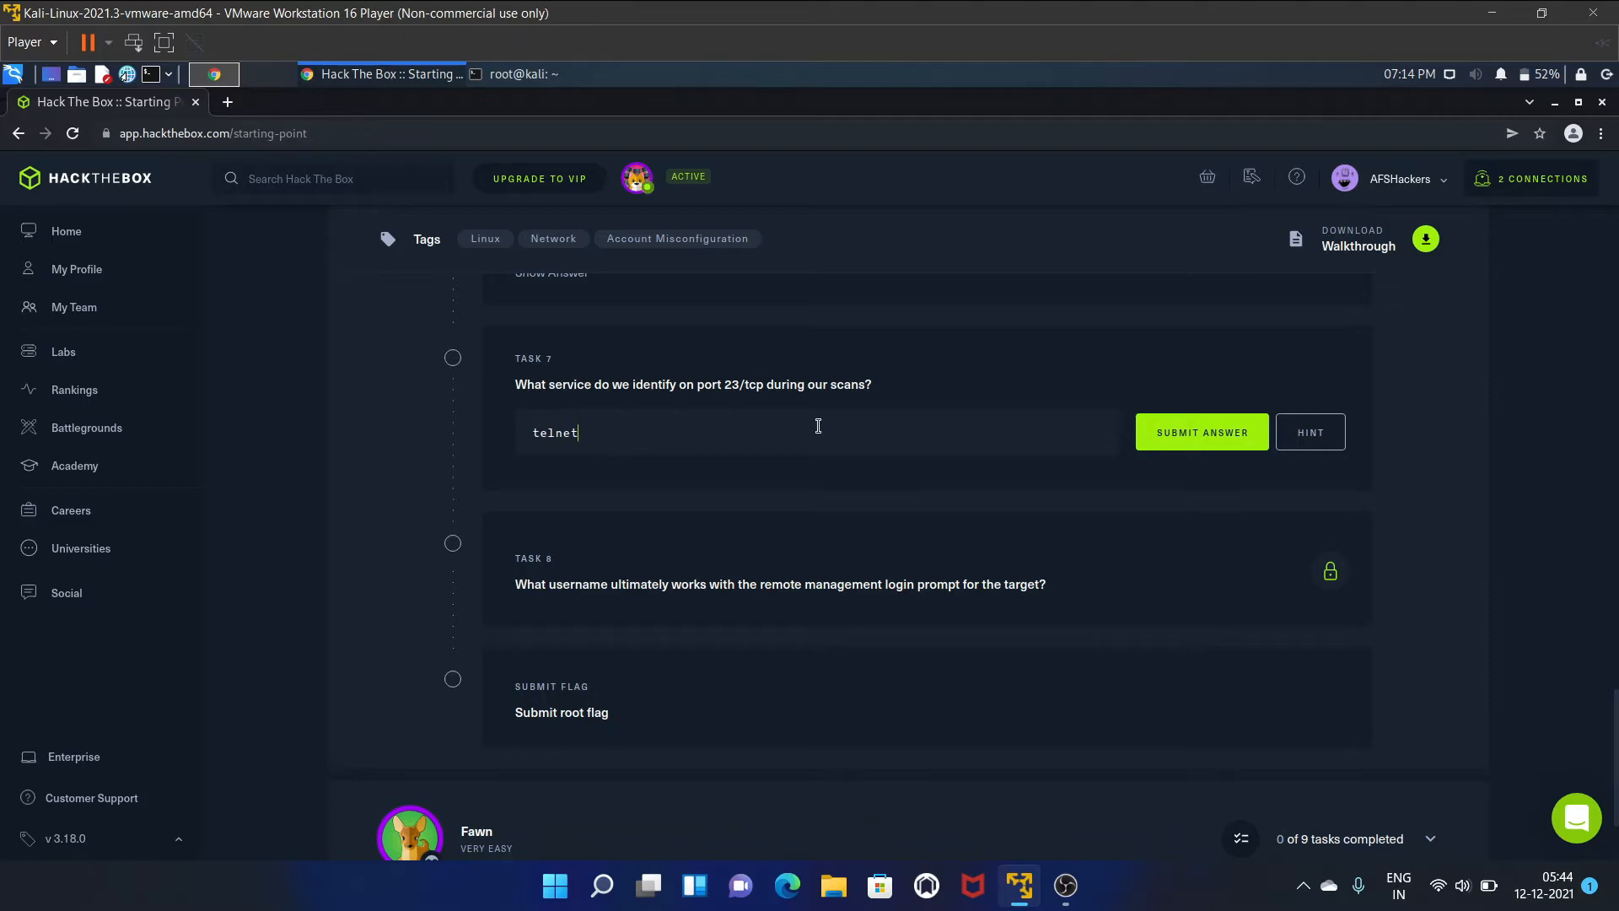
left_click(1201, 432)
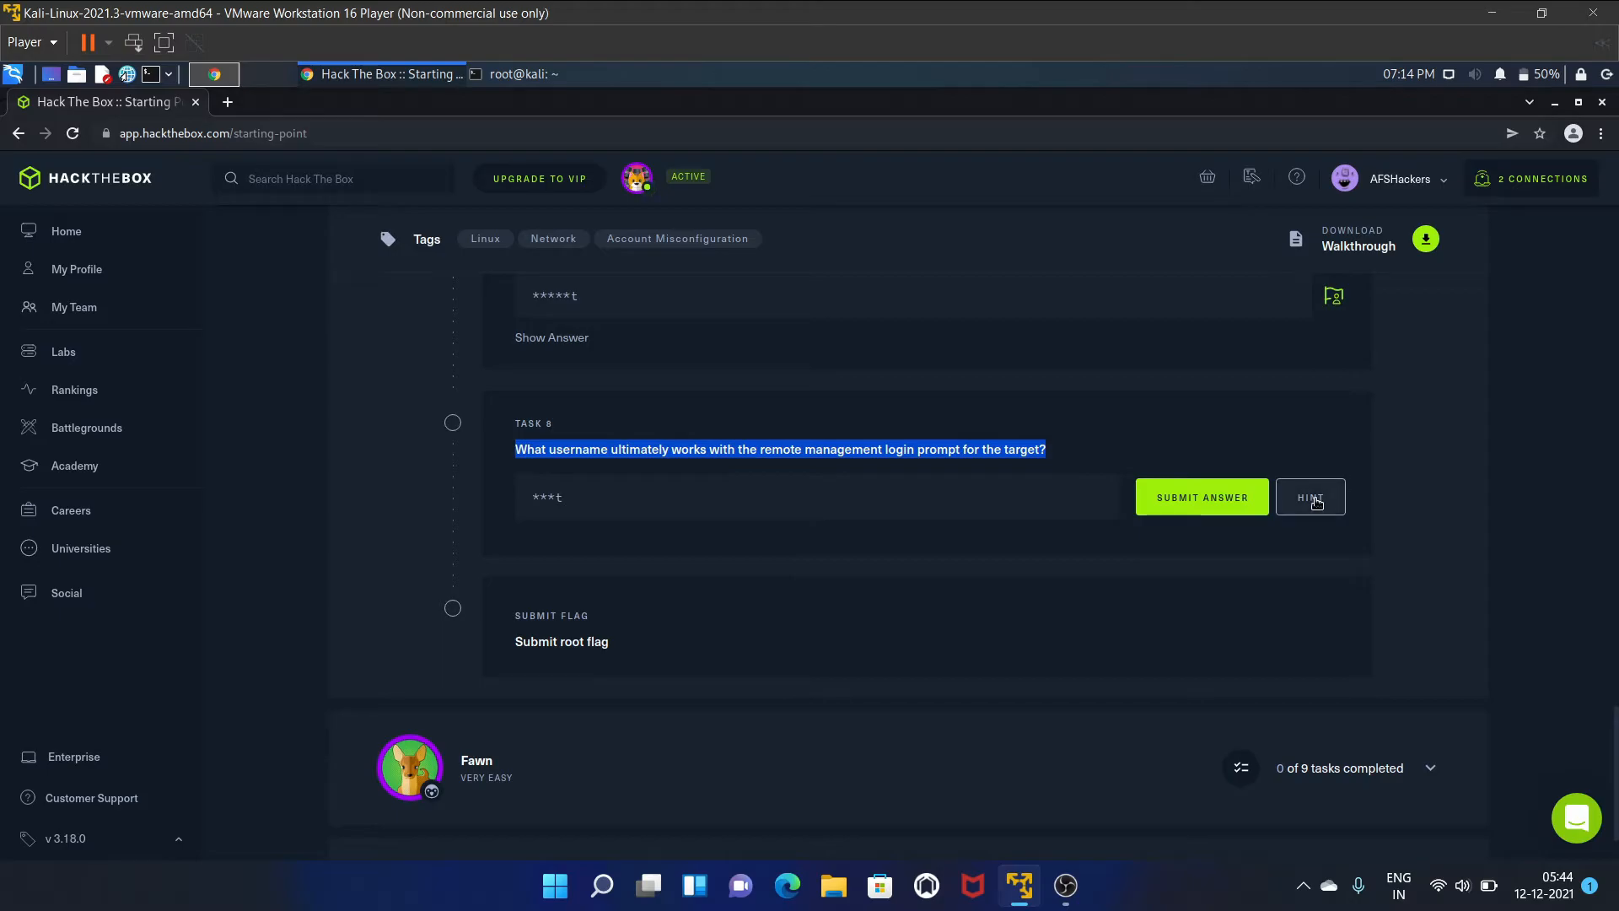
left_click(1311, 495)
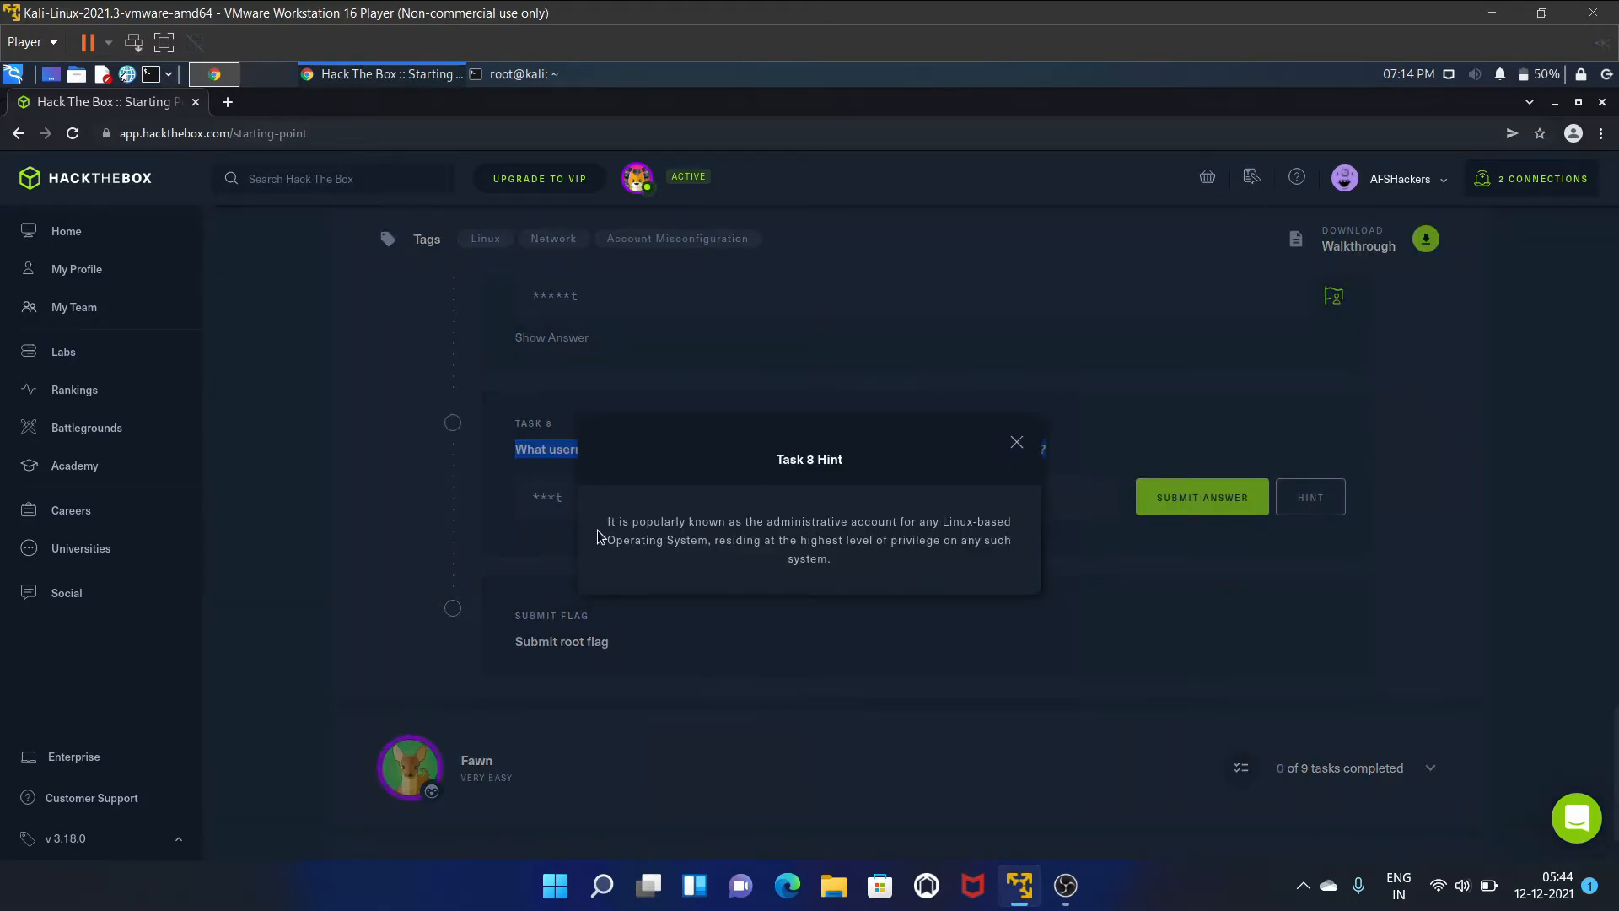
left_click_drag(609, 521, 729, 545)
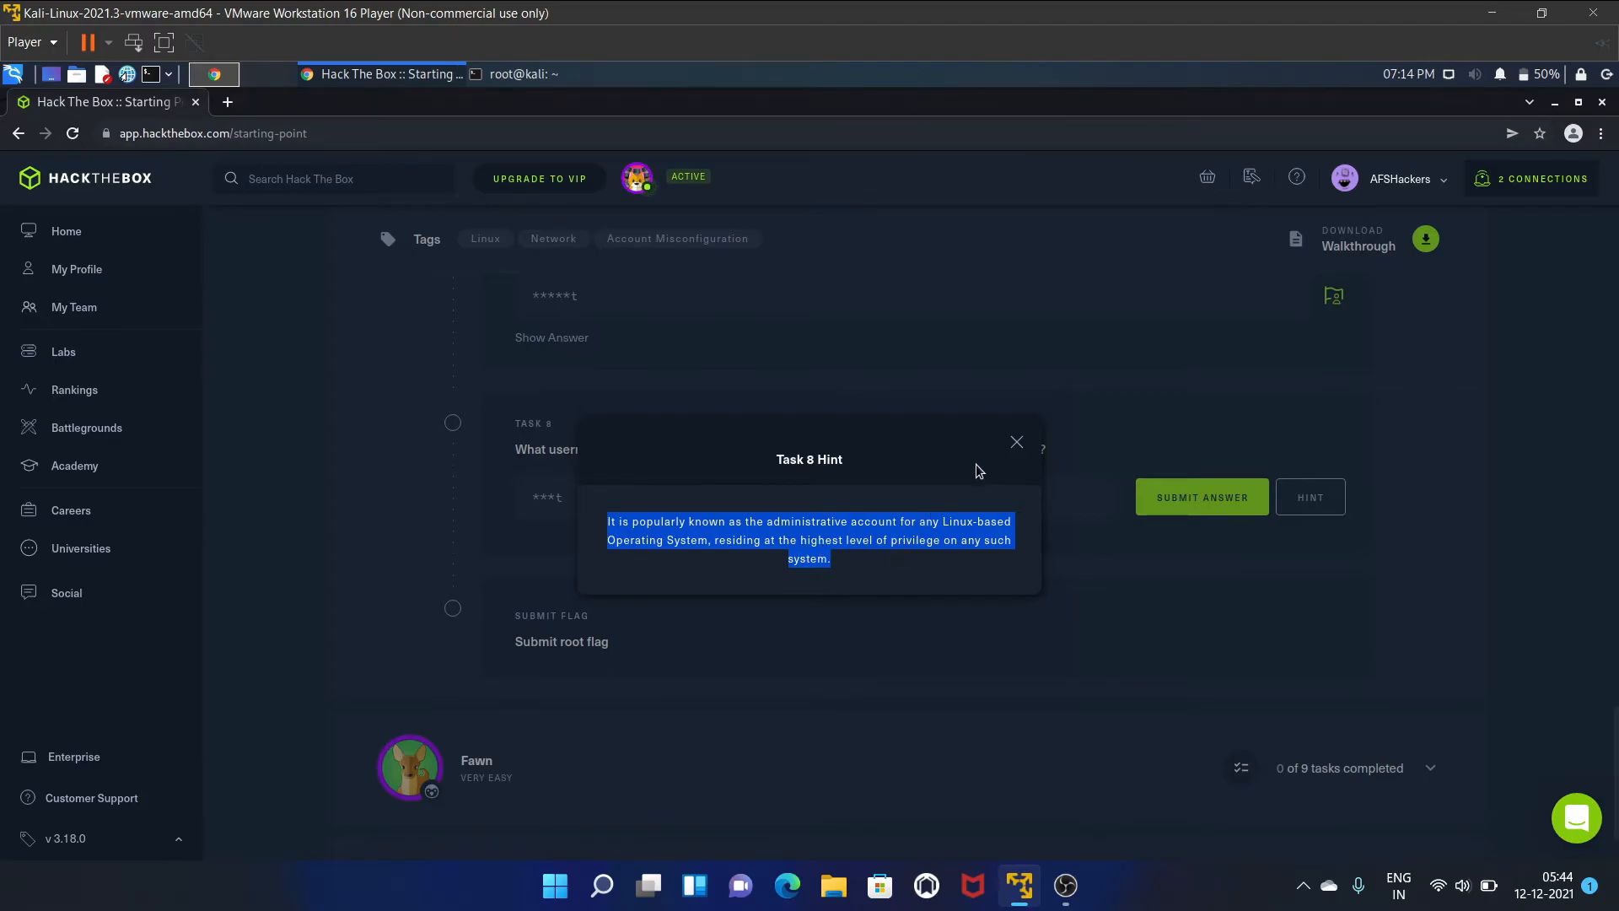
left_click(1016, 442)
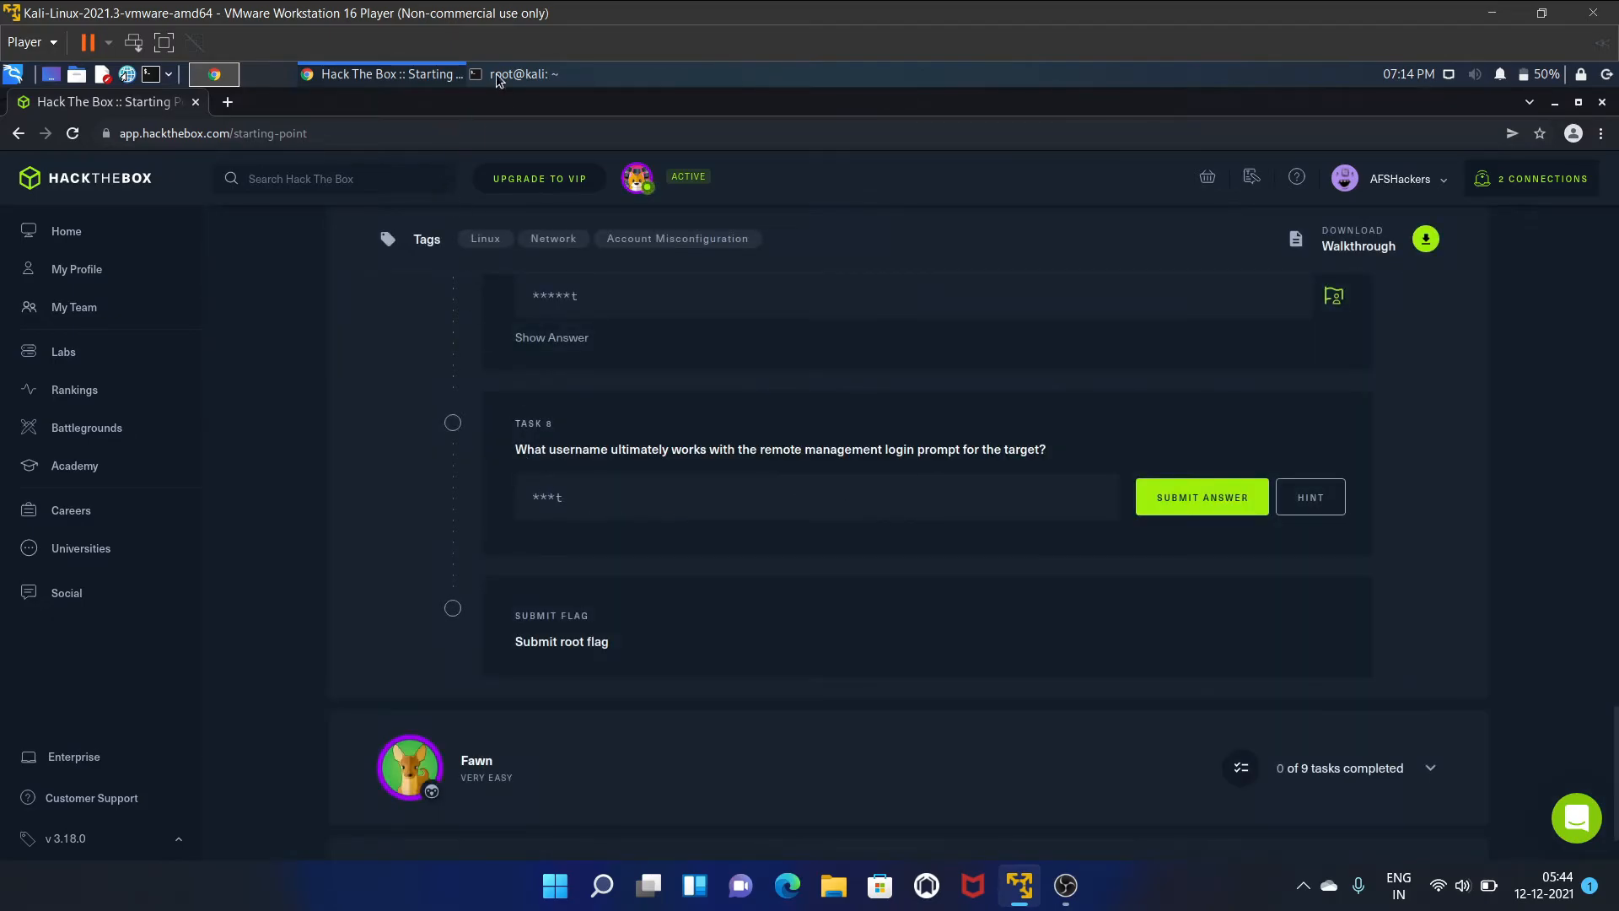
In the Kali terminal, telnet to the target and log in as root
left_click(522, 72)
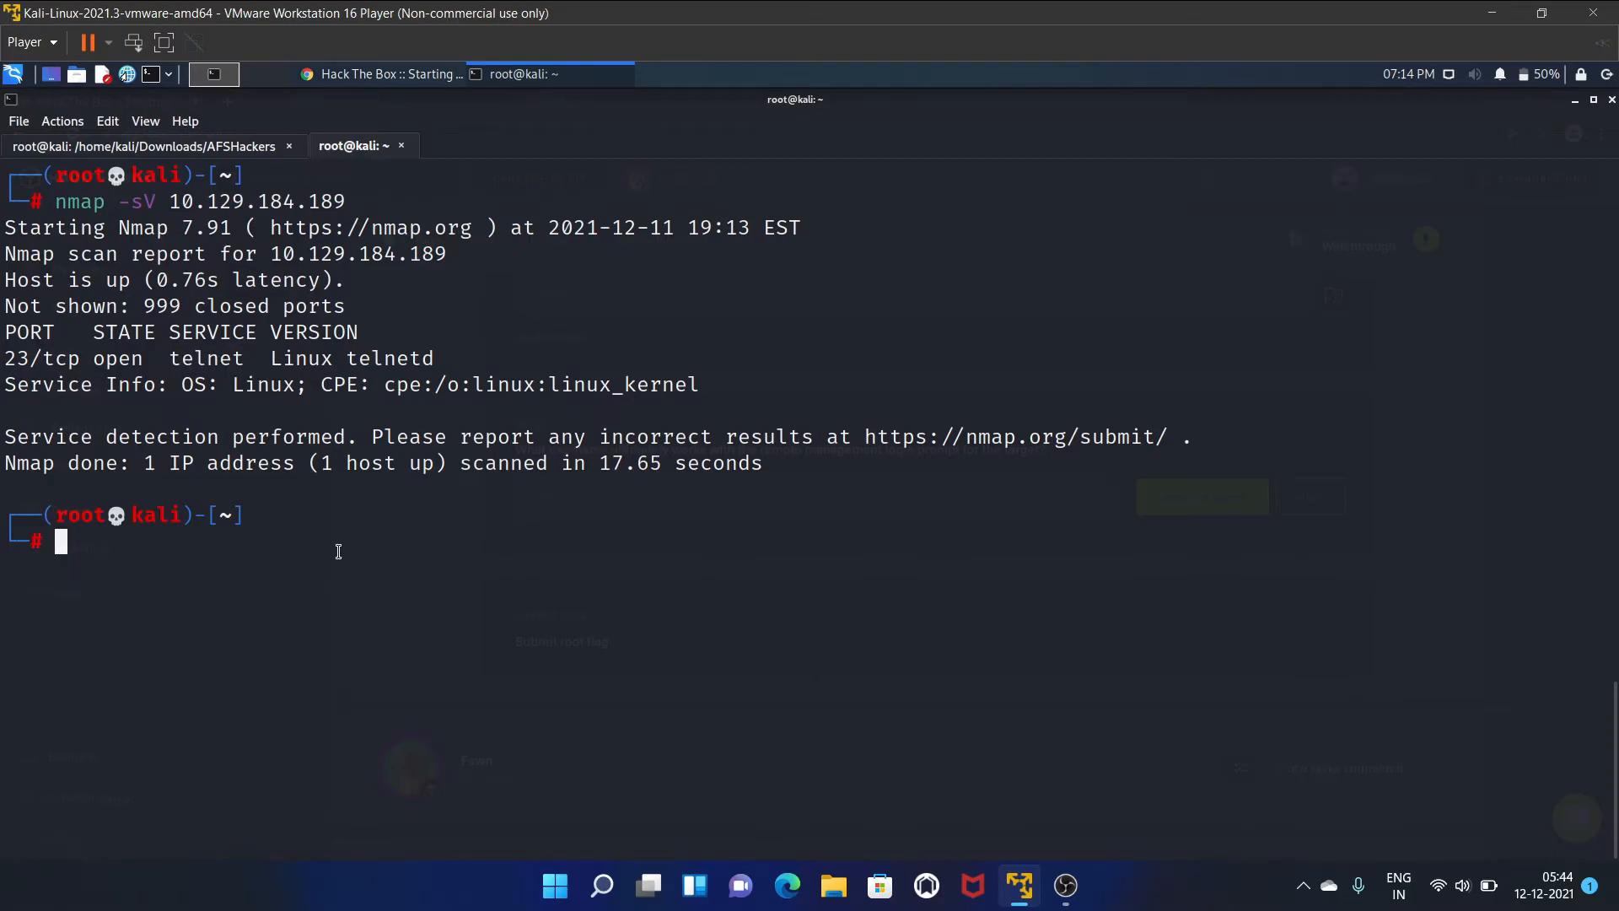
type("telnet 10.129.247.28")
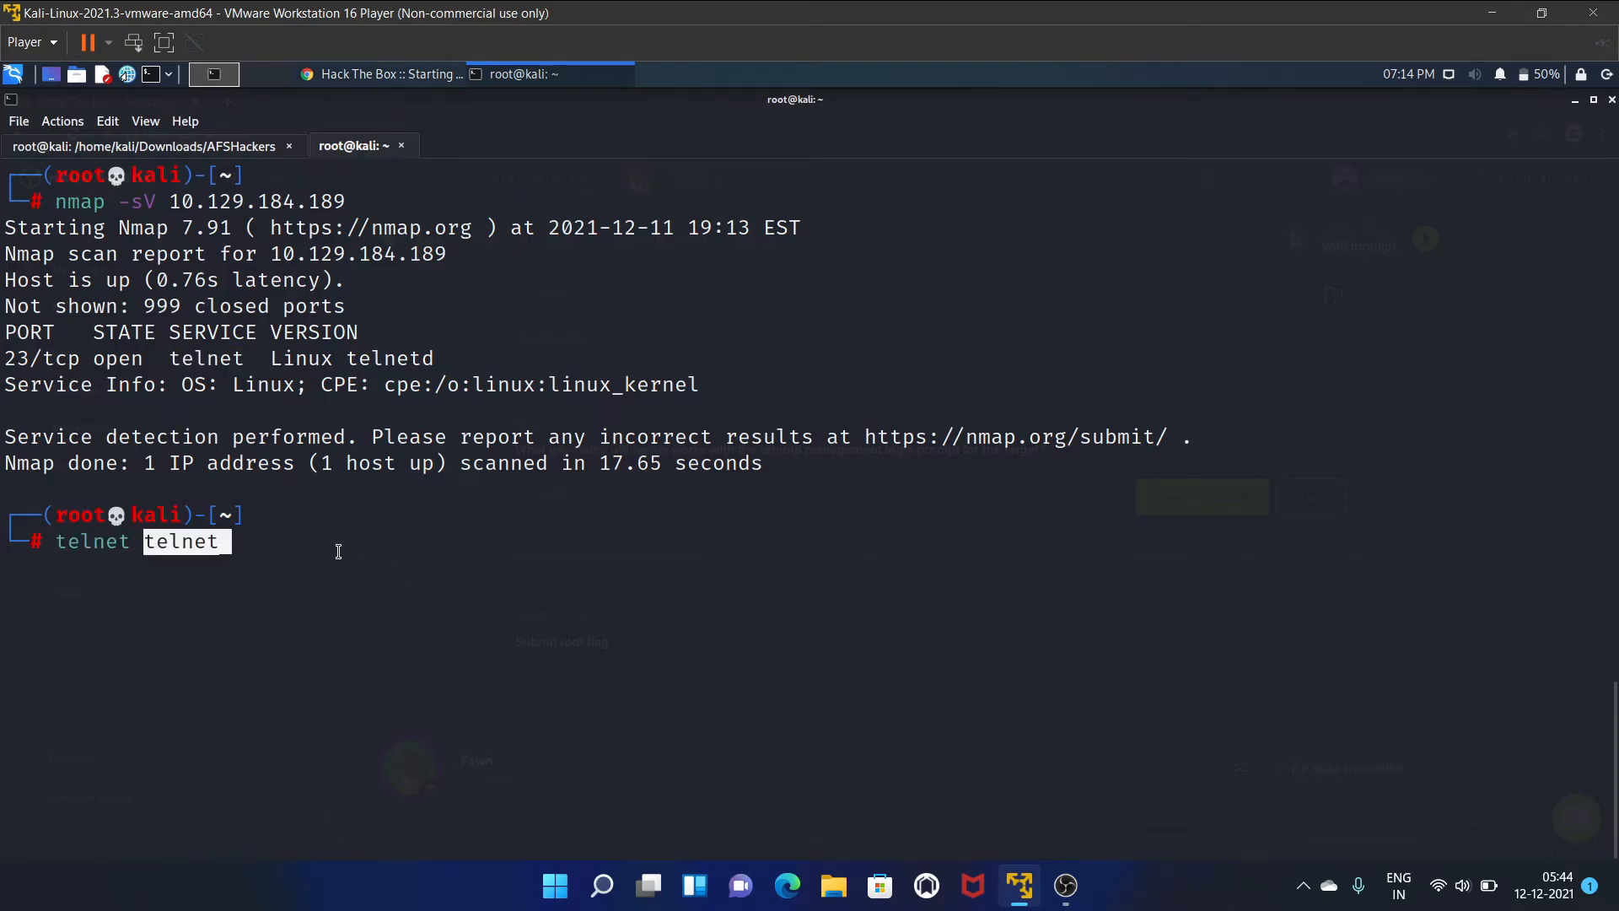
type("t")
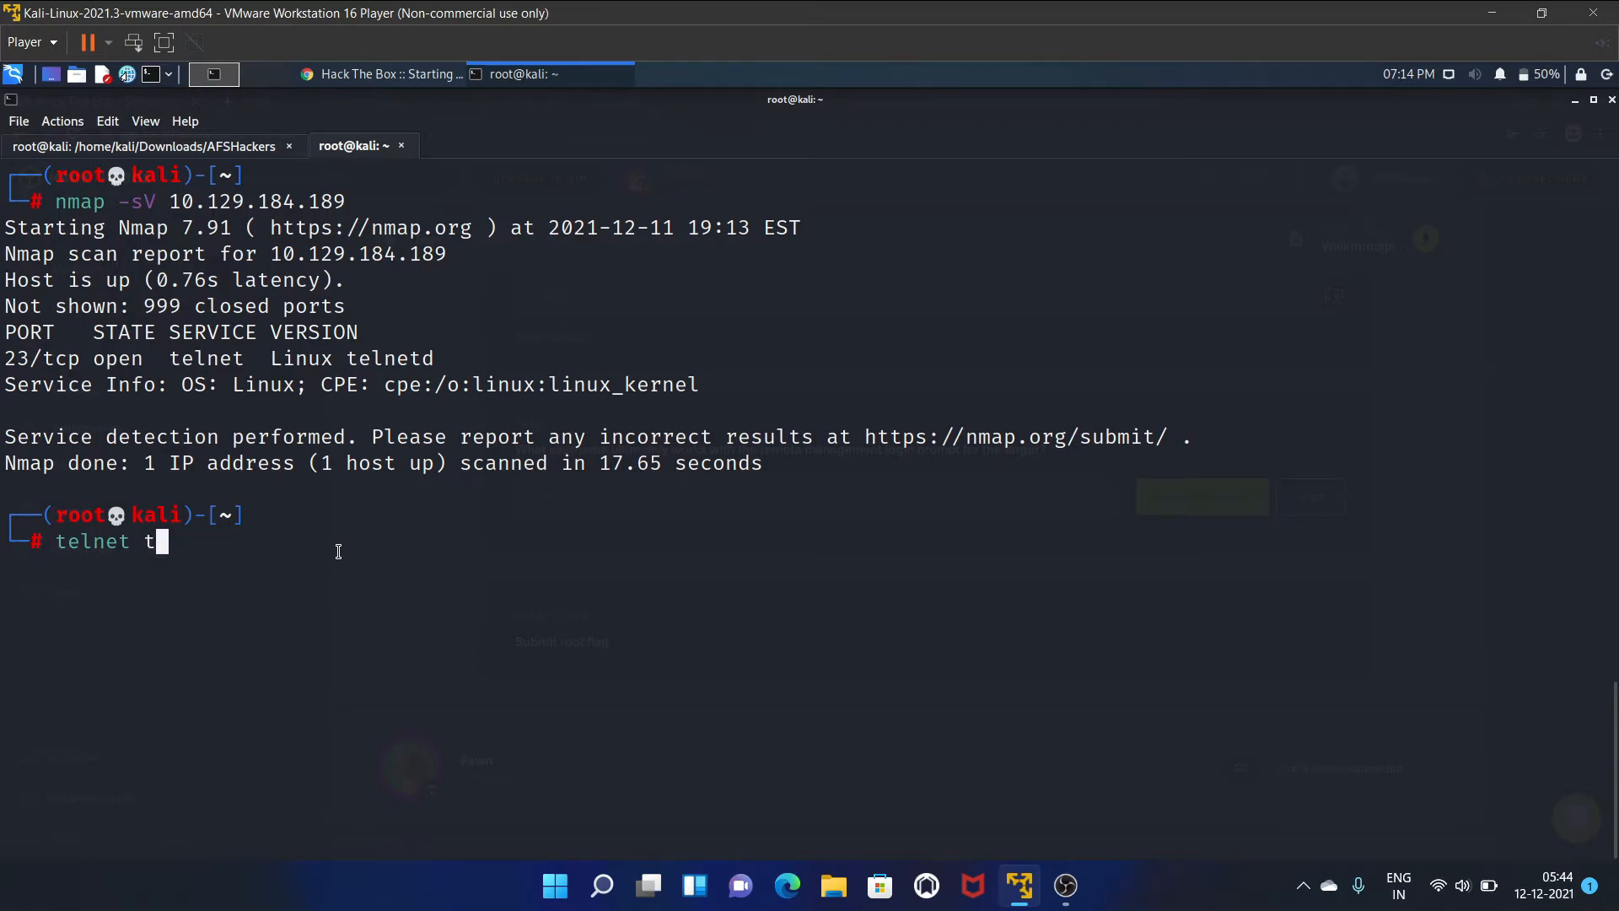
type("0.129.247.28")
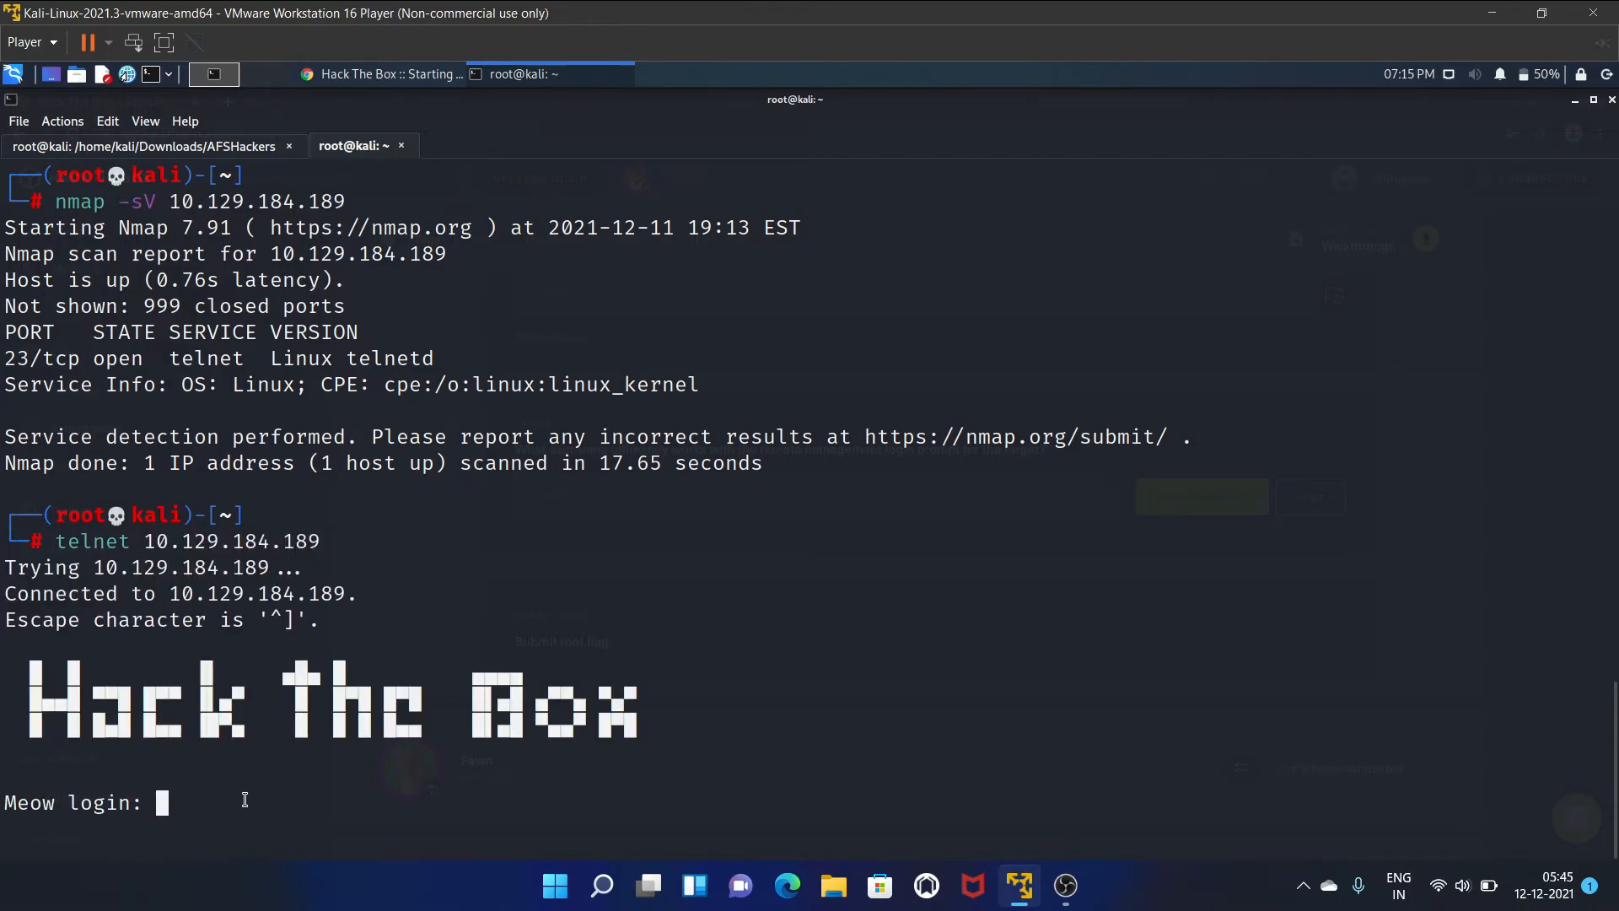
type("roo")
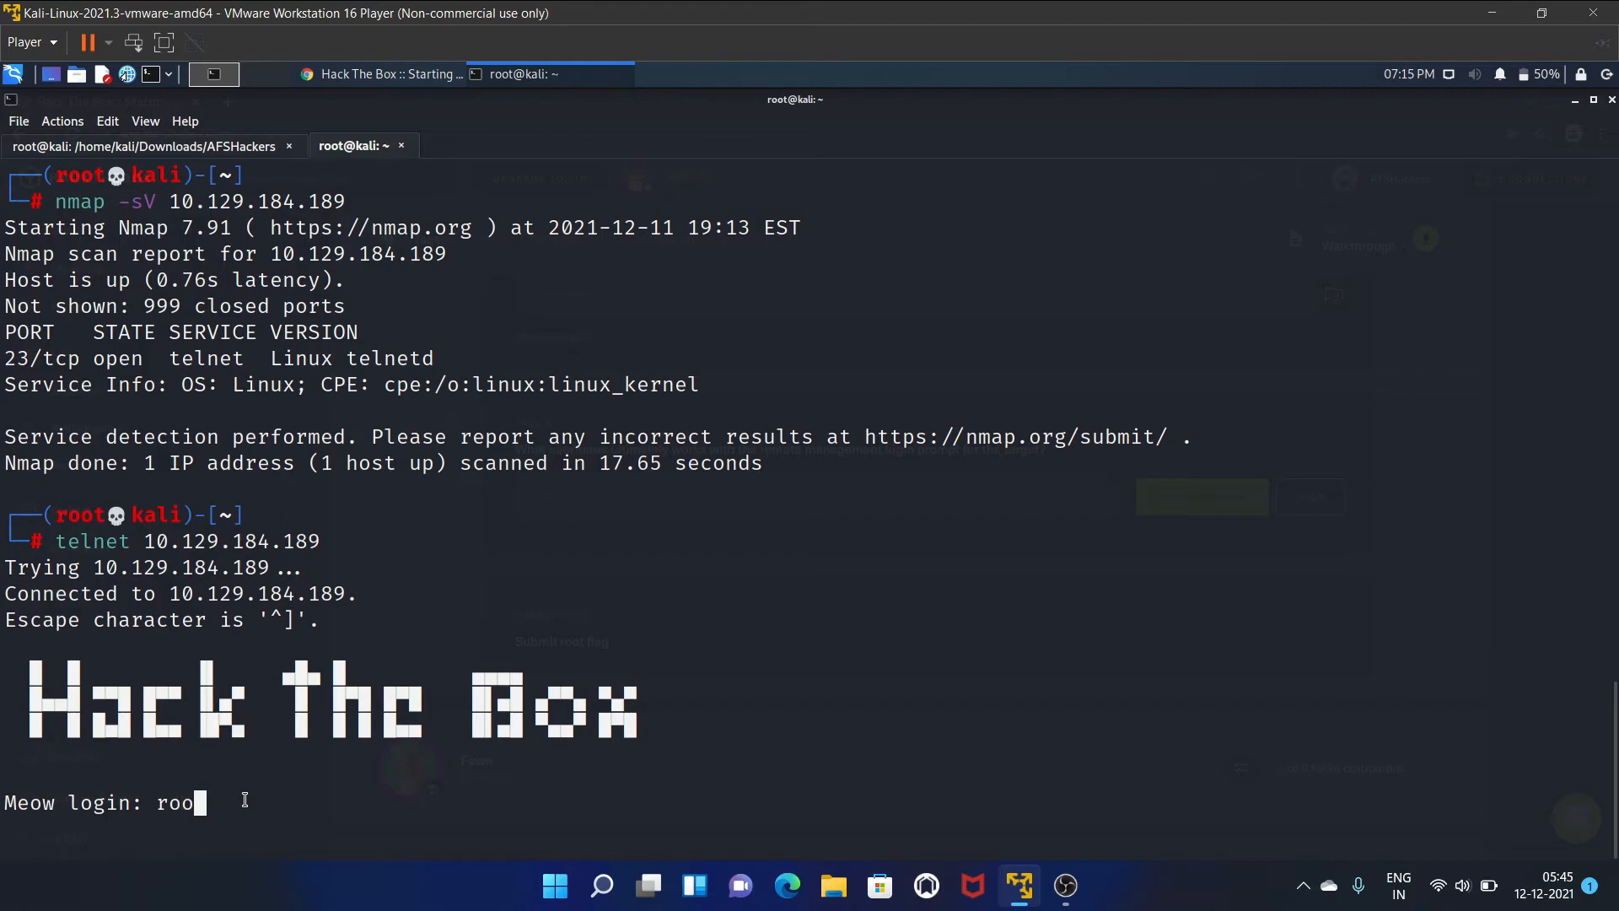
key("Return")
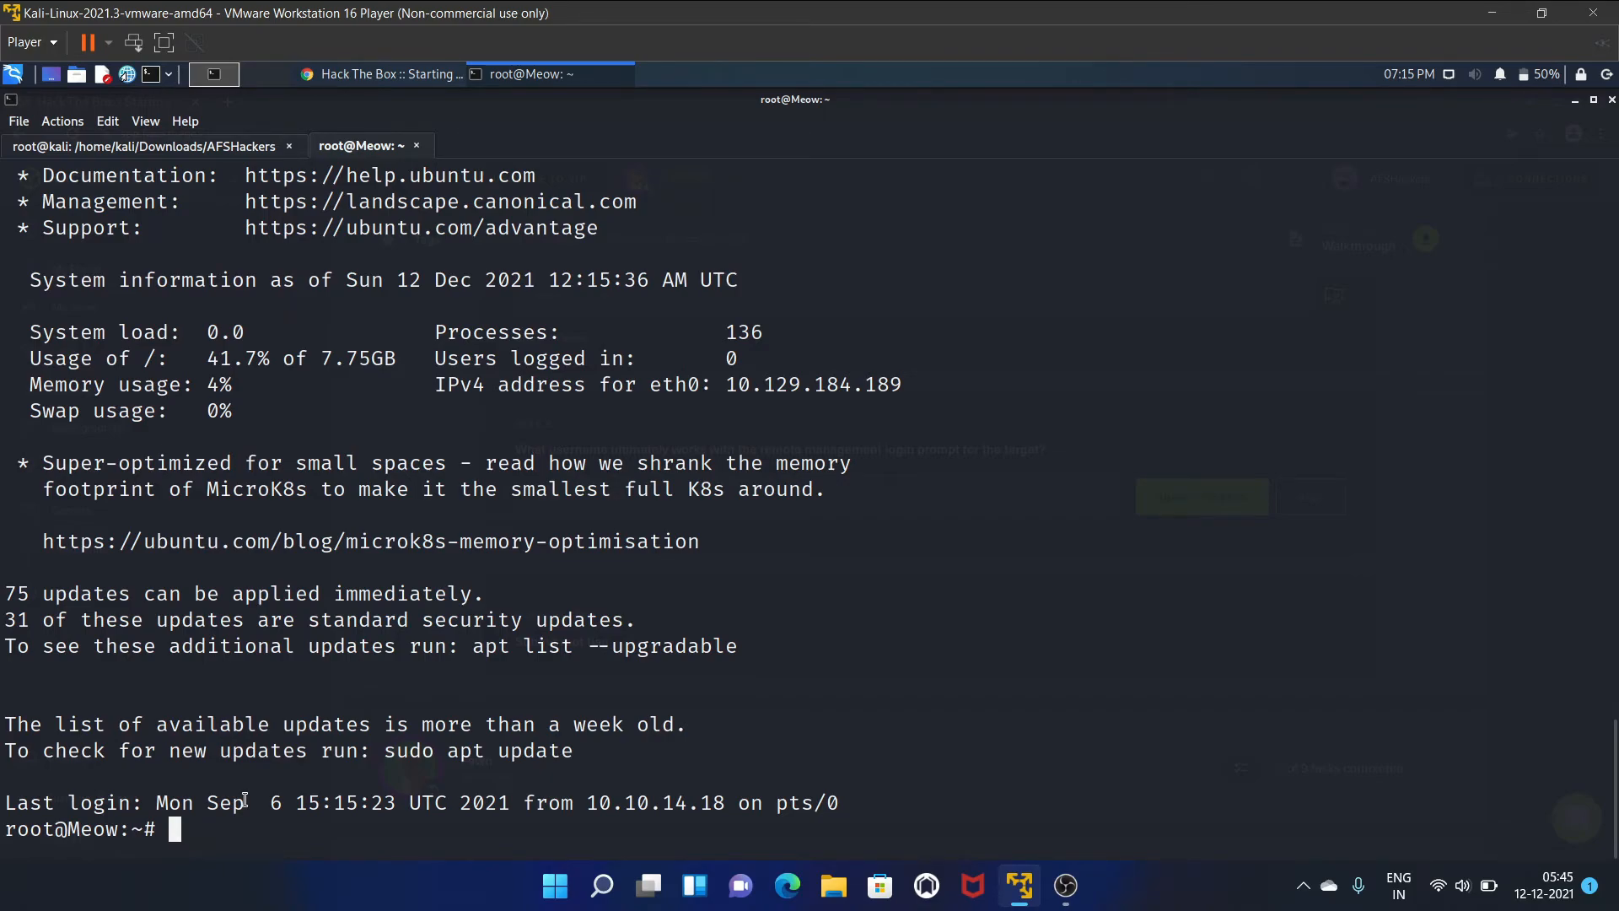
List the files, cat flag.txt and copy the hash b40abdfe23665f766f9c61ecba8a4c19
type("lss")
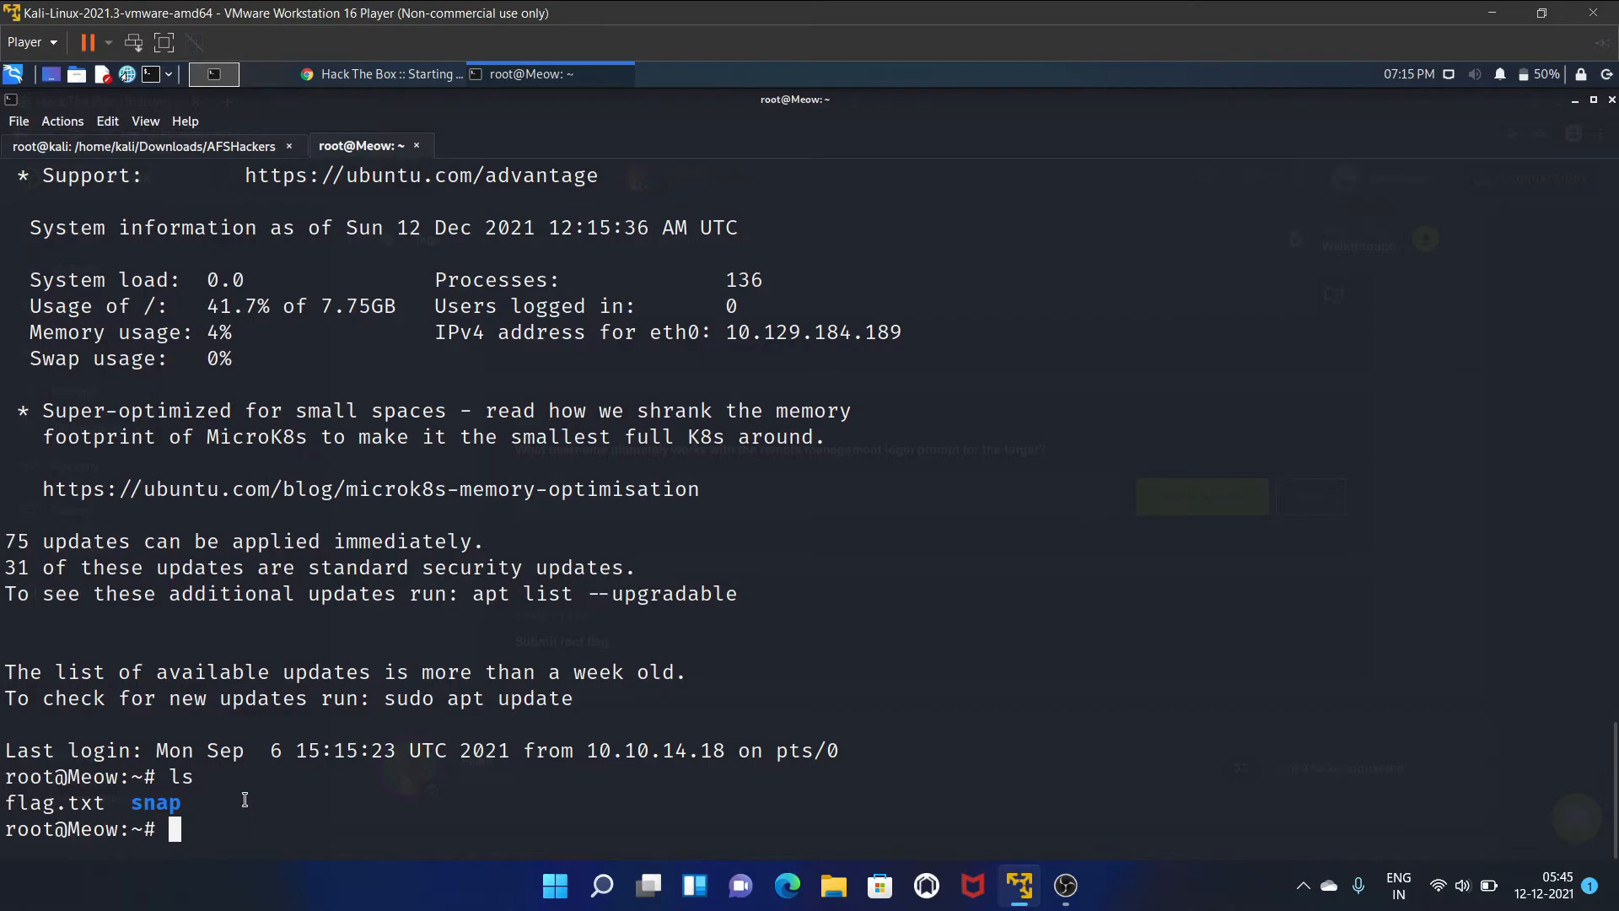
type("cat")
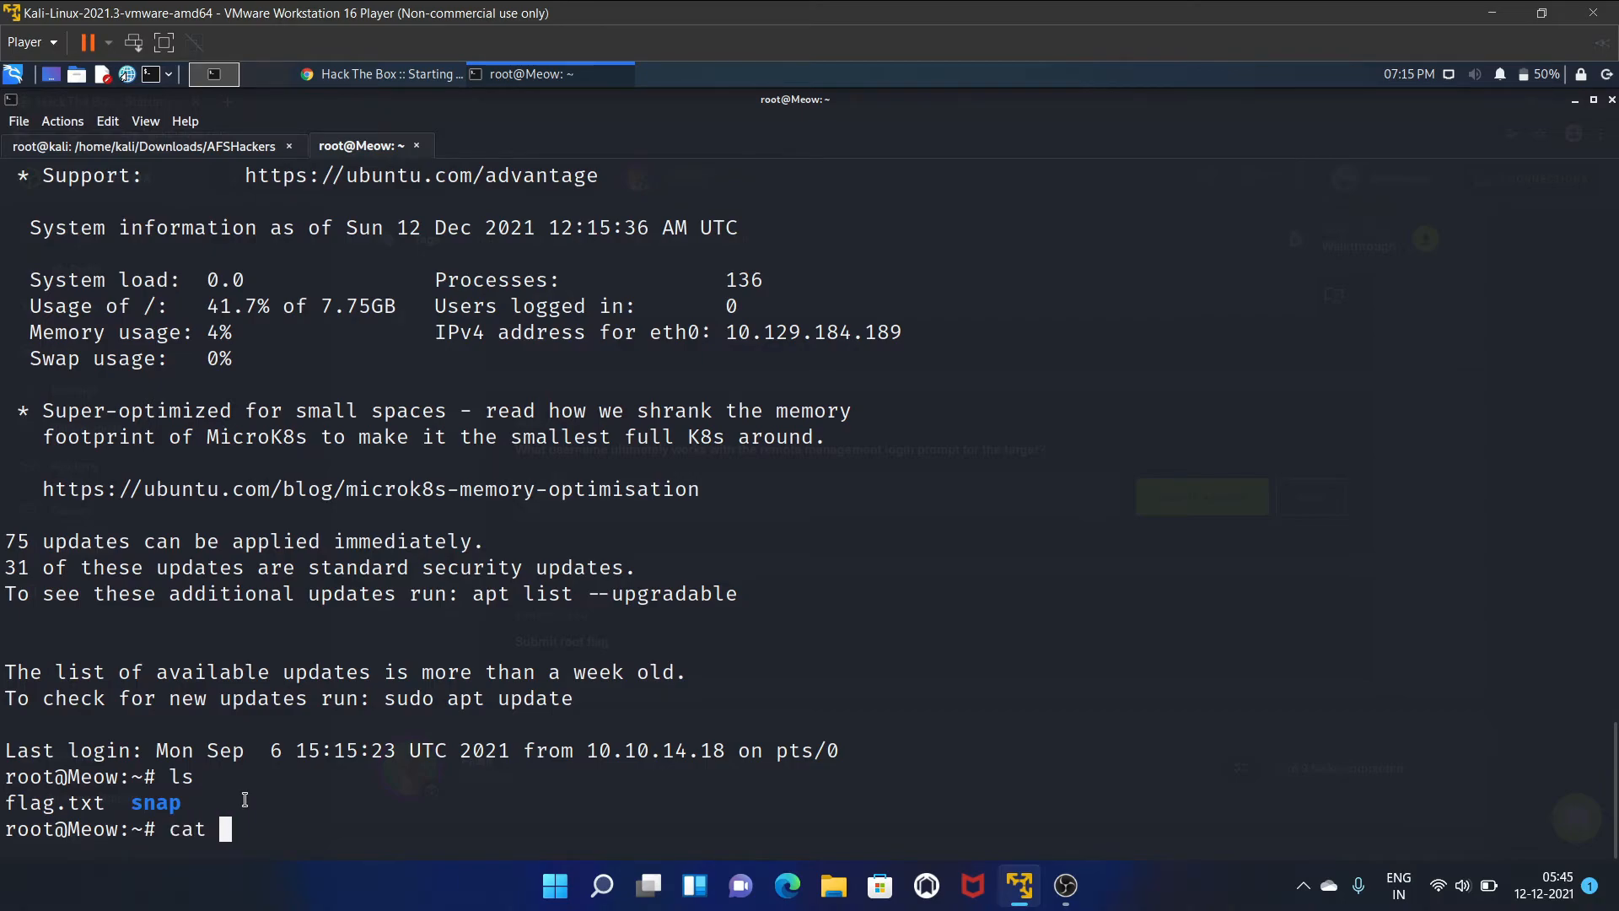
type("flag")
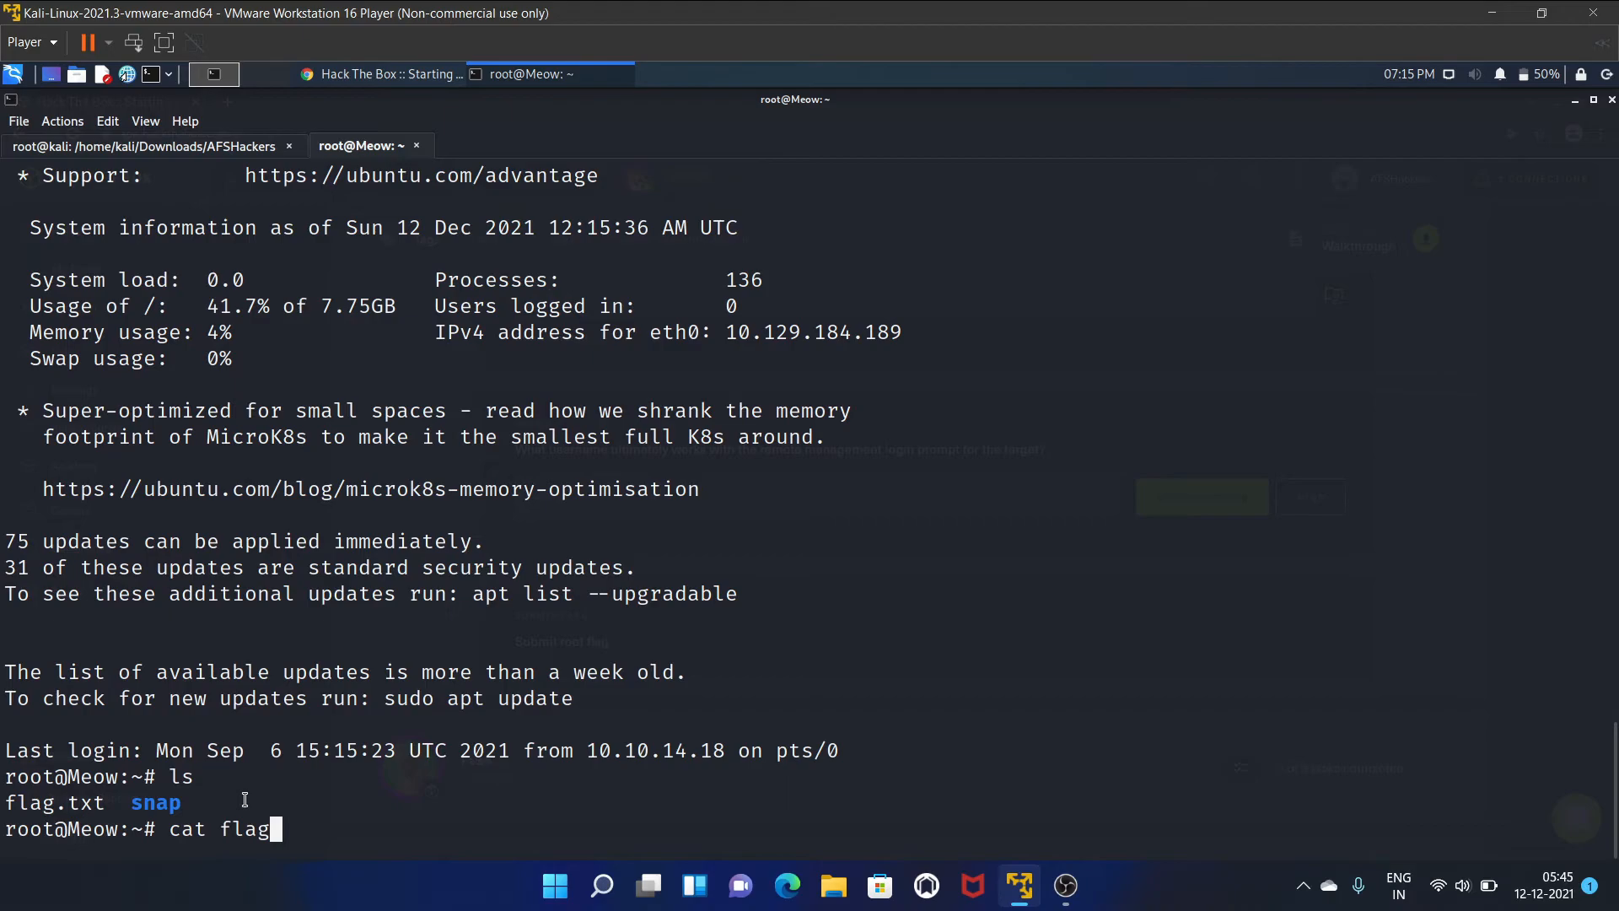
type(".txt")
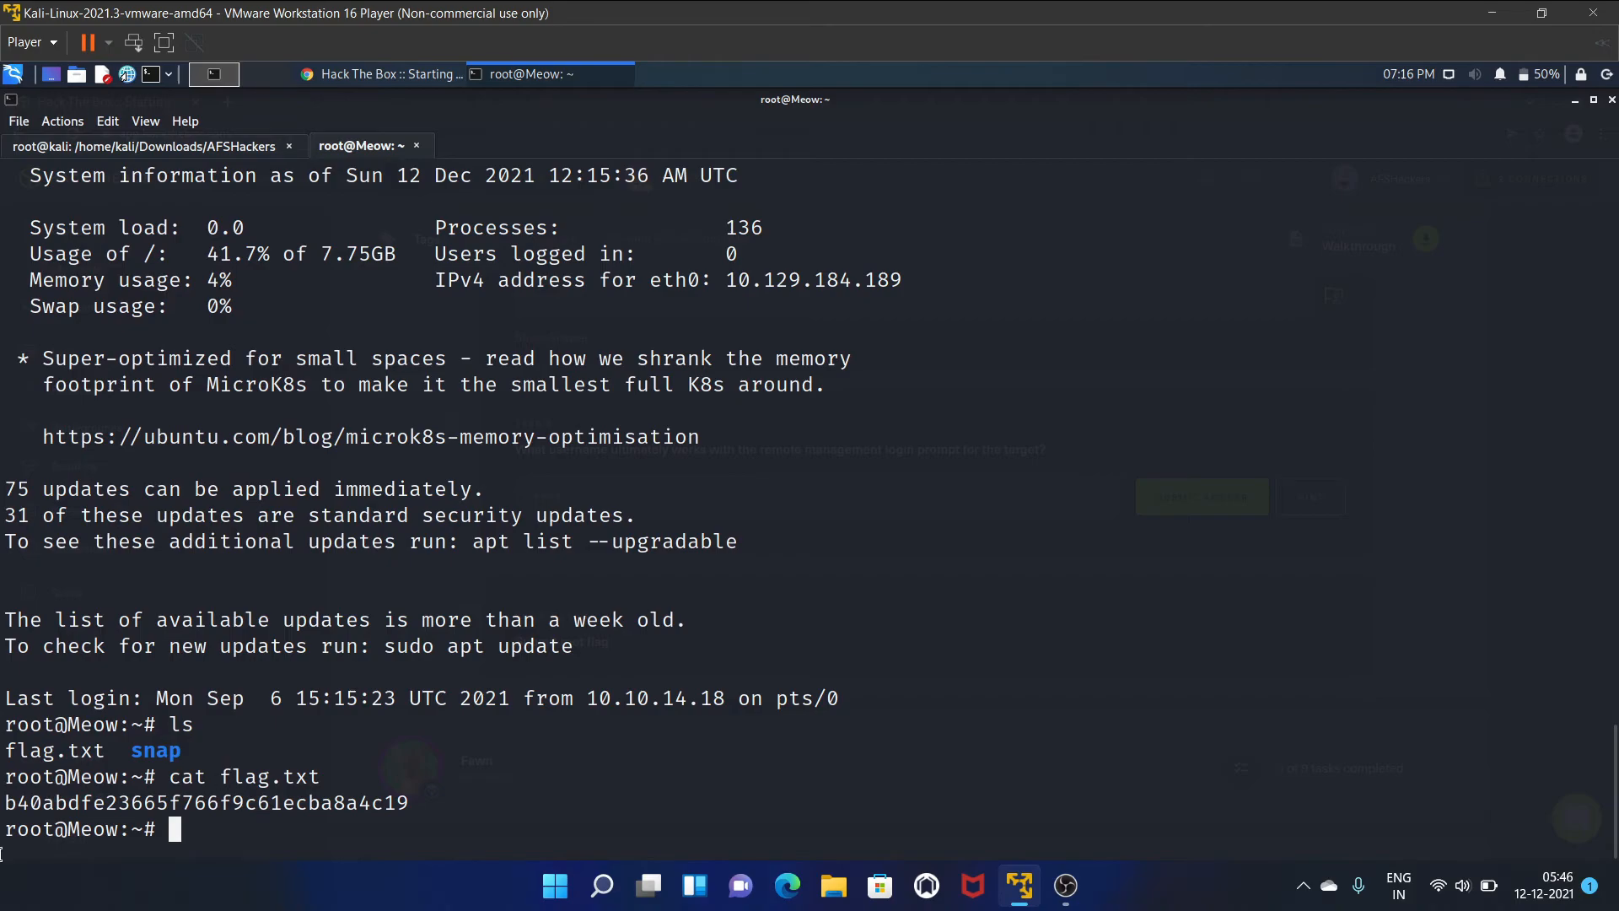
double_click(73, 803)
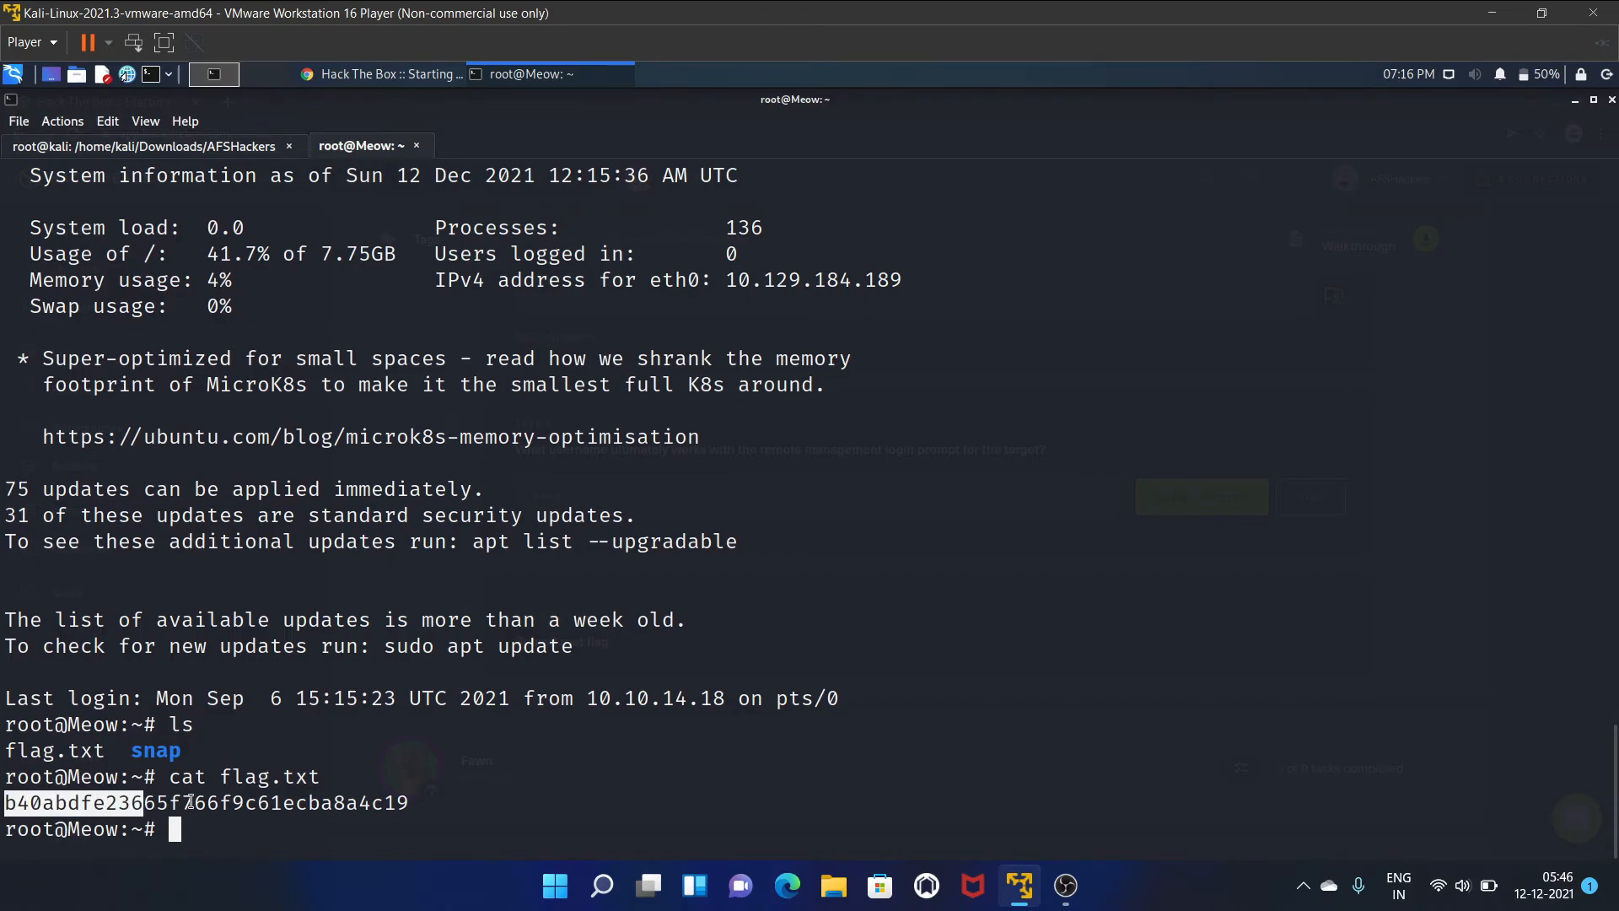
right_click(398, 789)
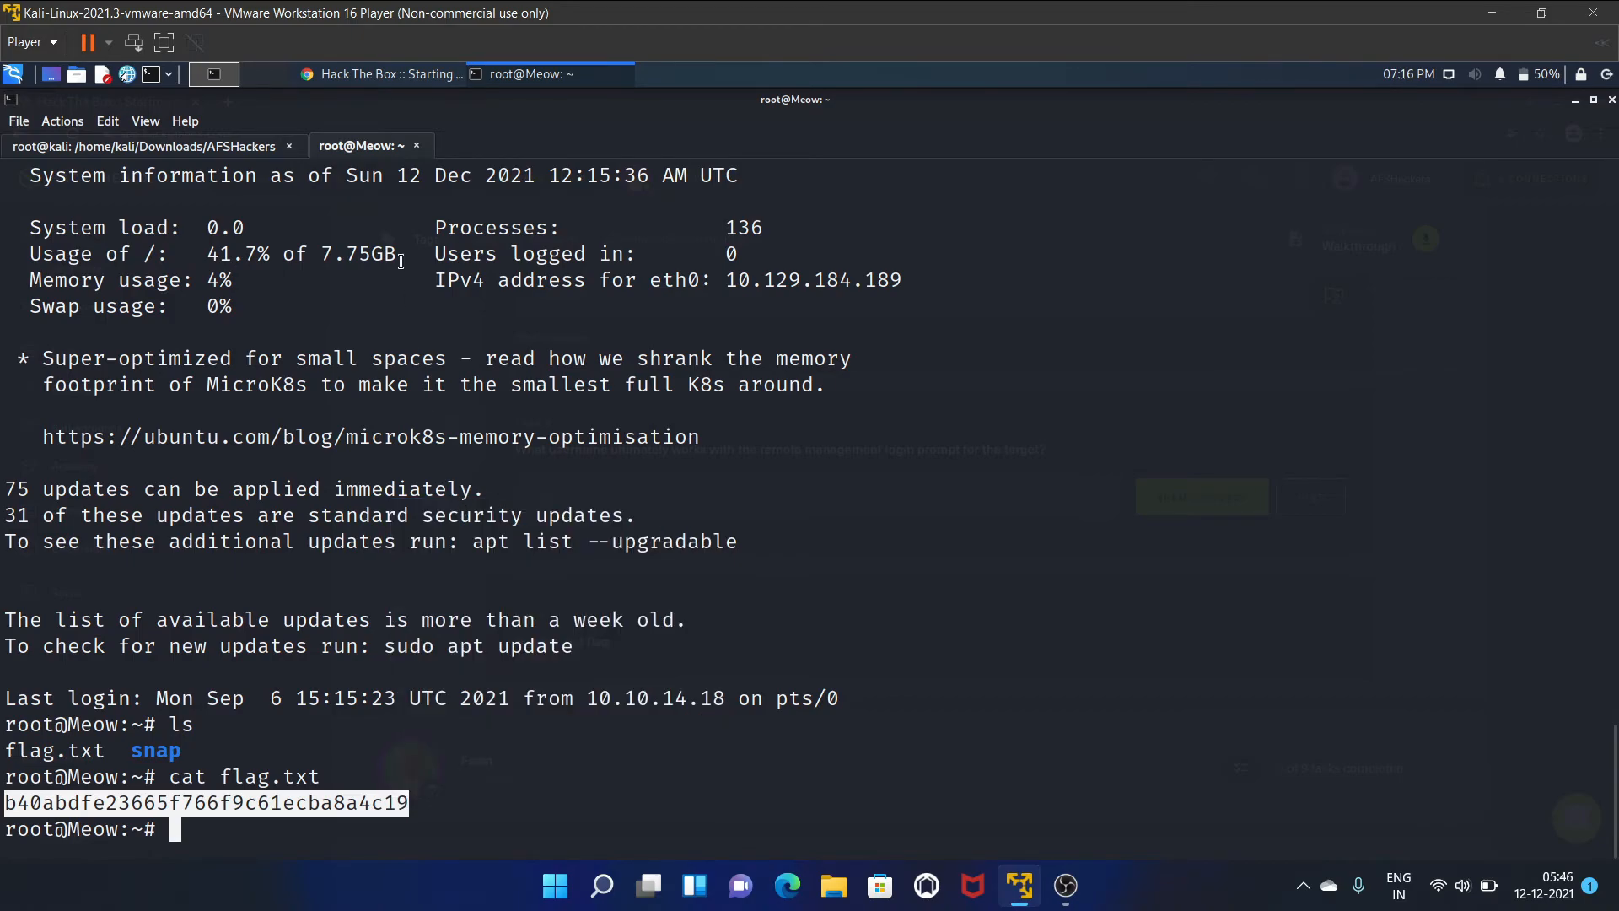
left_click(384, 73)
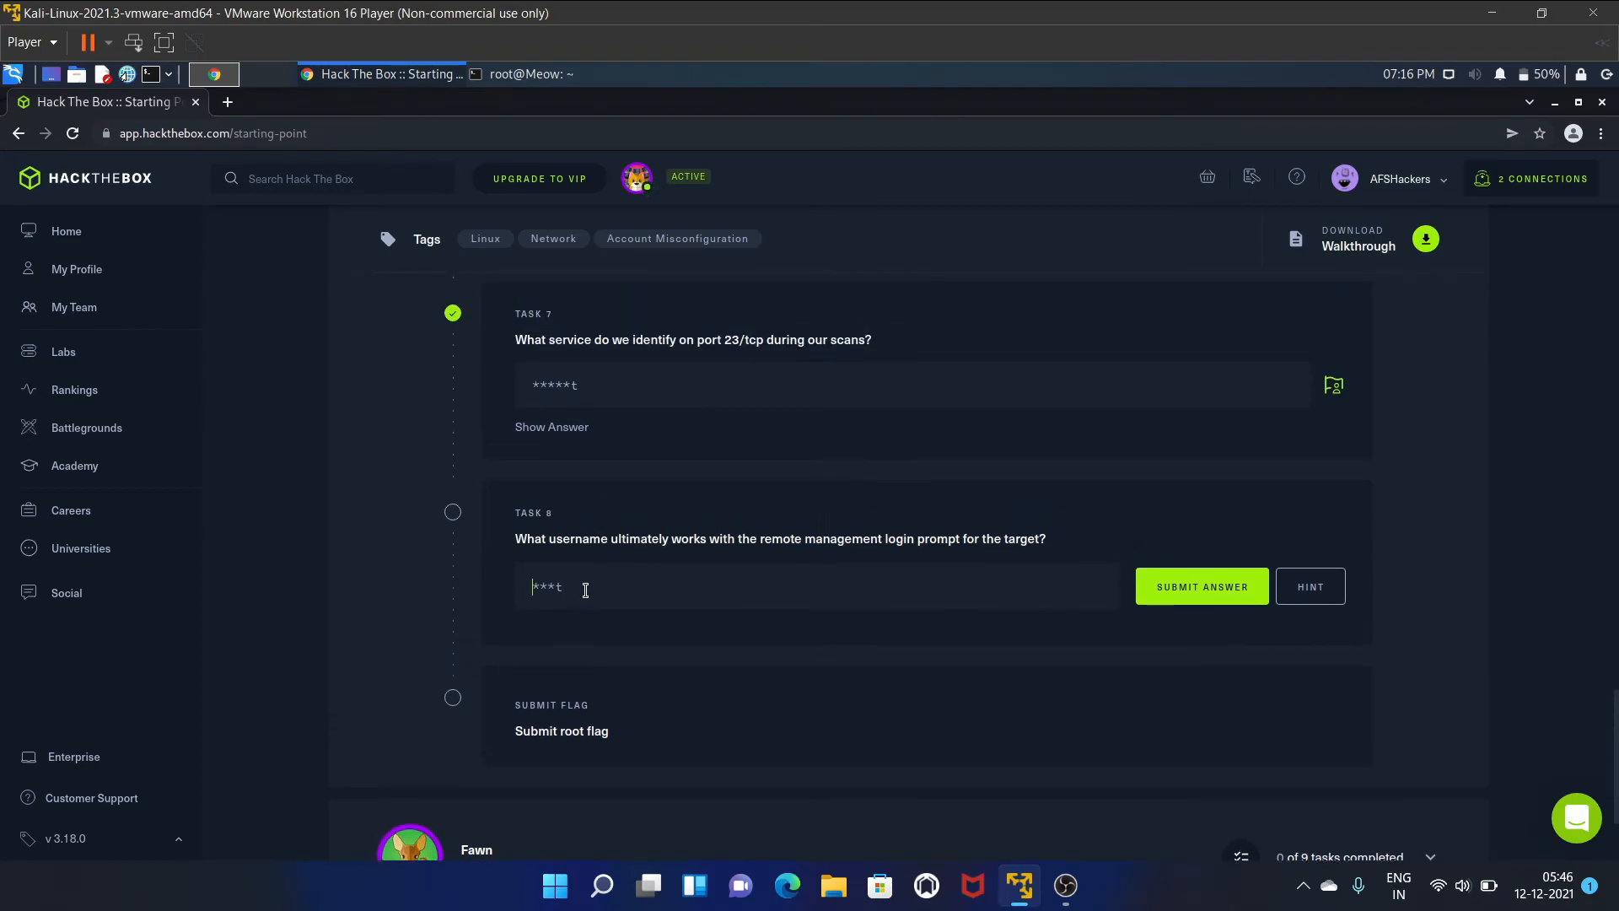
Answer Task 8 with 'root' and submit it
type("root")
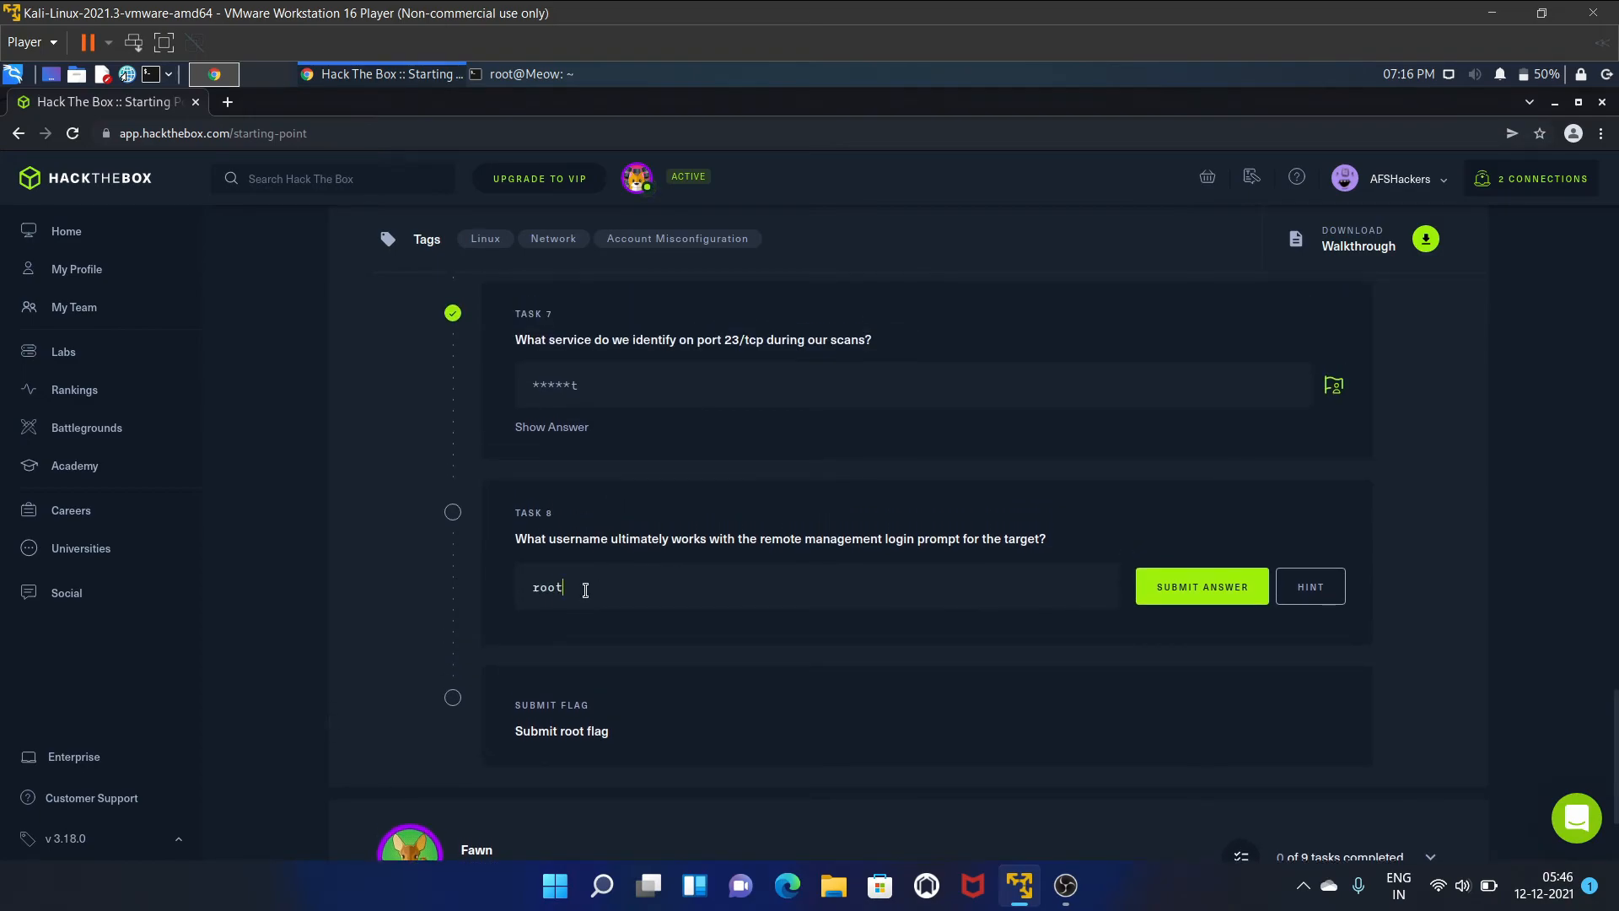
left_click(1201, 587)
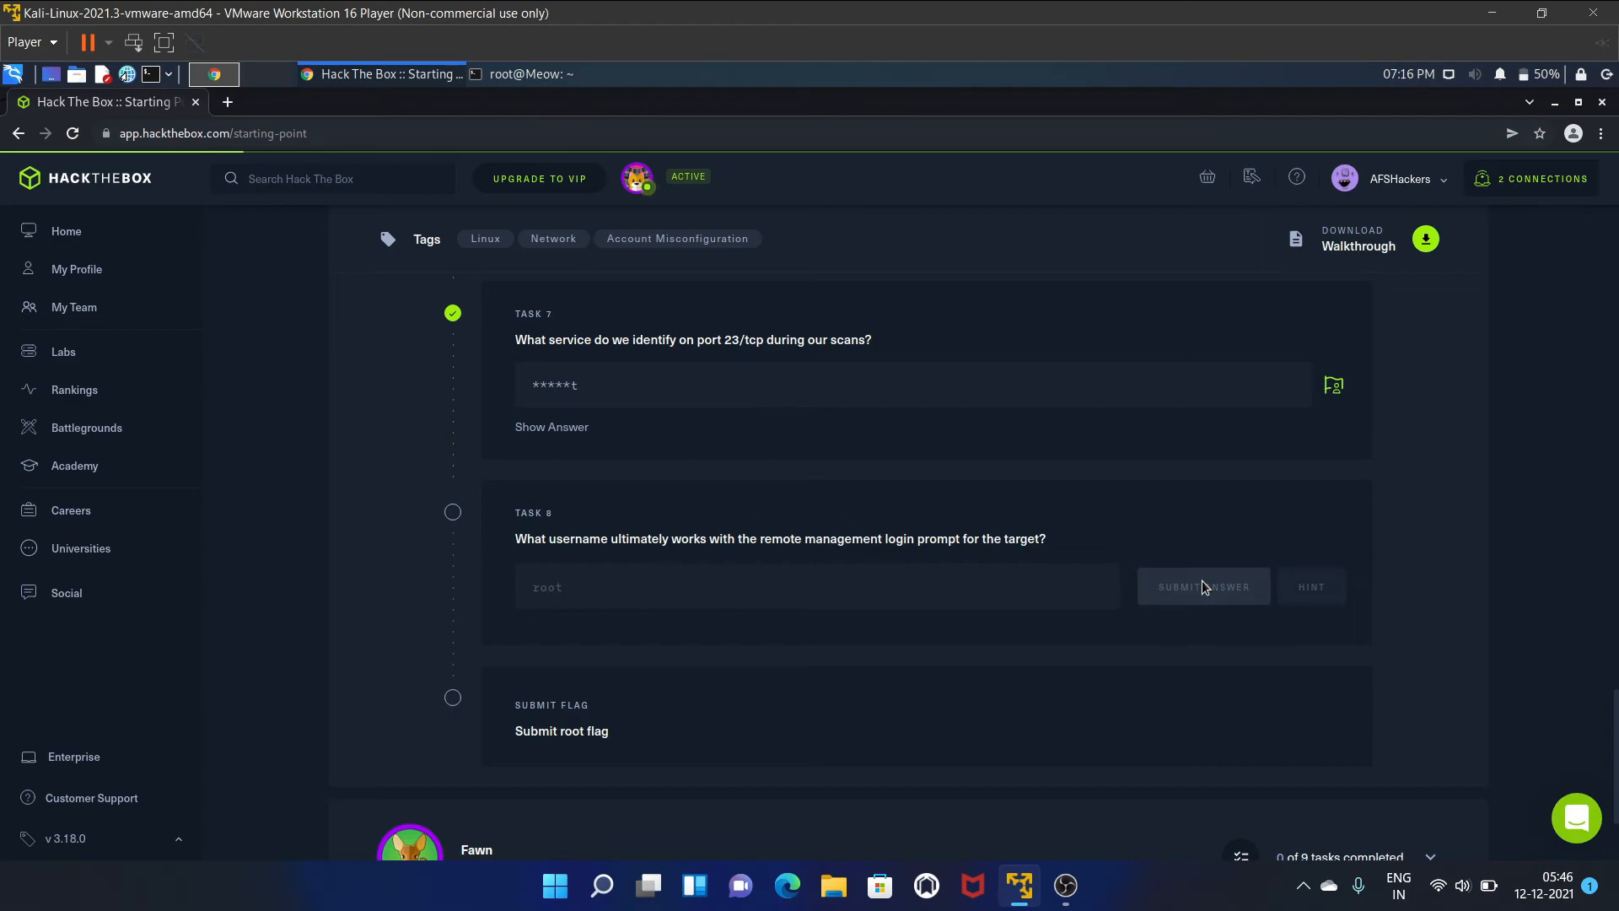
left_click(1202, 587)
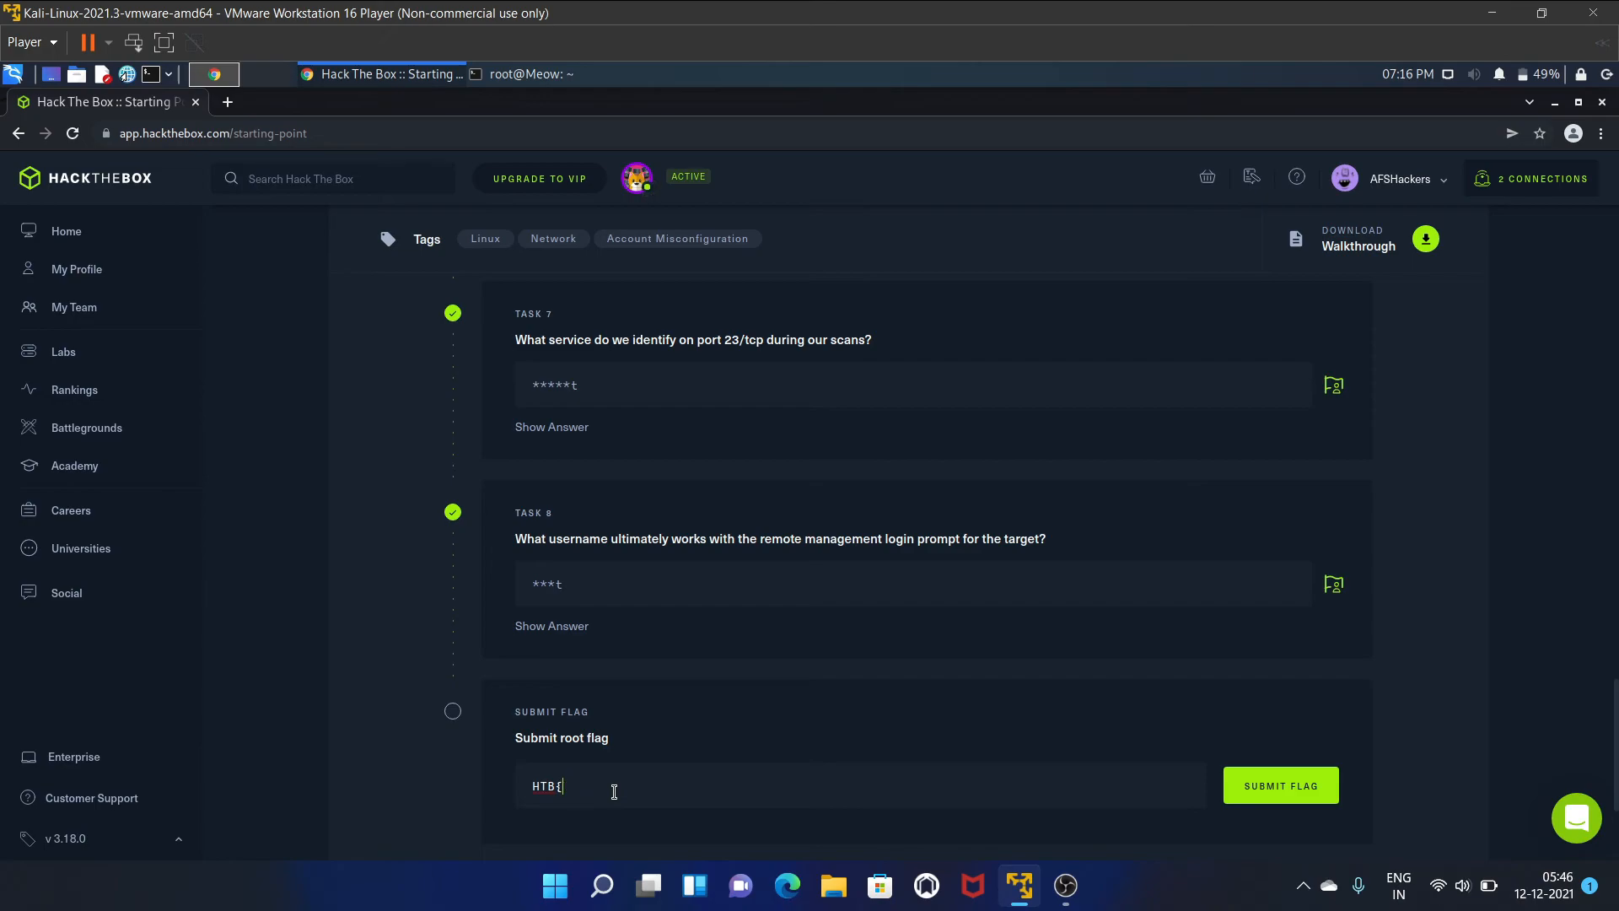
type("b40abdfe23665f766f9c61ecba8a4c19")
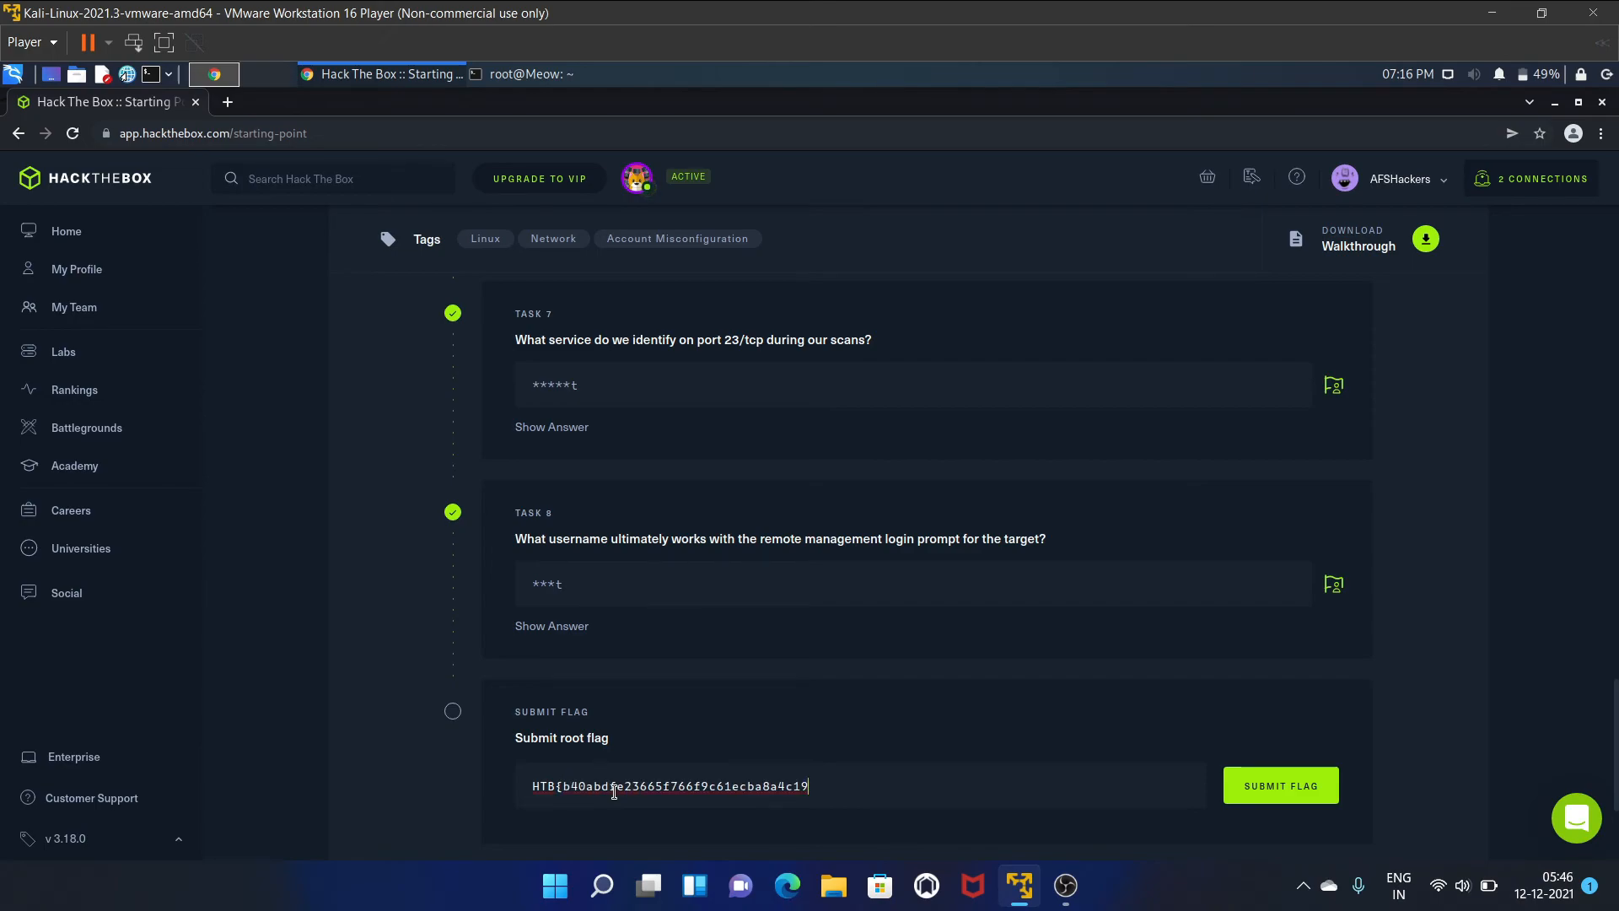
type("}")
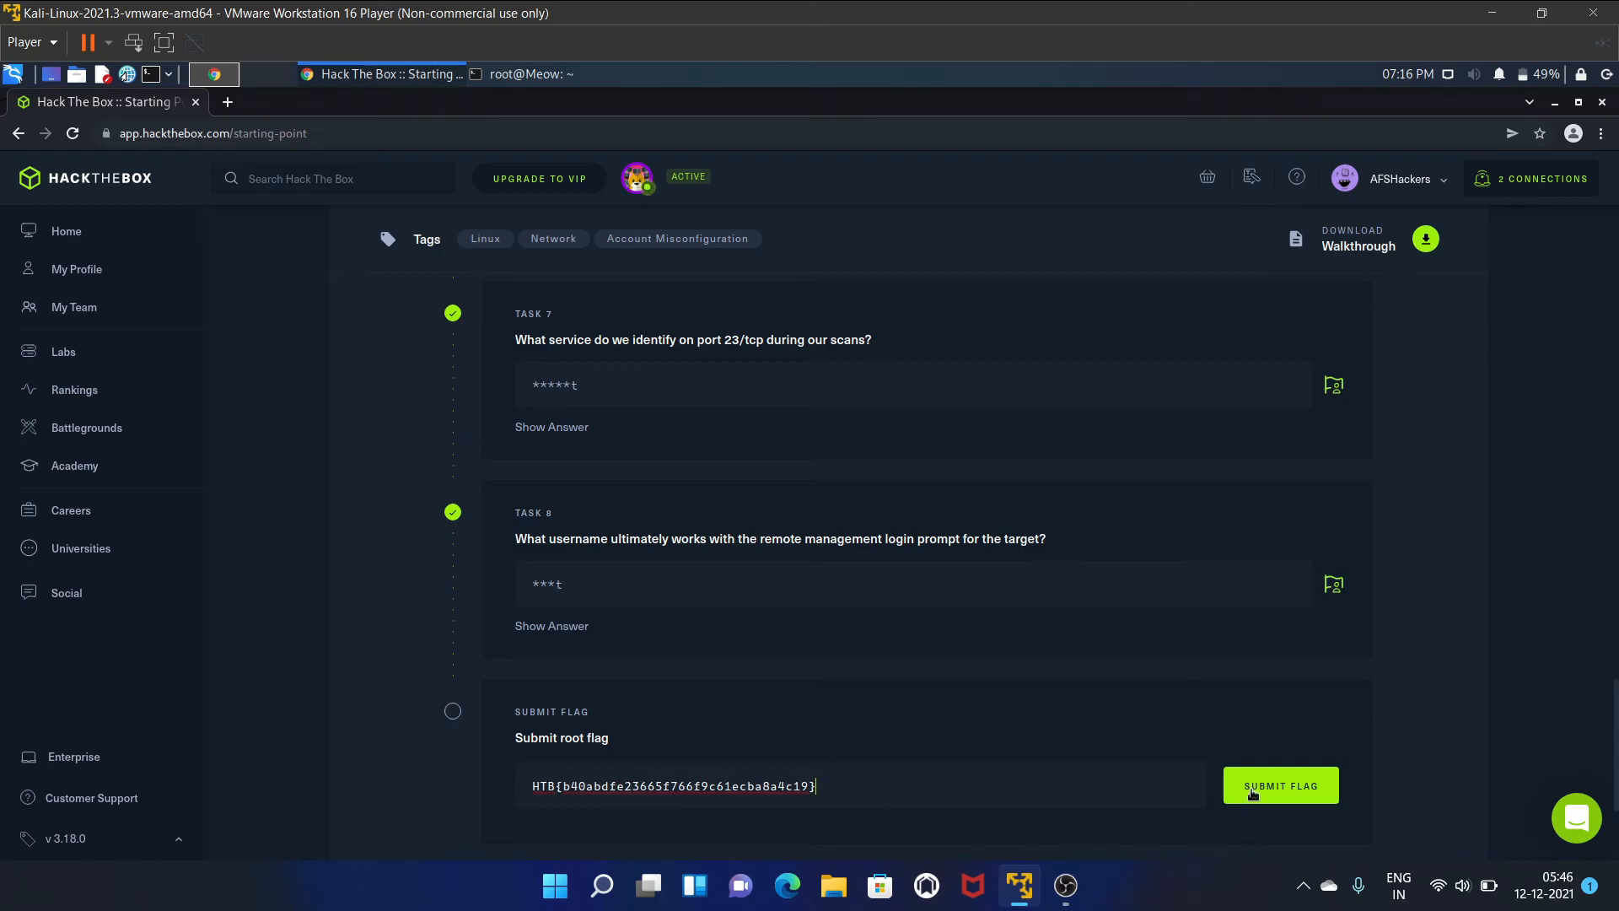
left_click(1280, 784)
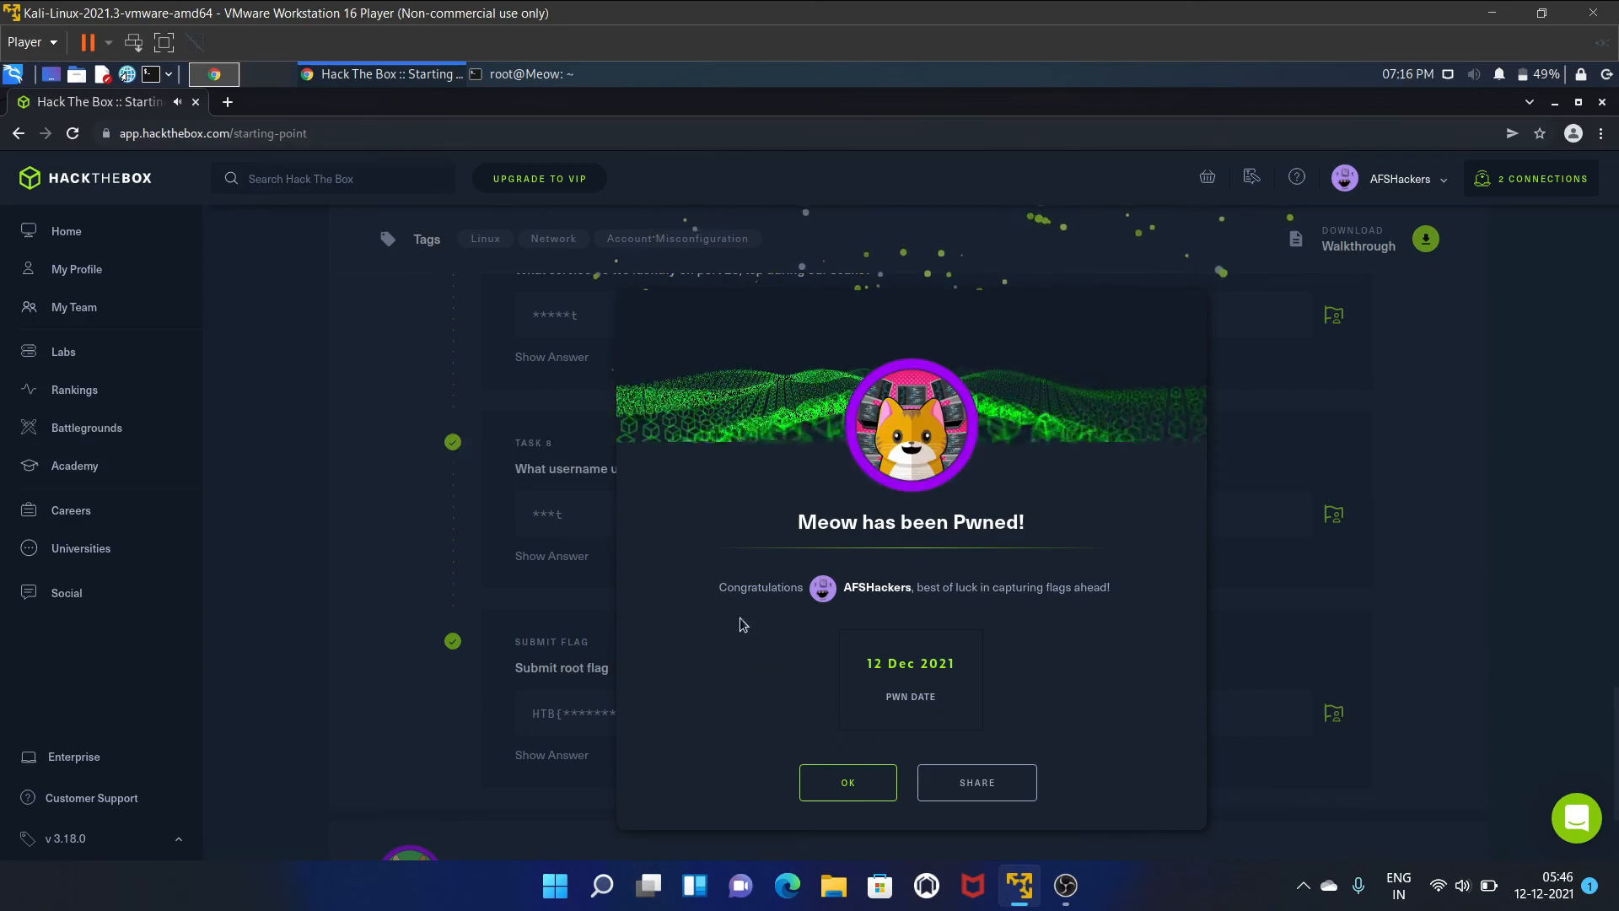
mouse_move(955, 560)
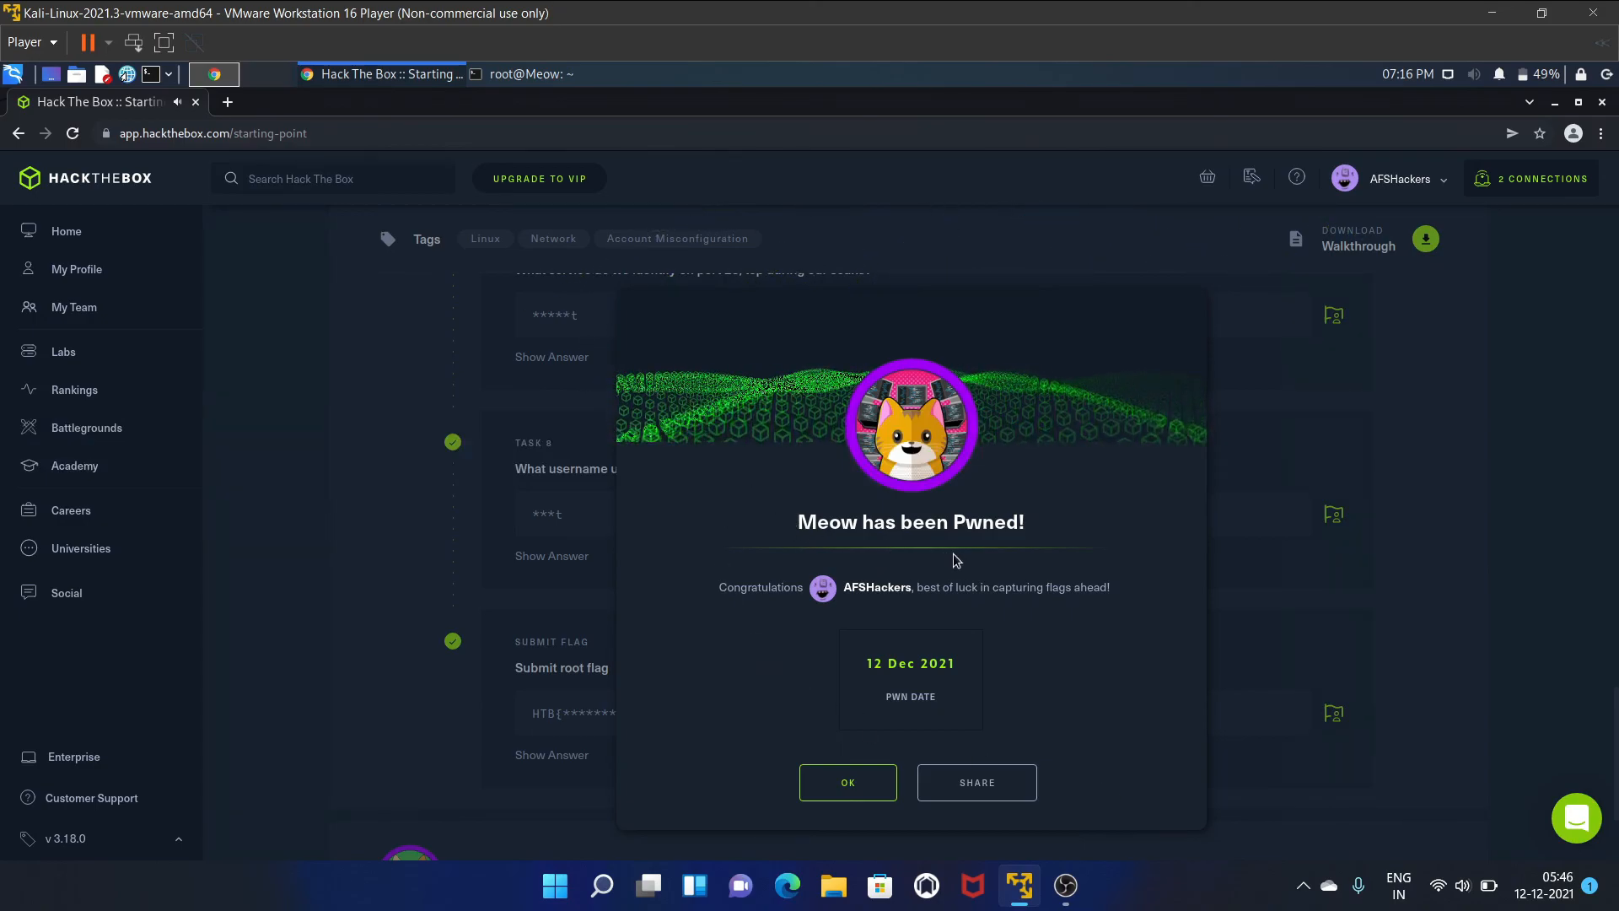
mouse_move(986, 565)
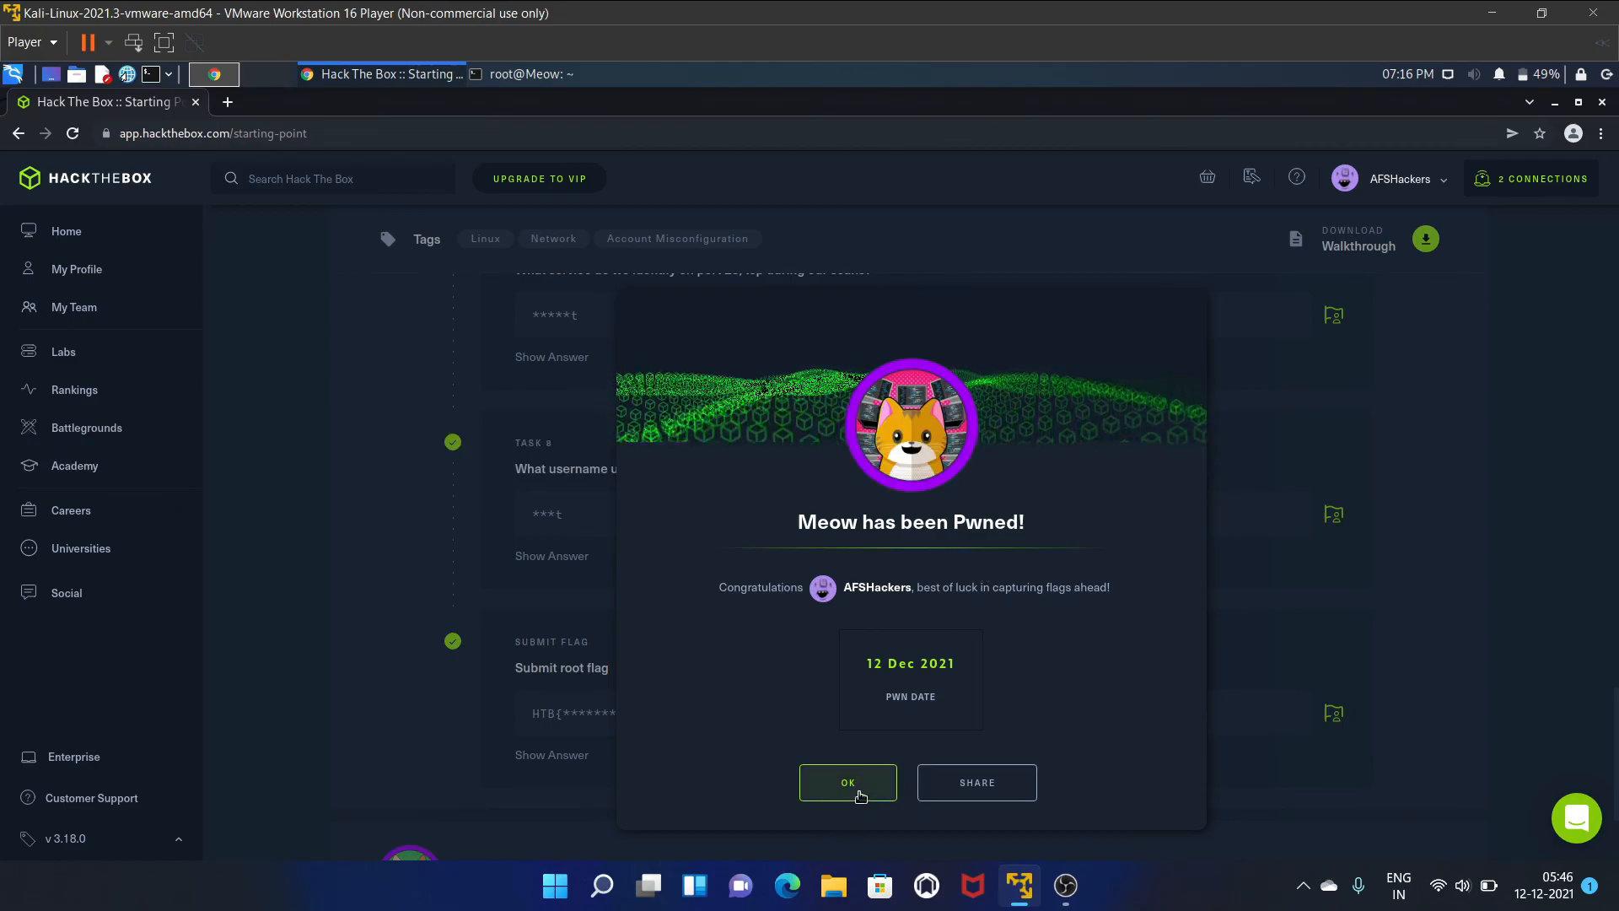
Dismiss the 'Meow has been Pwned!' congratulations dated 12 Dec 2021 with OK
left_click(848, 781)
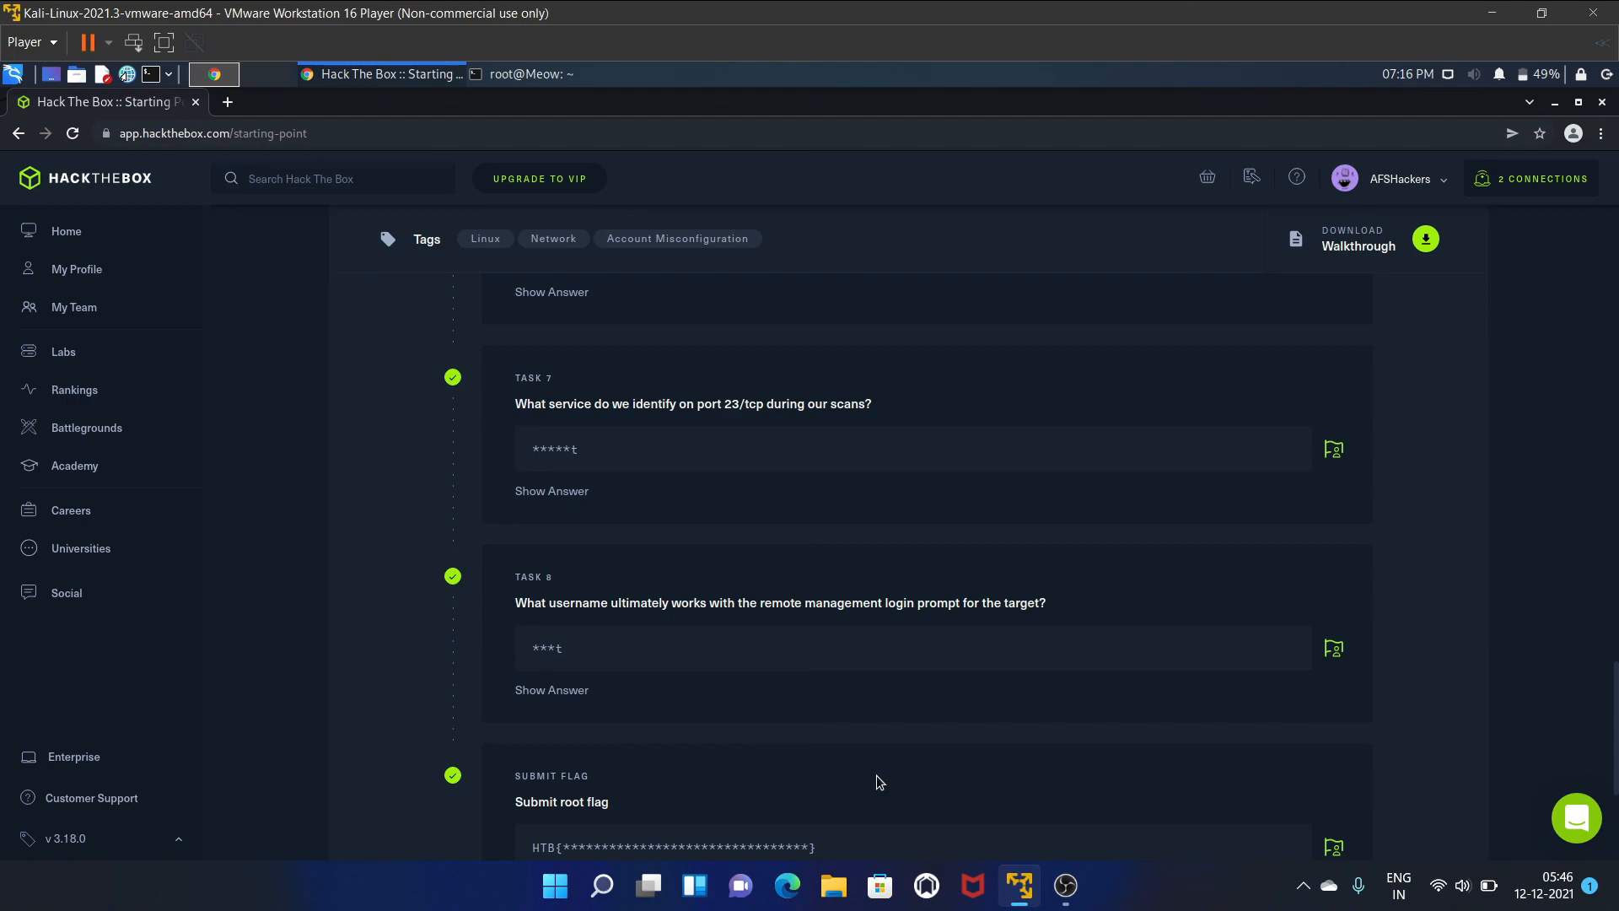
mouse_move(818, 604)
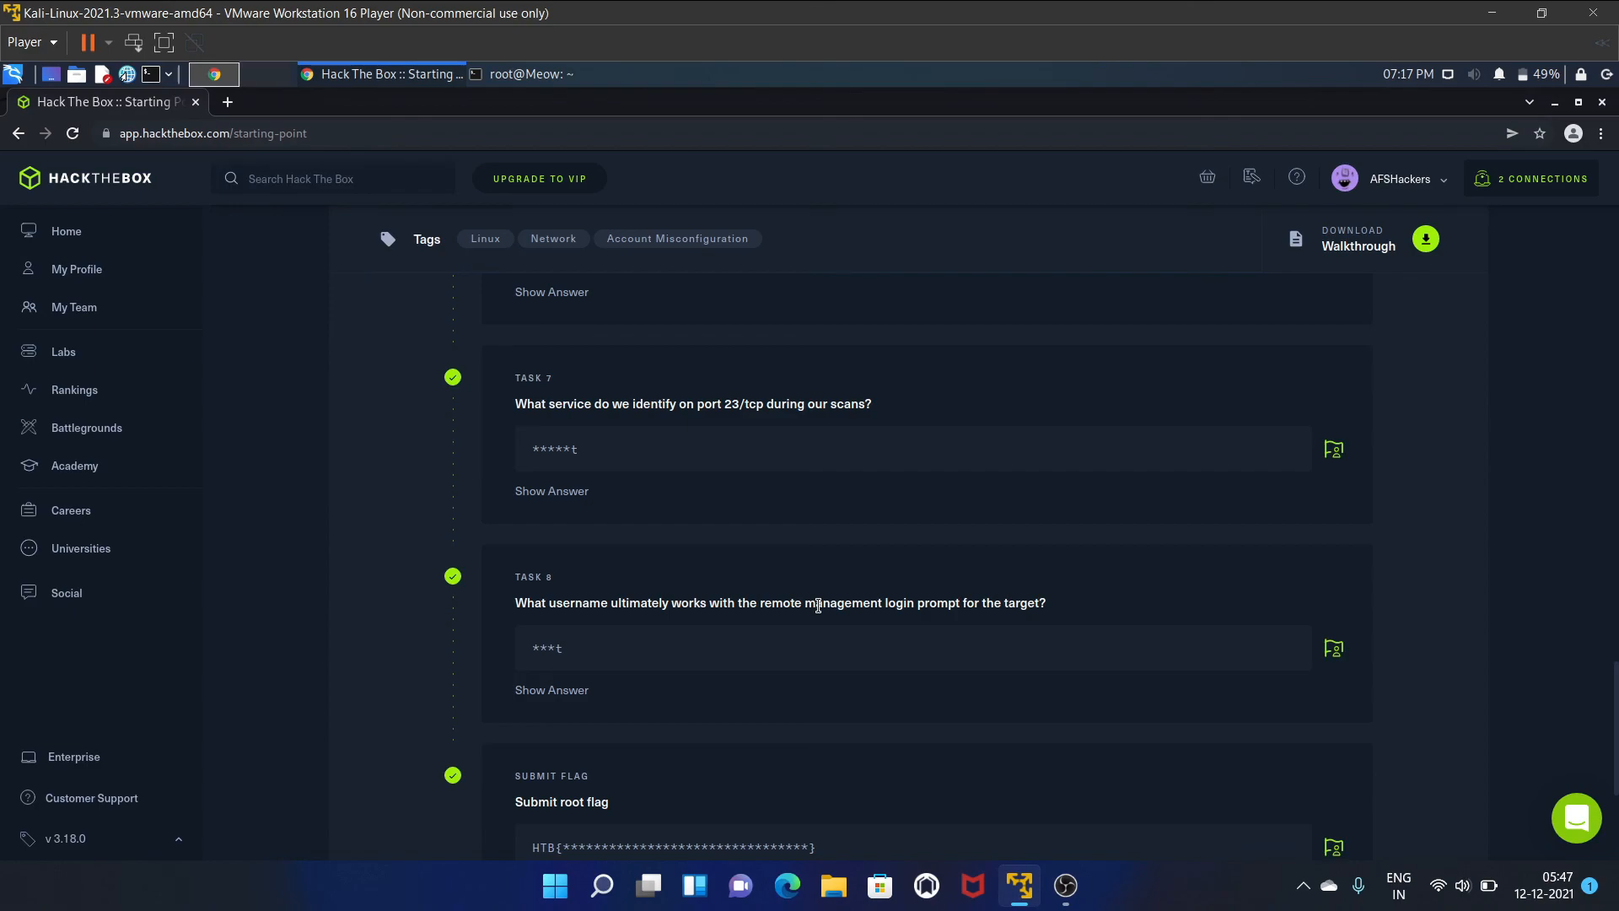
mouse_move(845, 444)
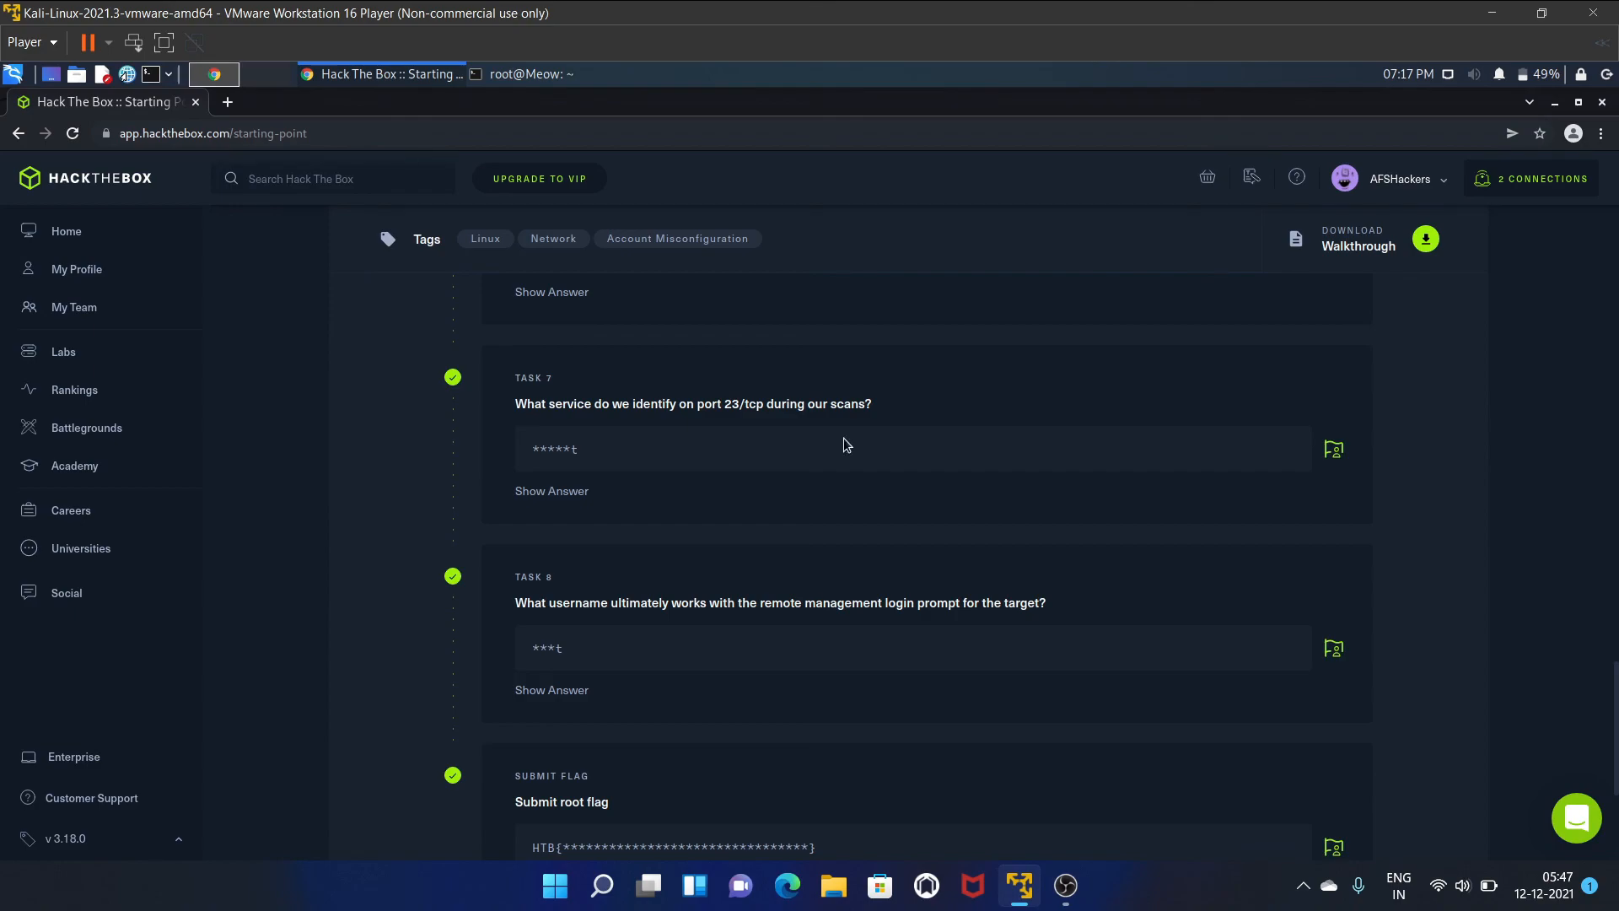